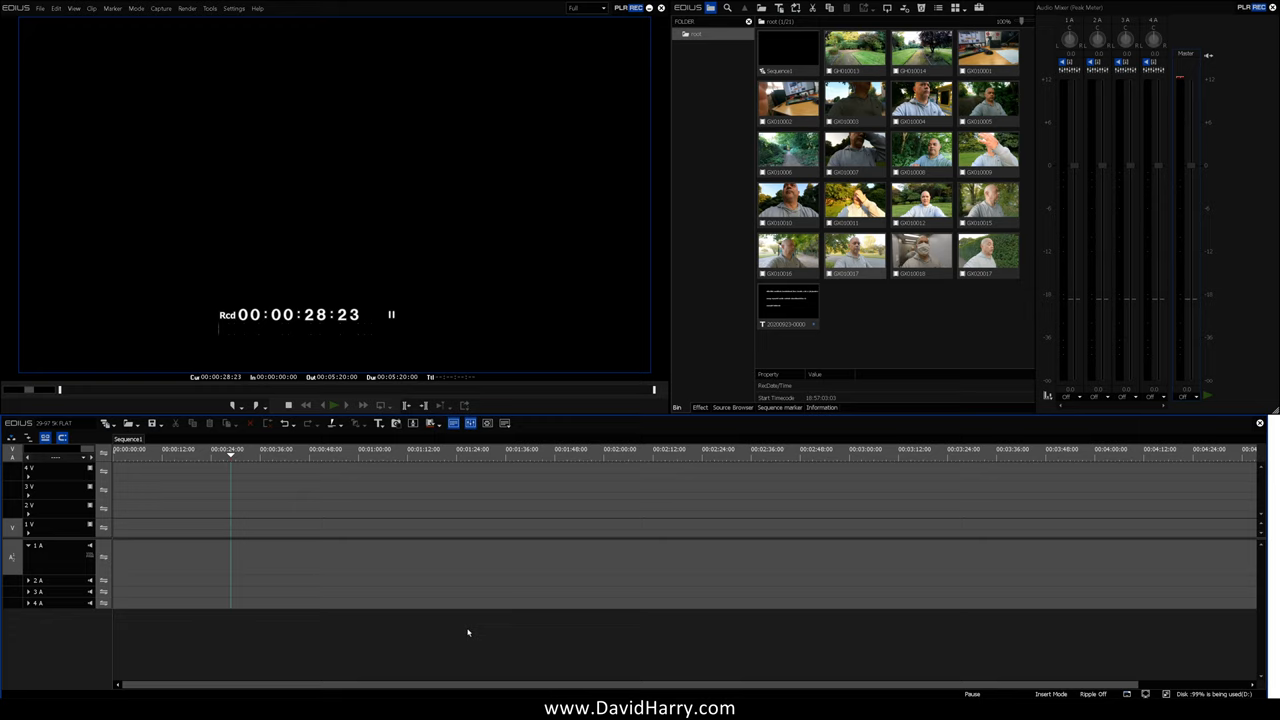
pyautogui.moveTo(268, 150)
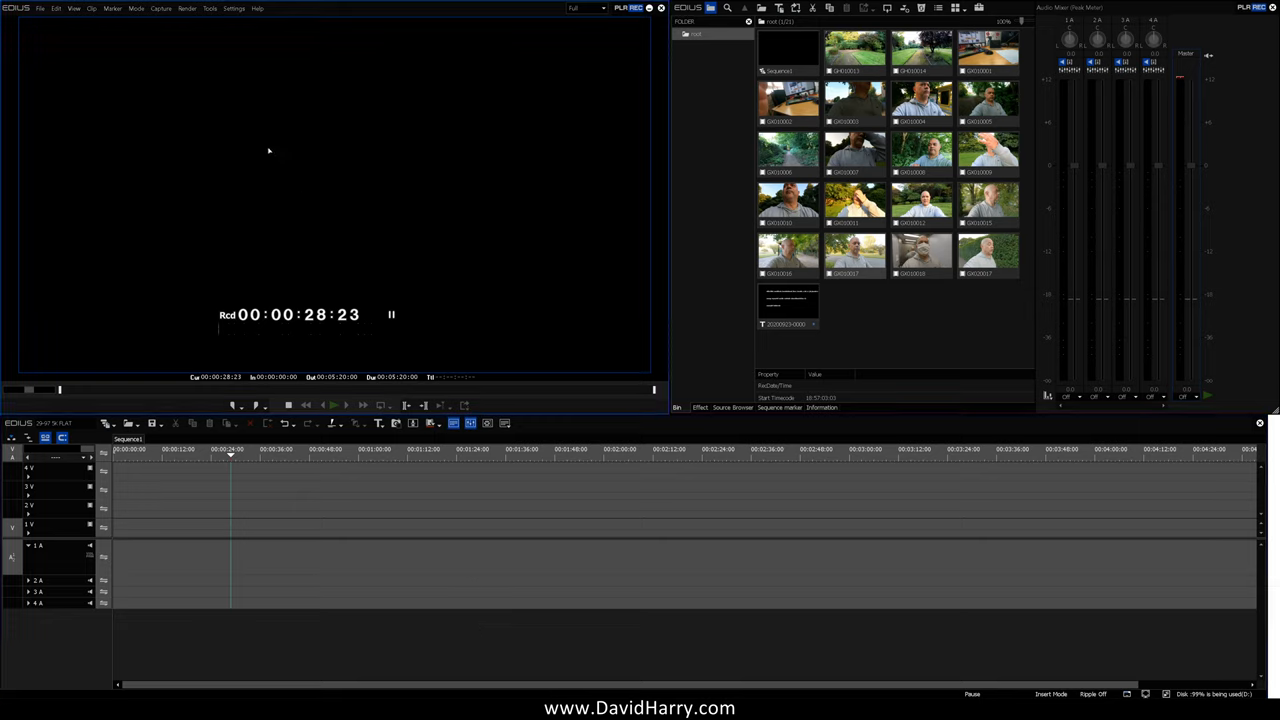
# - Open Project Settings from the Settings menu to view the 5120 × 2880 preset
pyautogui.click(234, 8)
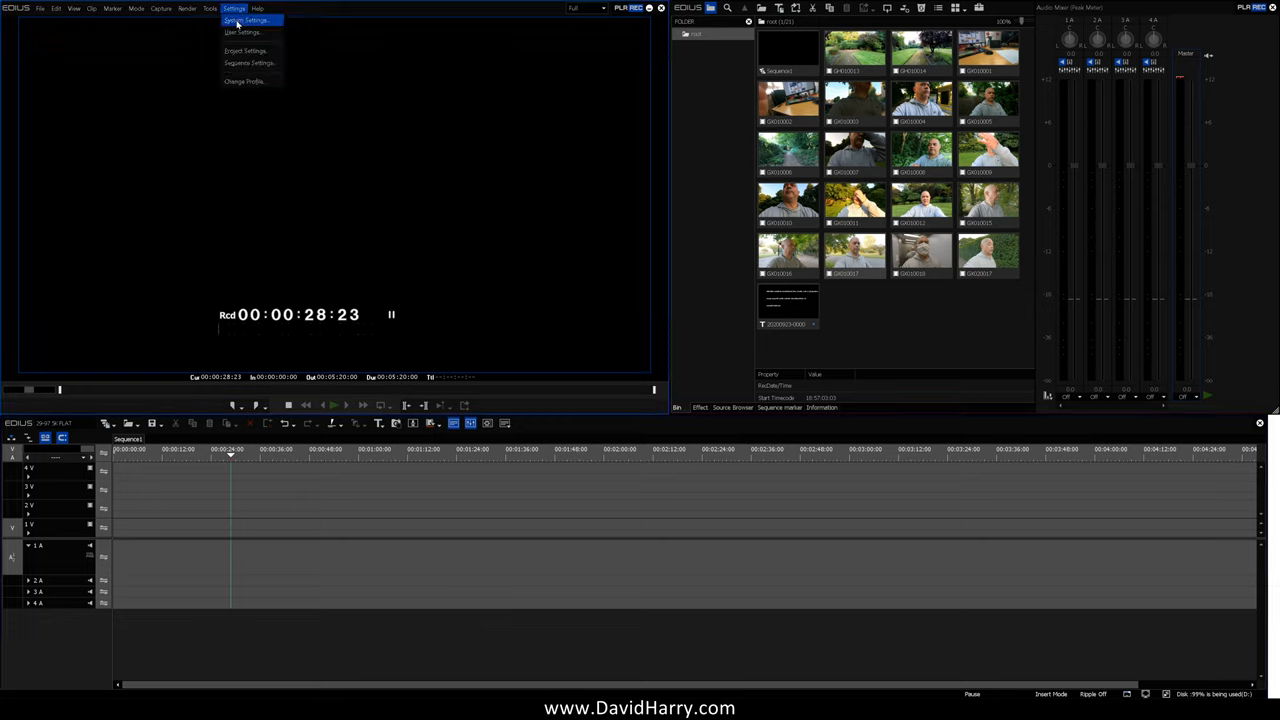
pyautogui.click(245, 50)
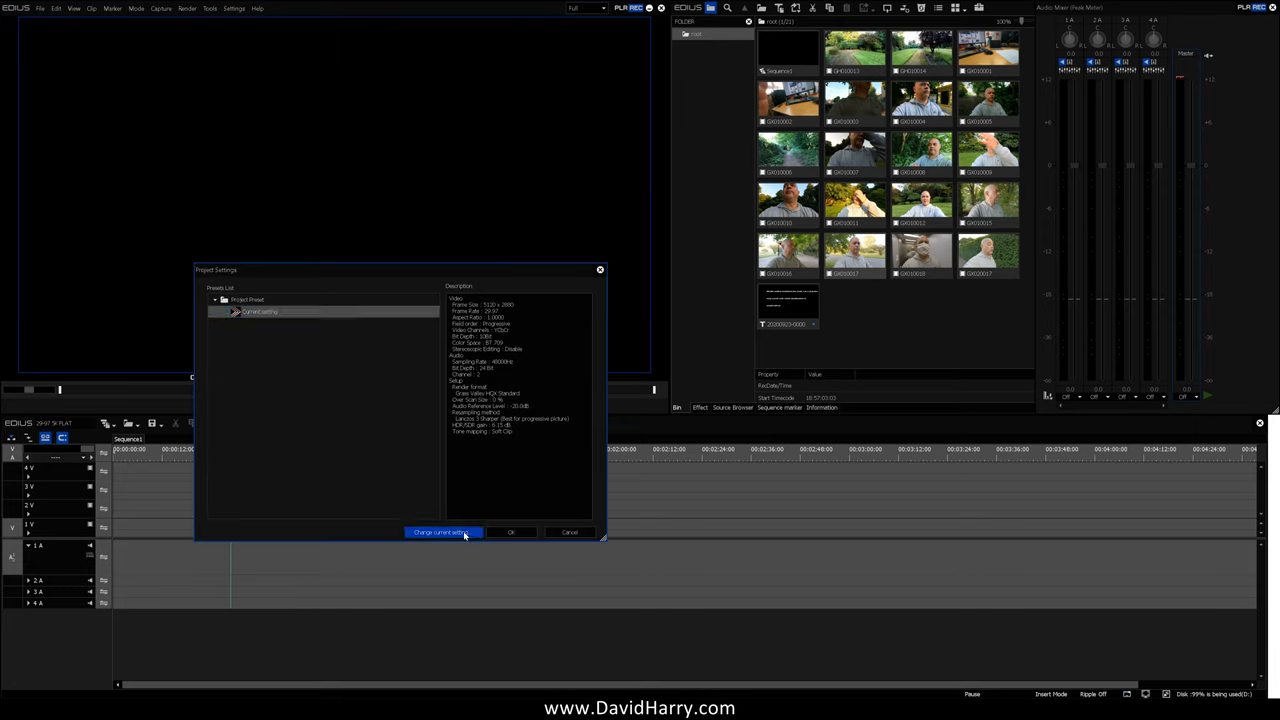
# - Open Change Current Setting to review frame size, frame rate, bit depth and audio
pyautogui.click(442, 531)
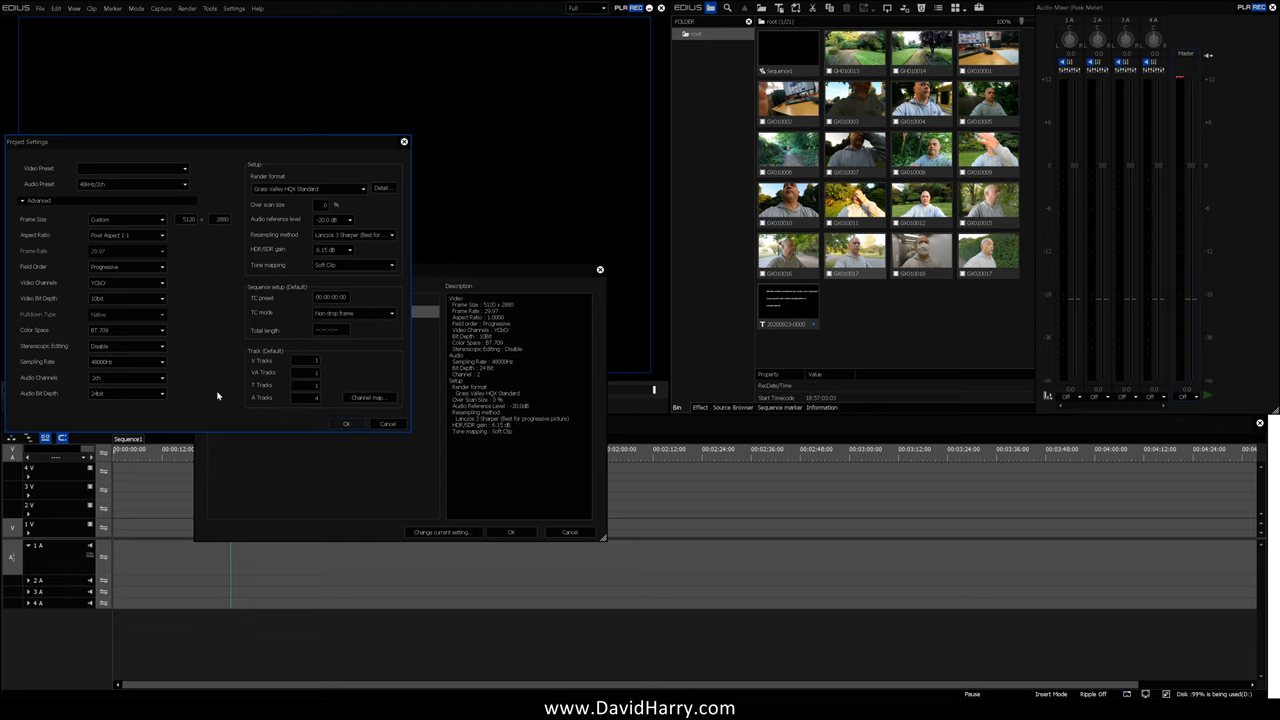
pyautogui.moveTo(184, 229)
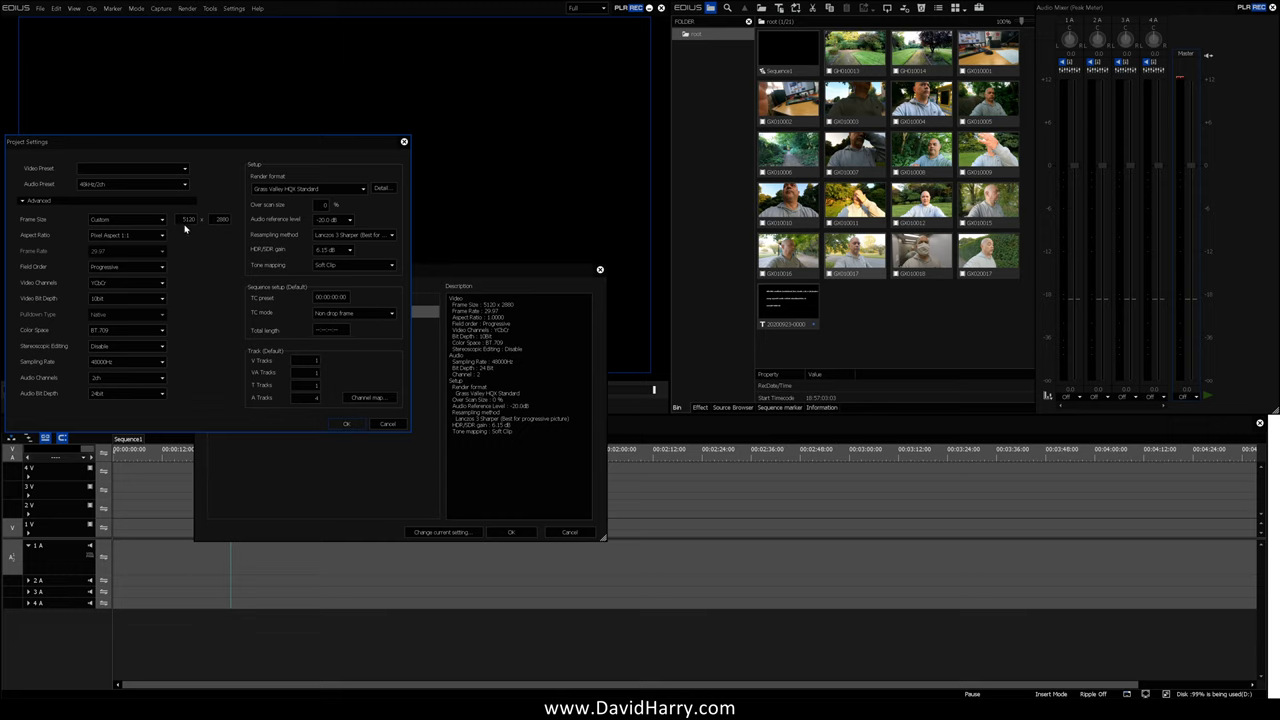
pyautogui.moveTo(217, 230)
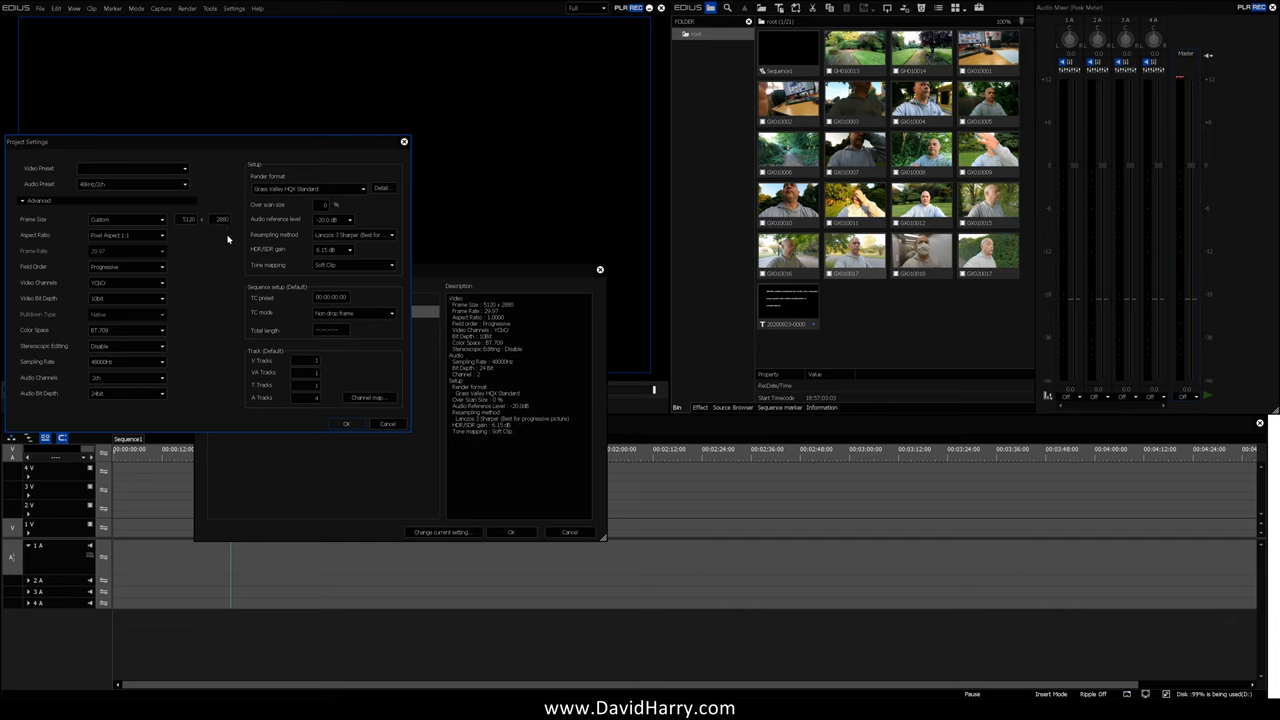
pyautogui.moveTo(177, 307)
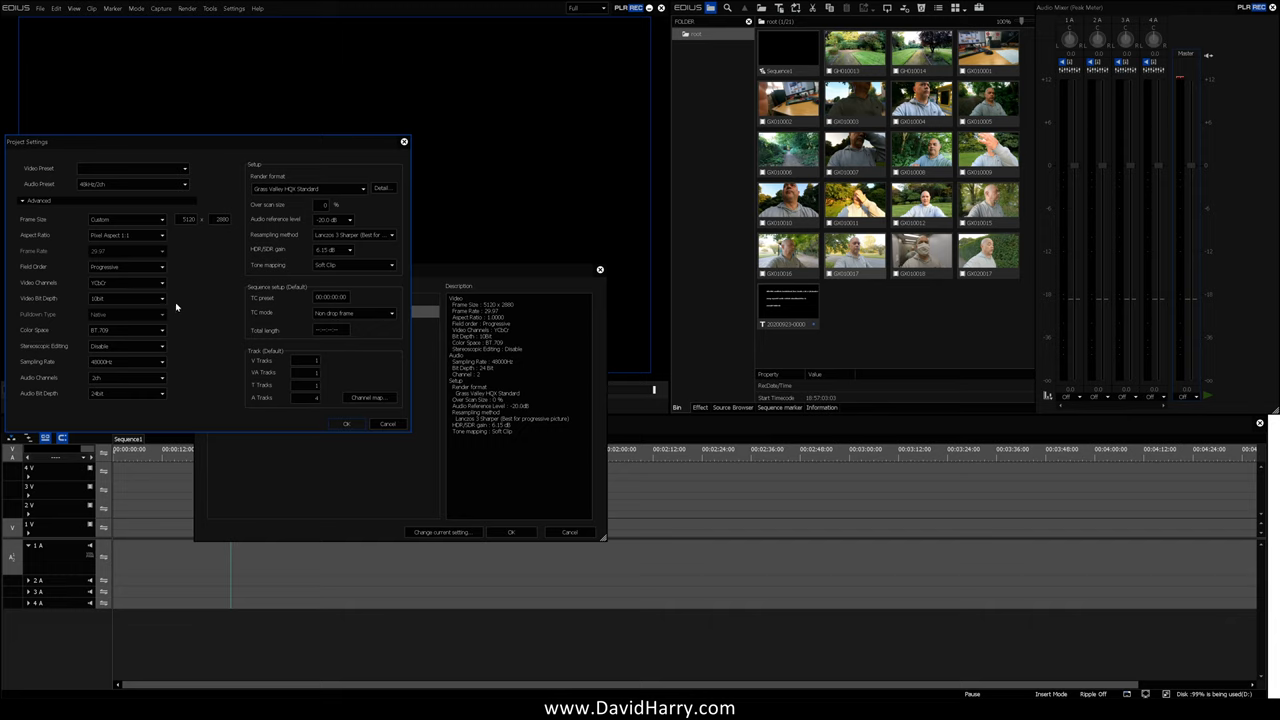
pyautogui.moveTo(175, 305)
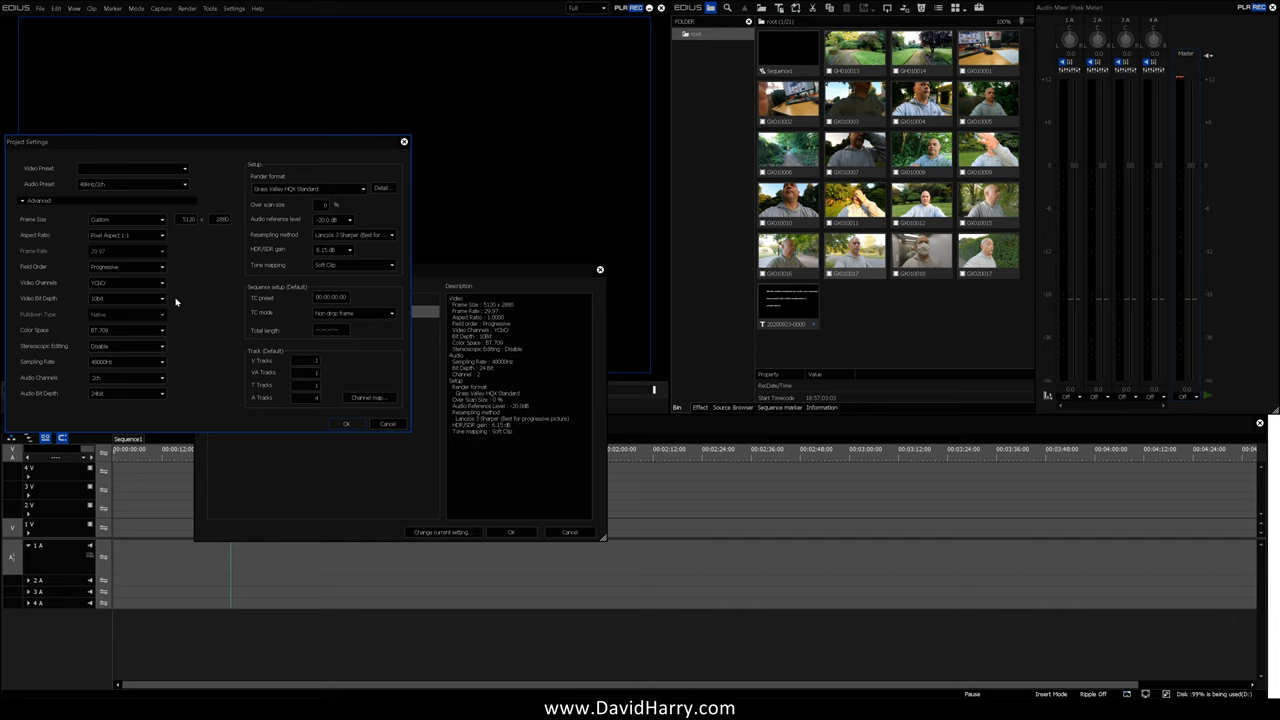
pyautogui.moveTo(175, 336)
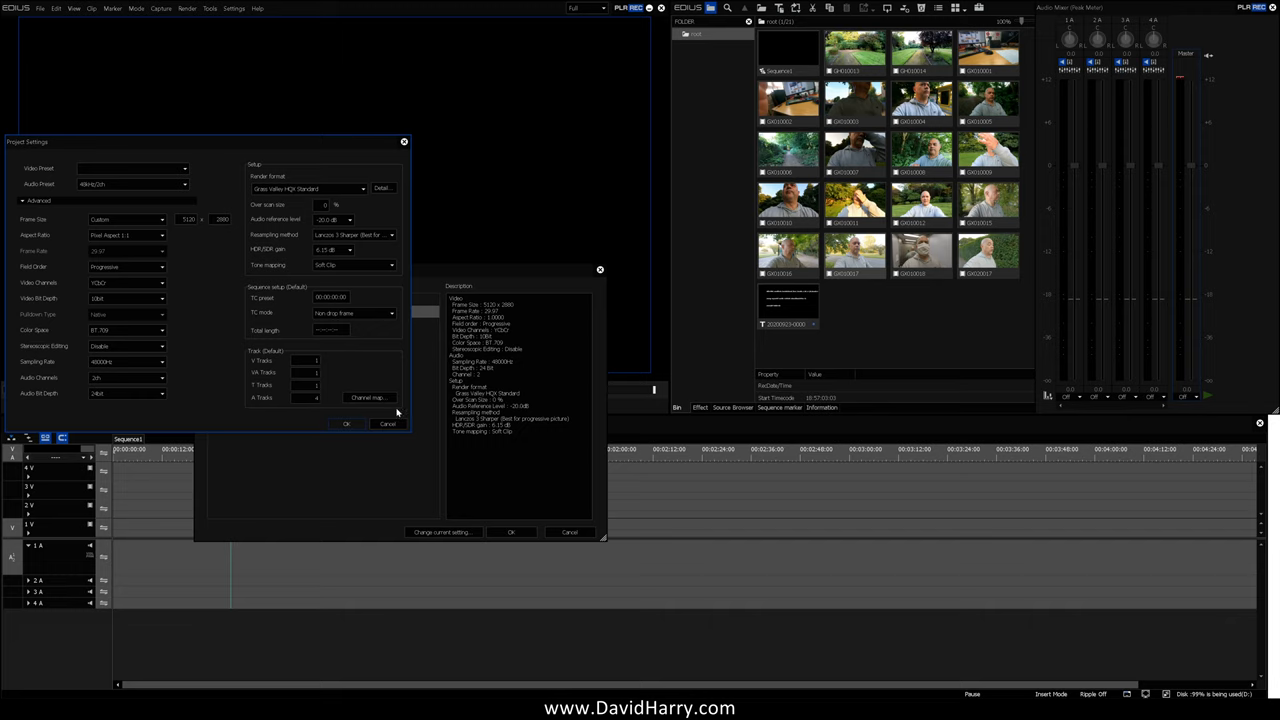
pyautogui.moveTo(213, 206)
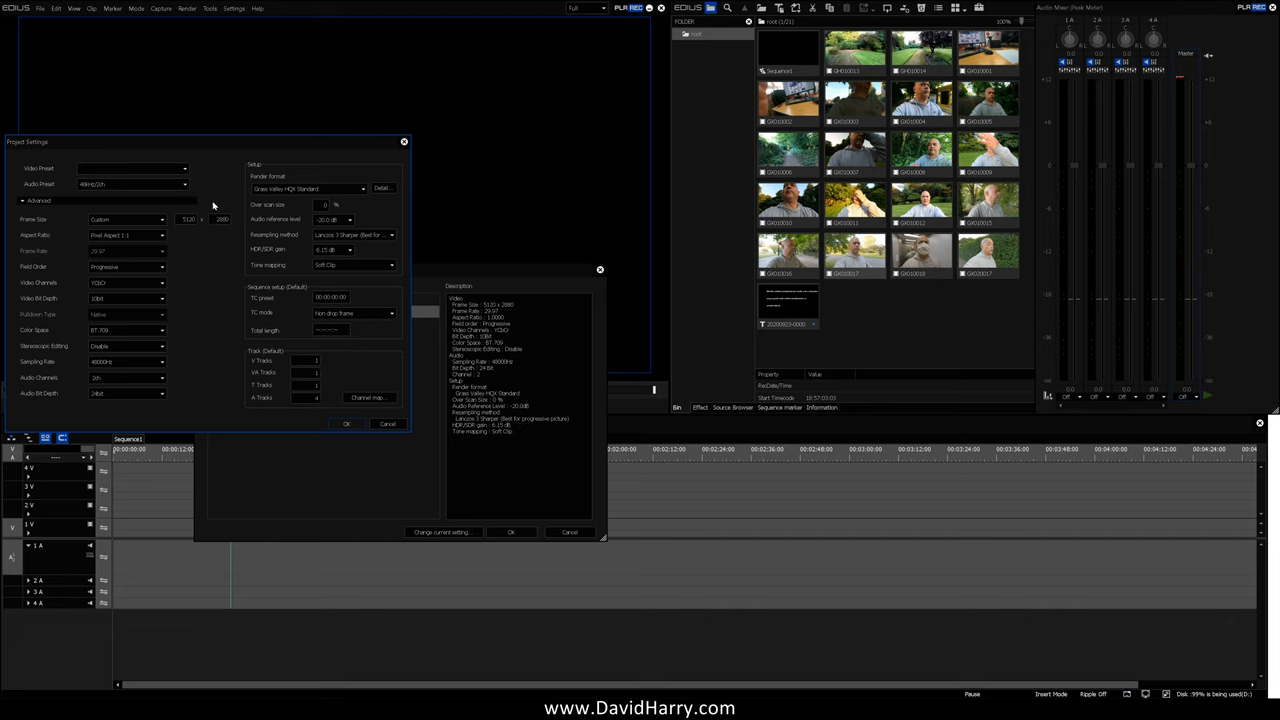
pyautogui.moveTo(184, 356)
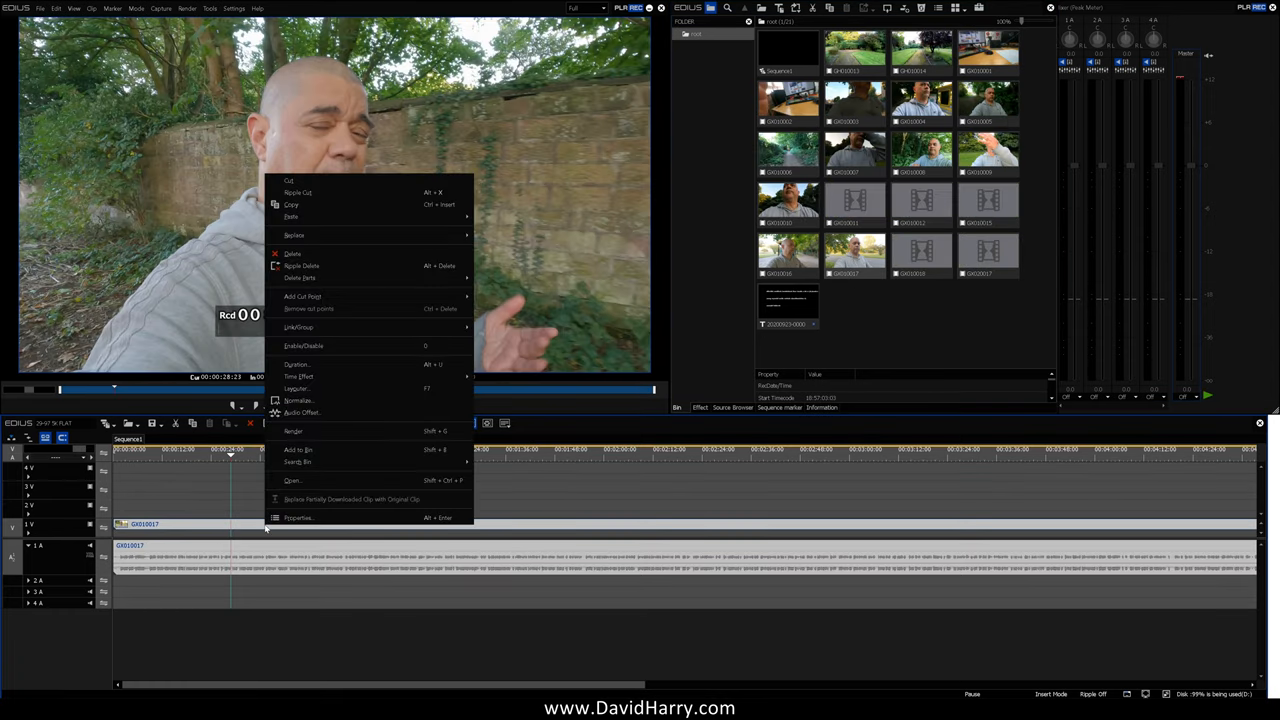
# - Review GX010017's properties (5120 × 2880, BT.709, GoPro H.265), then close them
pyautogui.click(298, 517)
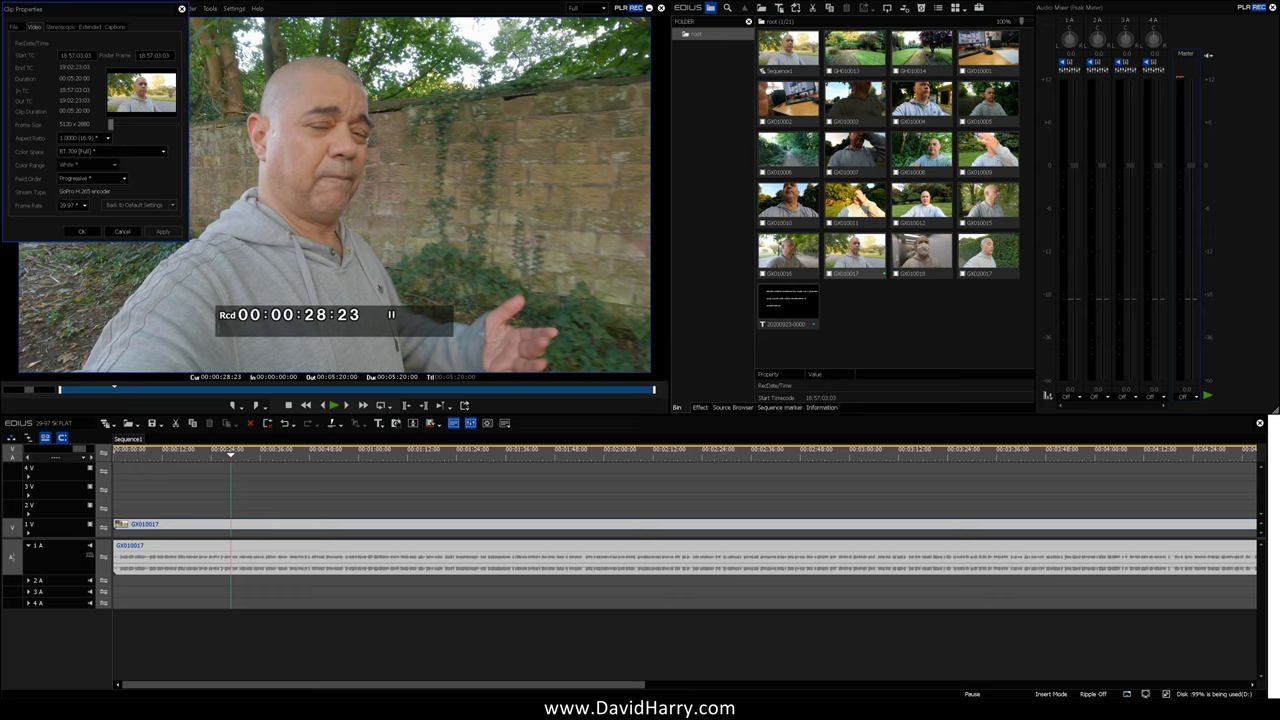
pyautogui.moveTo(86, 212)
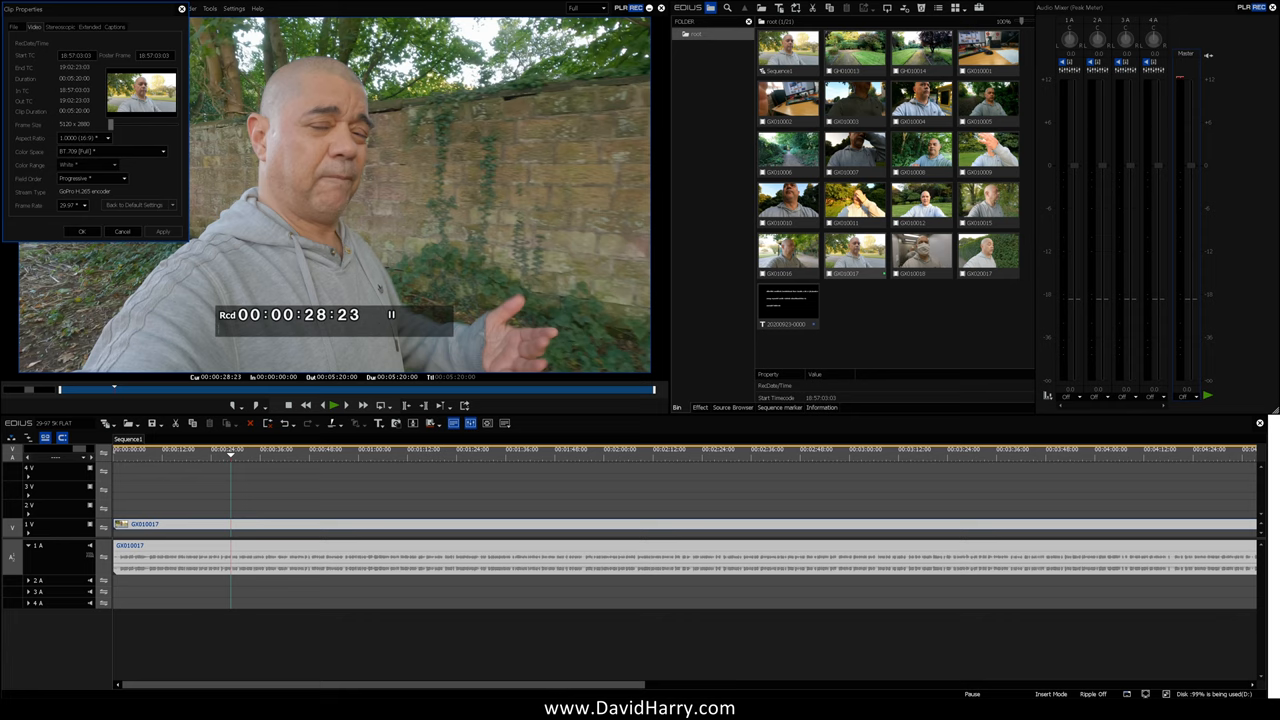
pyautogui.moveTo(135, 138)
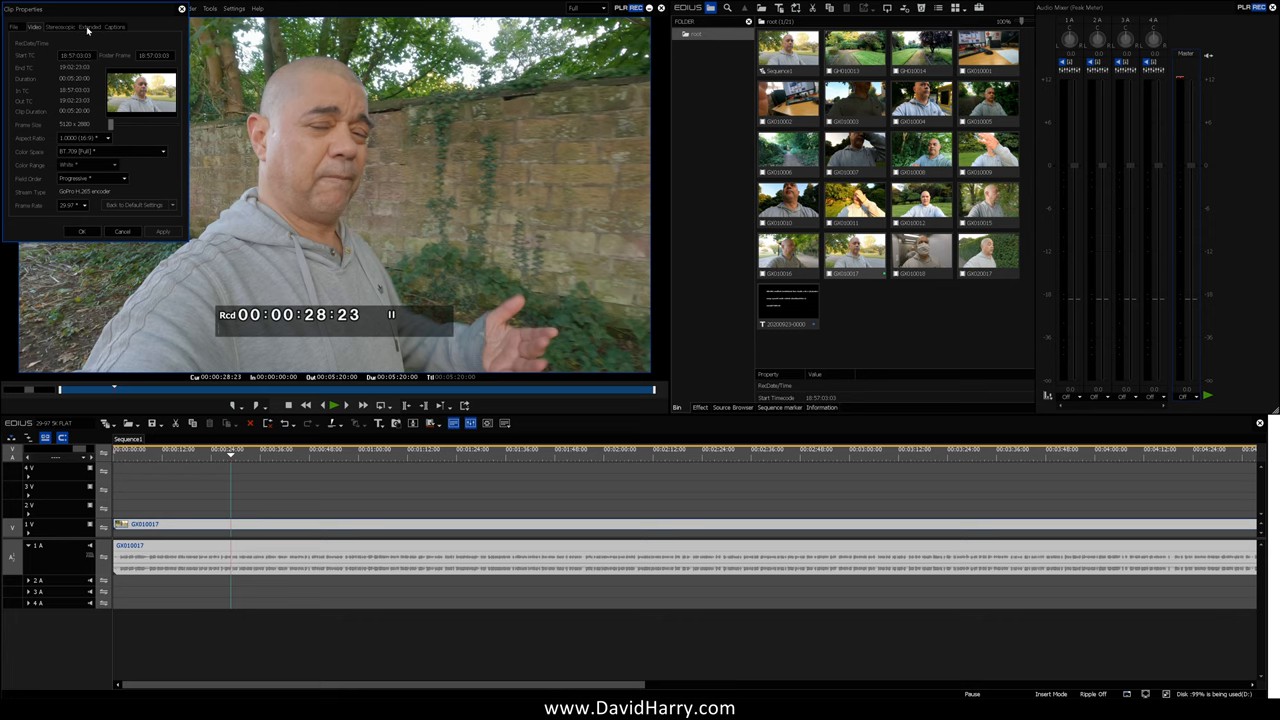
pyautogui.click(90, 26)
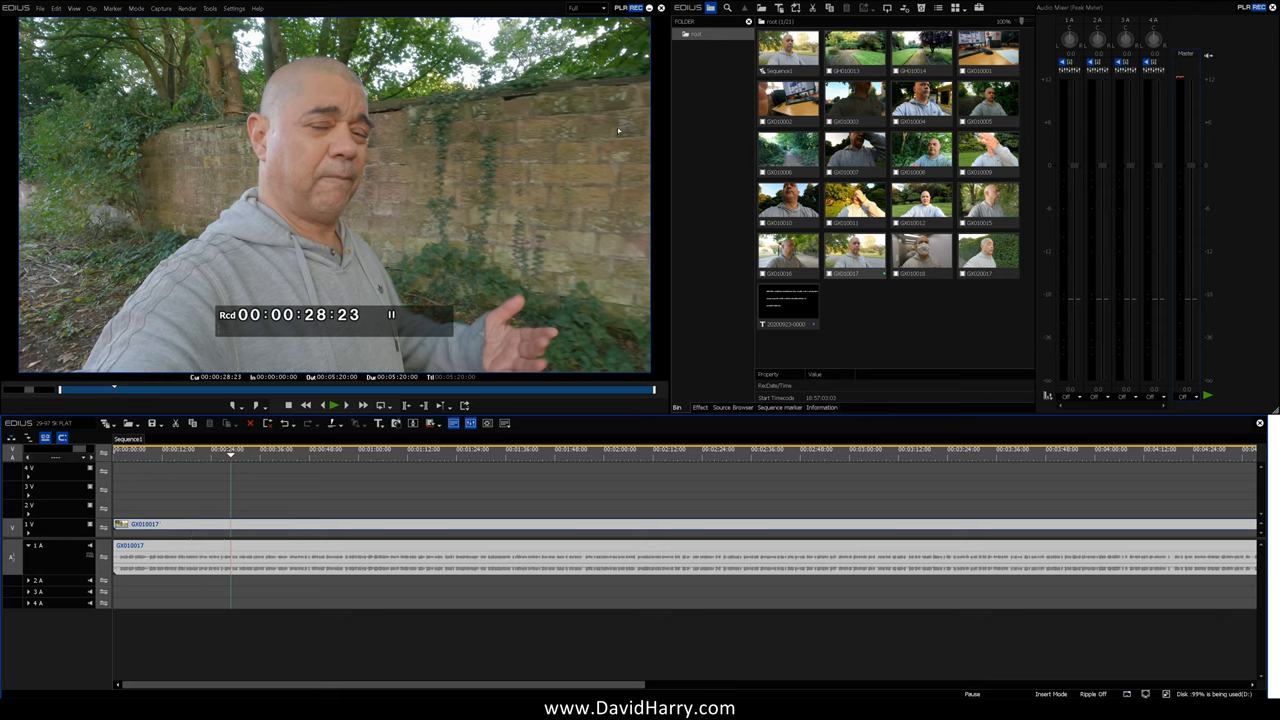
# - Set preview quality to Full and play GX010017 to about 00:00:48:18
pyautogui.click(585, 8)
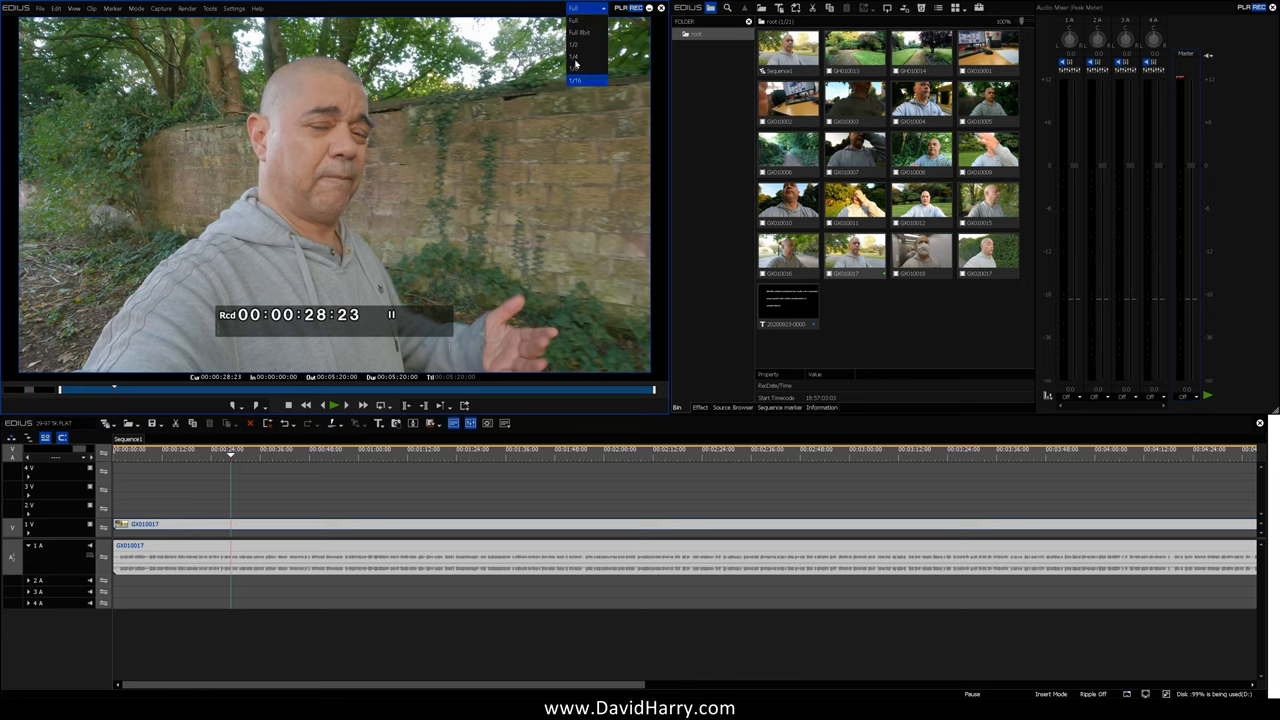
pyautogui.click(576, 20)
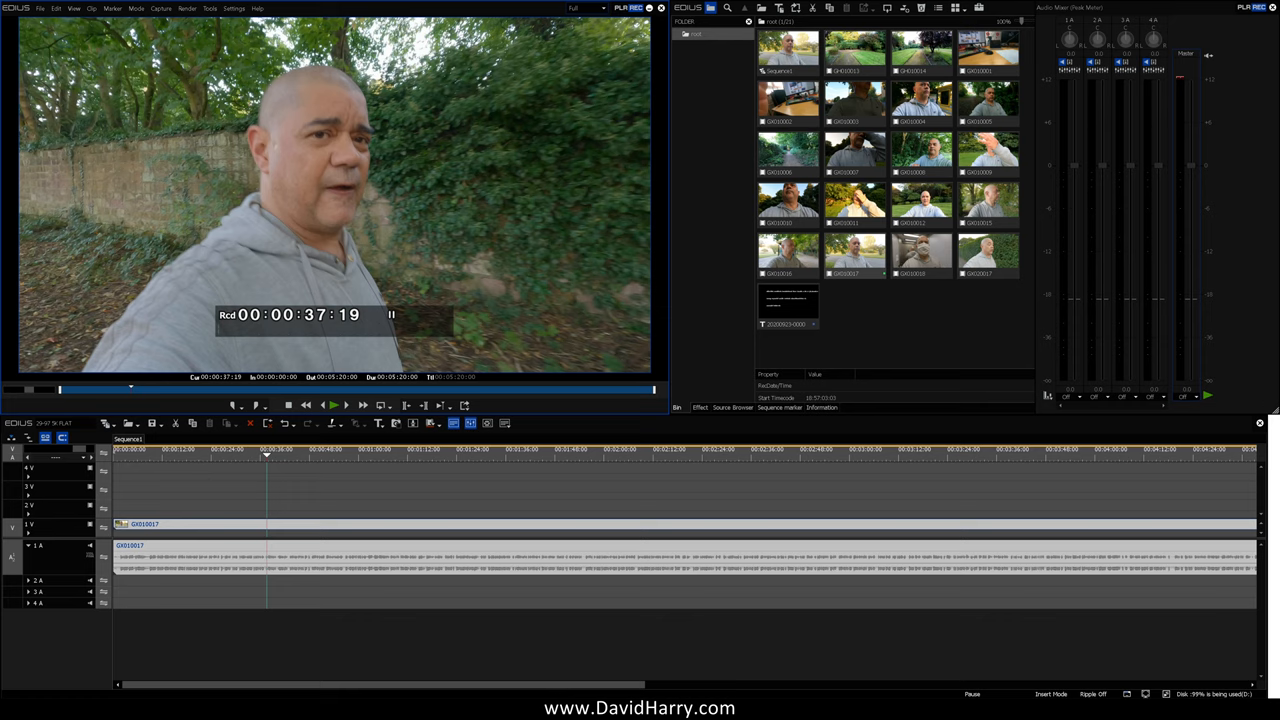
pyautogui.moveTo(419, 638)
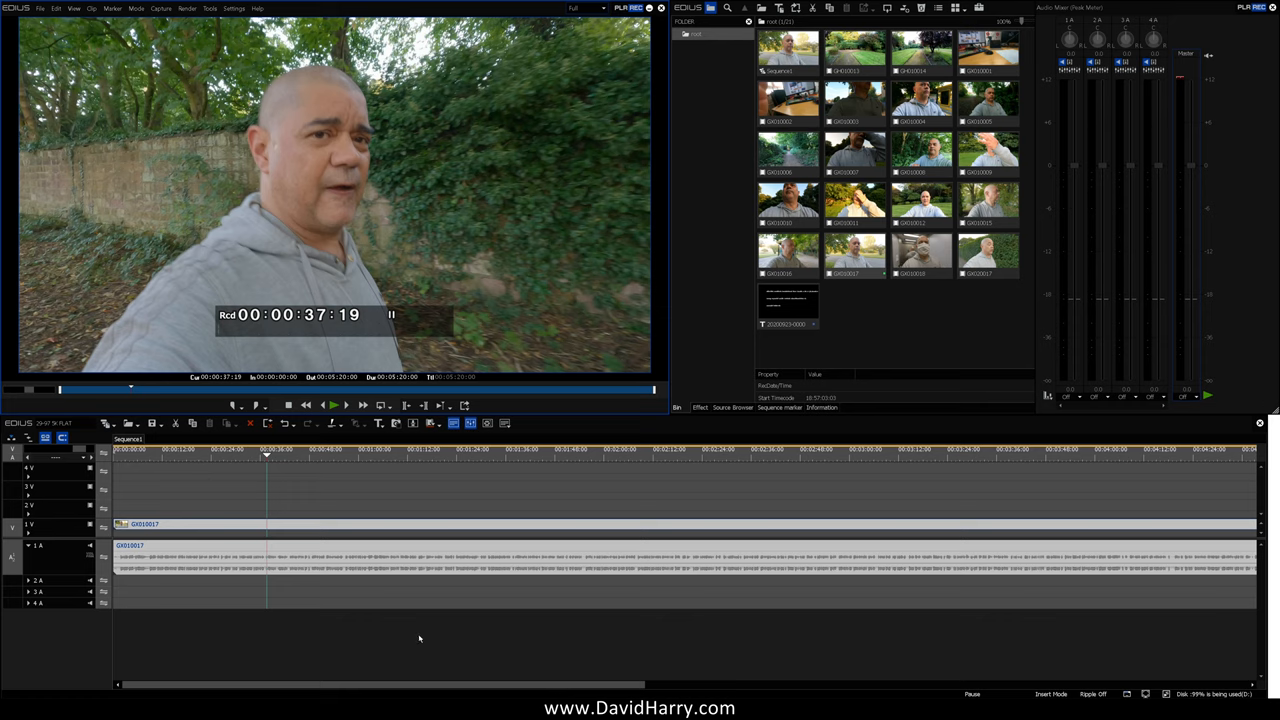
pyautogui.moveTo(383, 625)
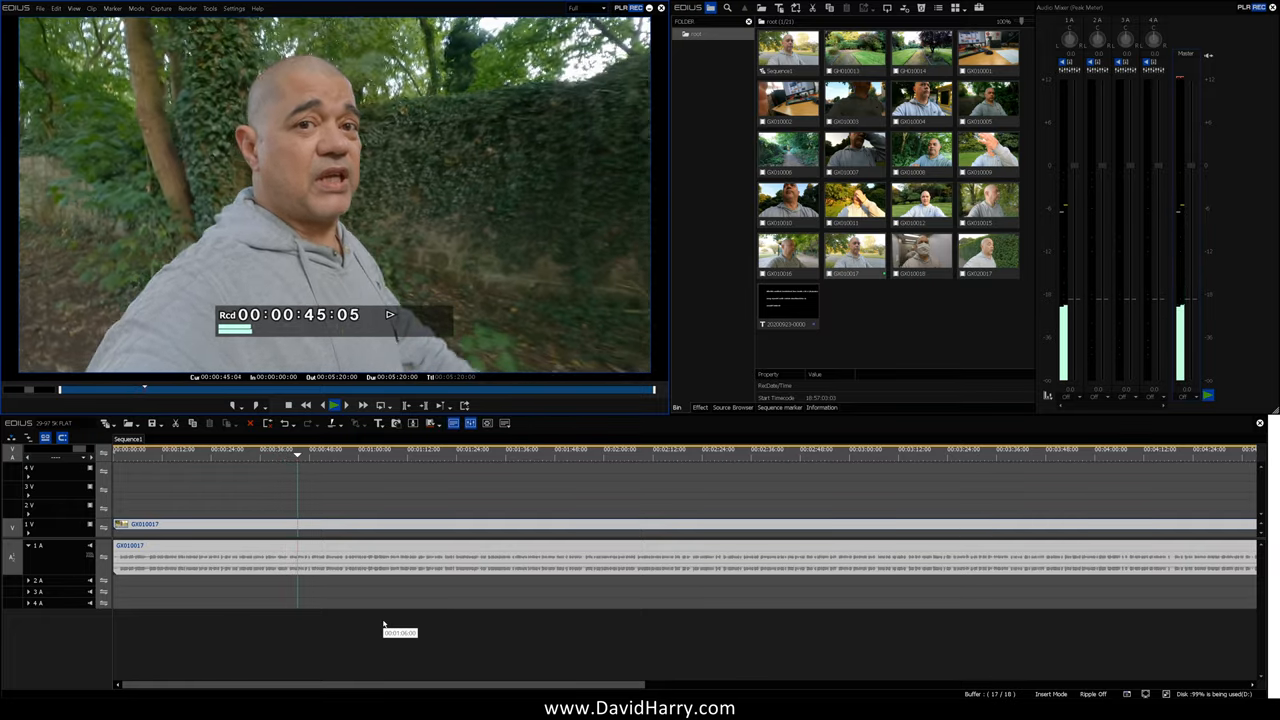
pyautogui.click(335, 405)
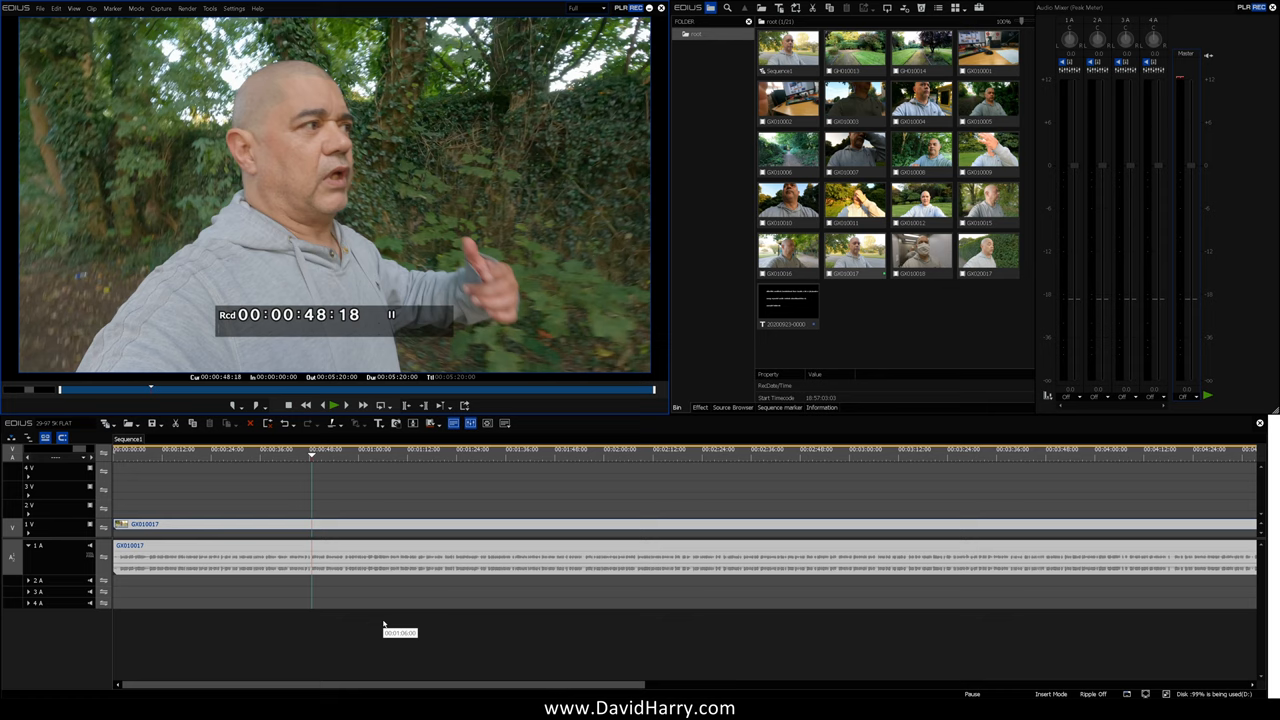
pyautogui.moveTo(340, 530)
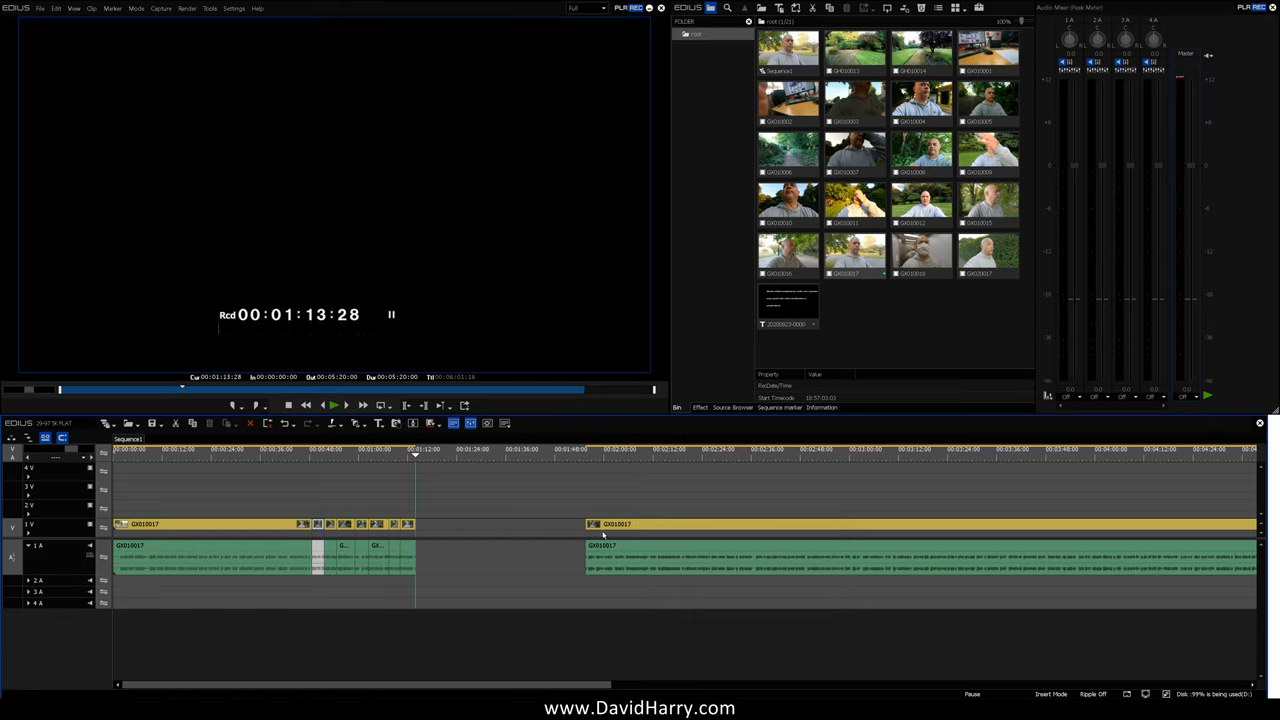
# - Select and ripple-delete the empty gap between the two GX010017 clips on 1V
pyautogui.click(610, 524)
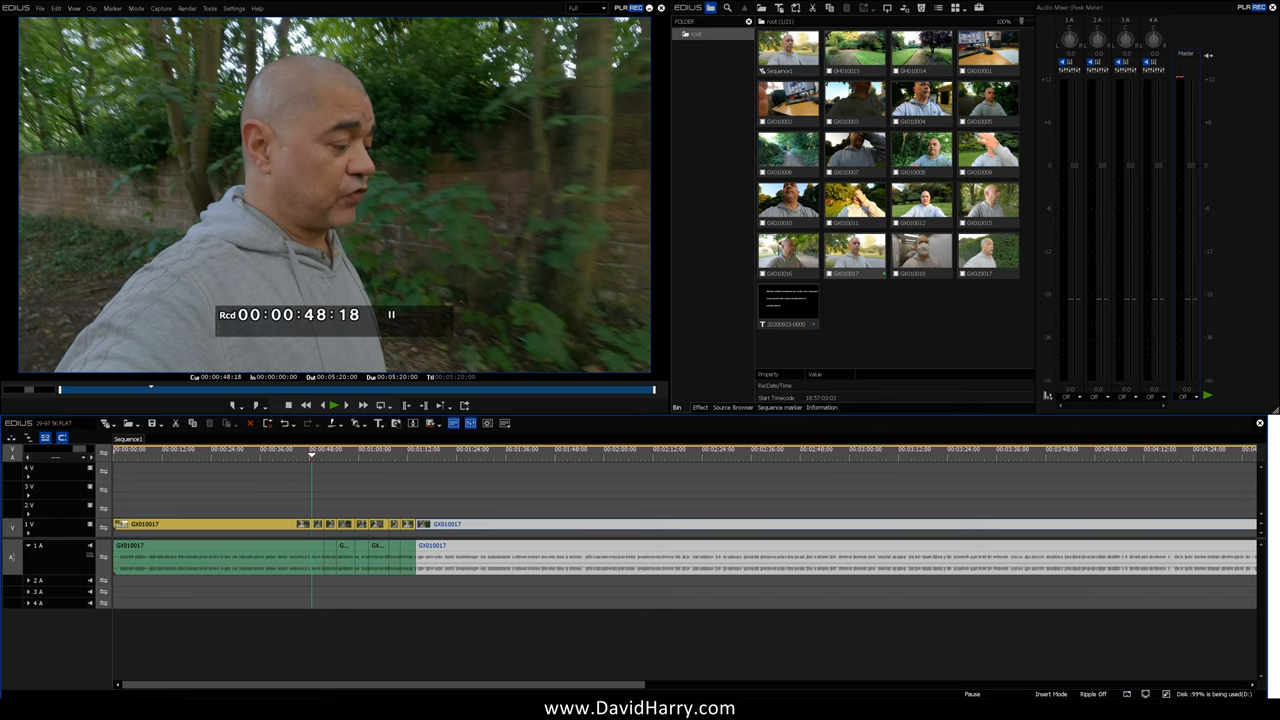
pyautogui.click(333, 405)
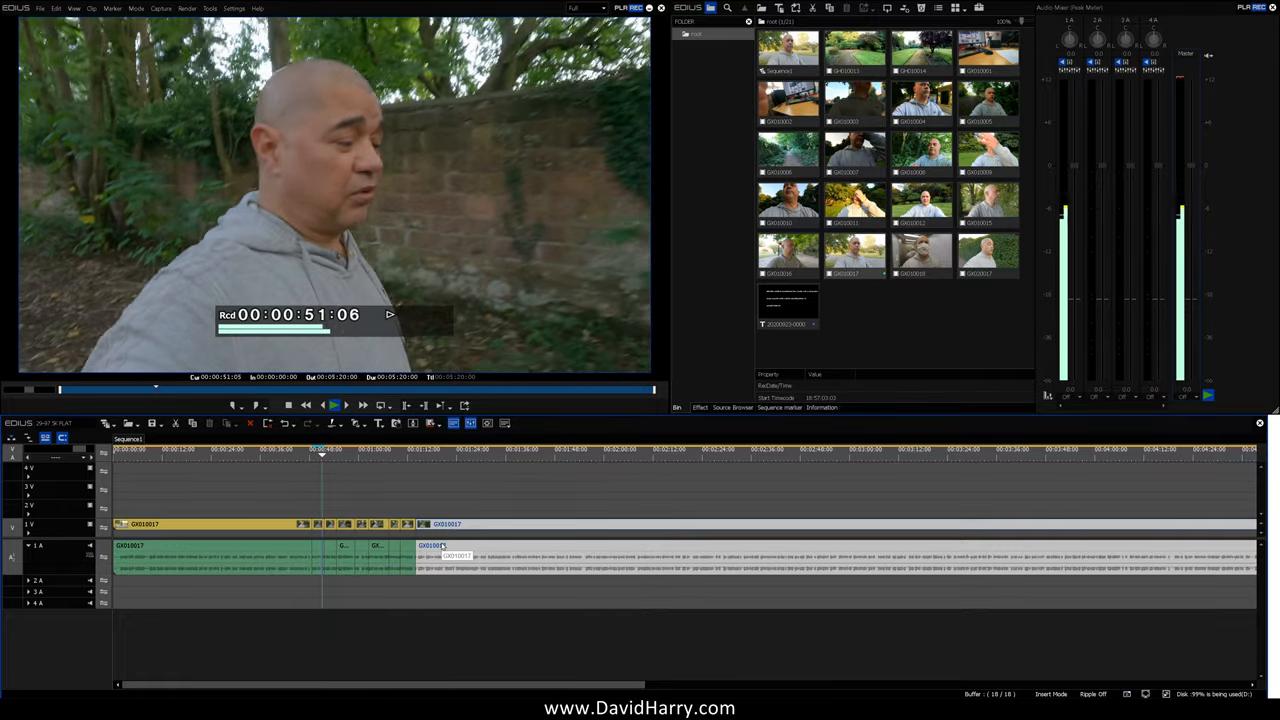
pyautogui.click(335, 405)
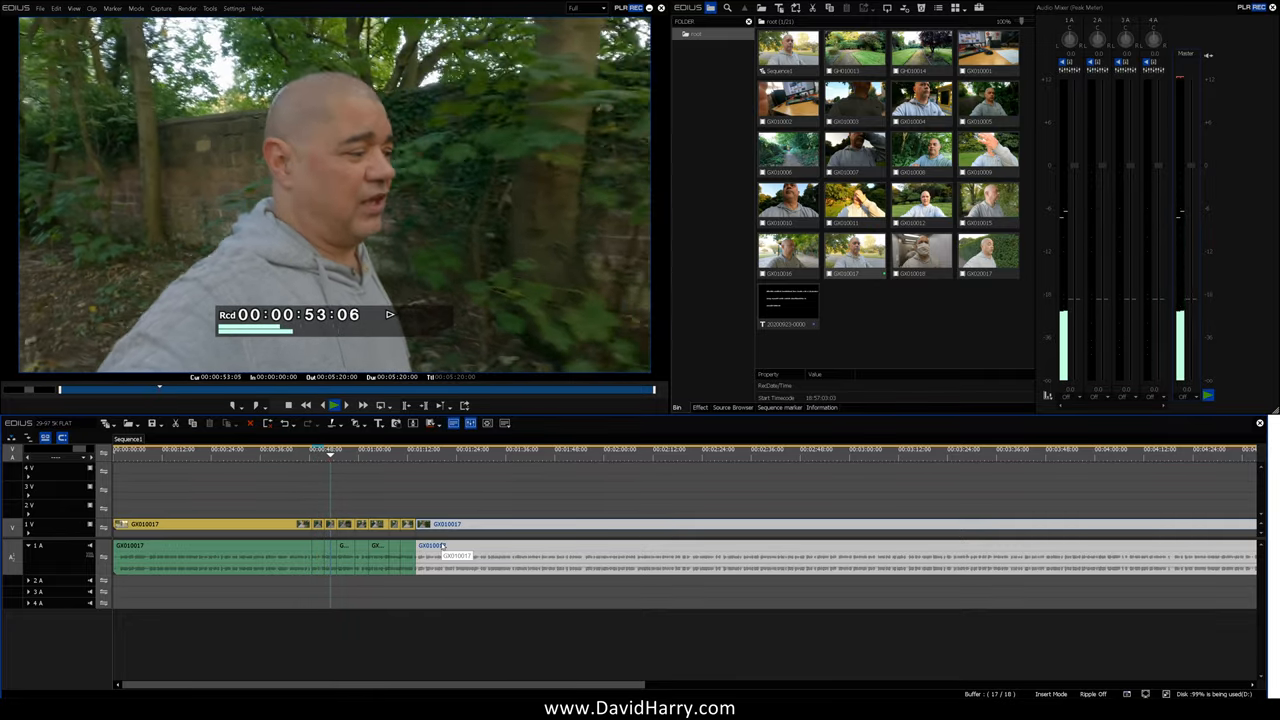
pyautogui.click(344, 405)
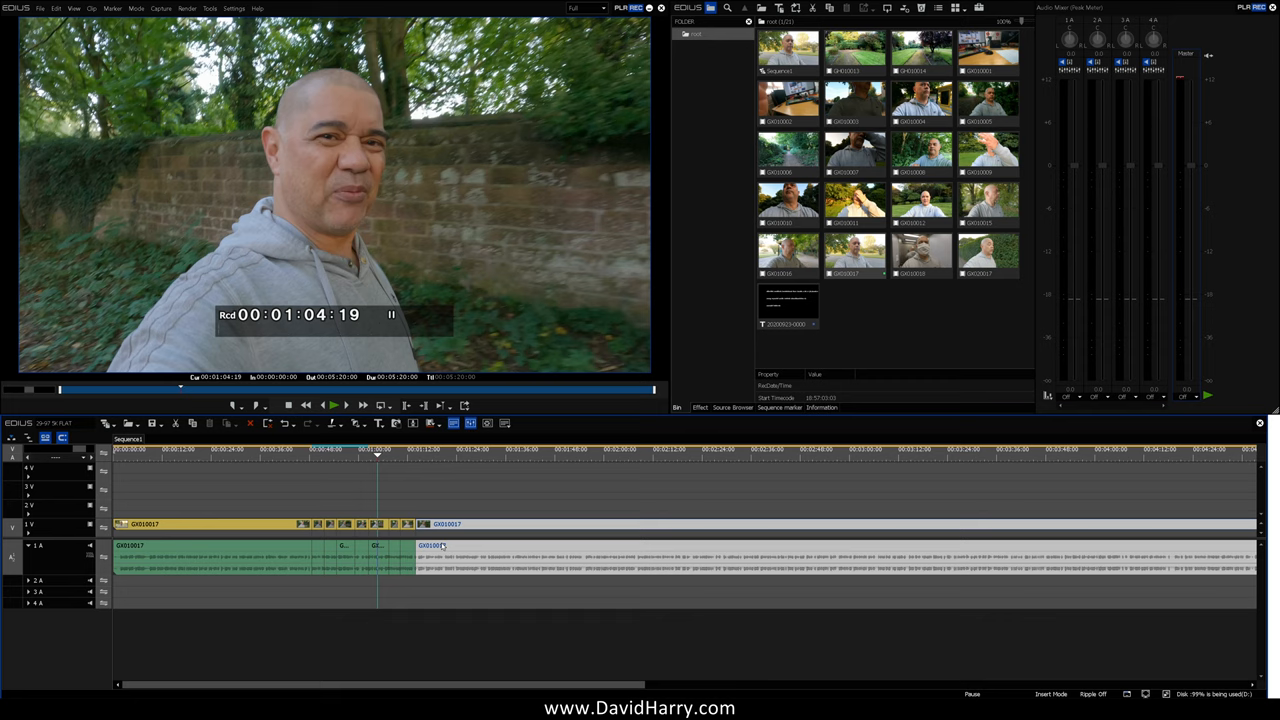
pyautogui.moveTo(326, 459)
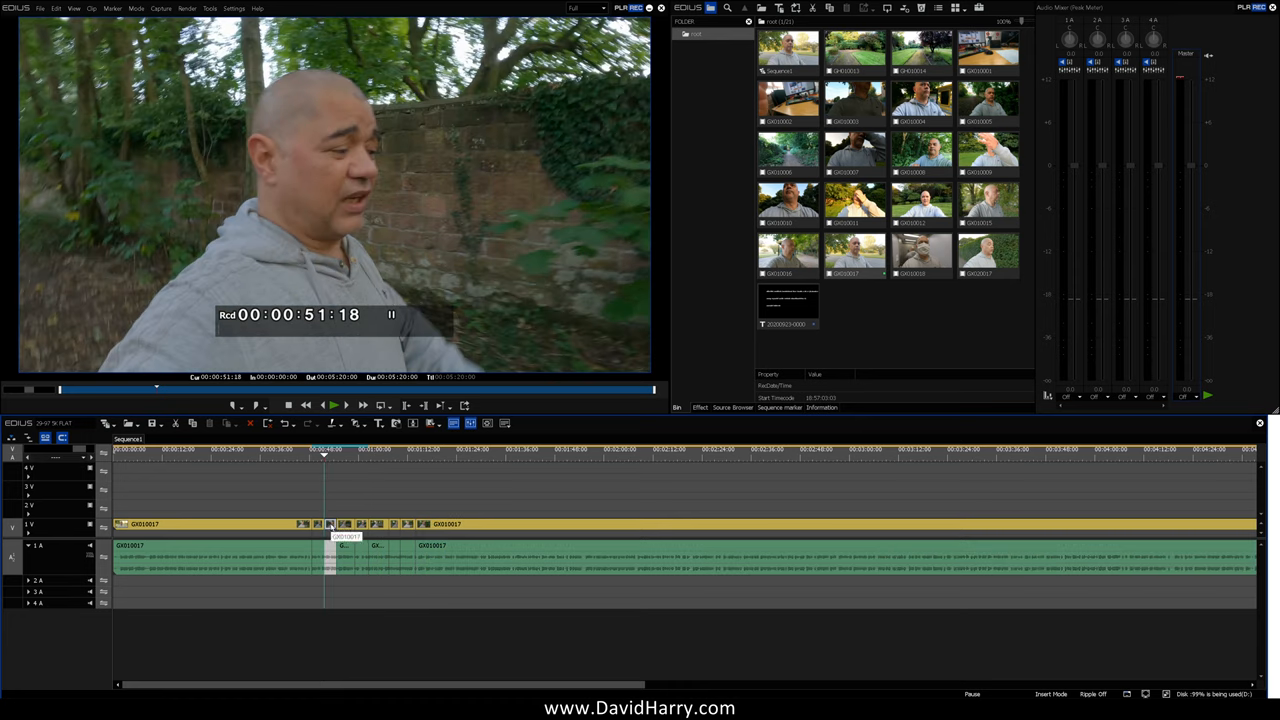
# - Open the Layouter on the short GX010017 segment, showing stretch around 107.9%
pyautogui.click(821, 407)
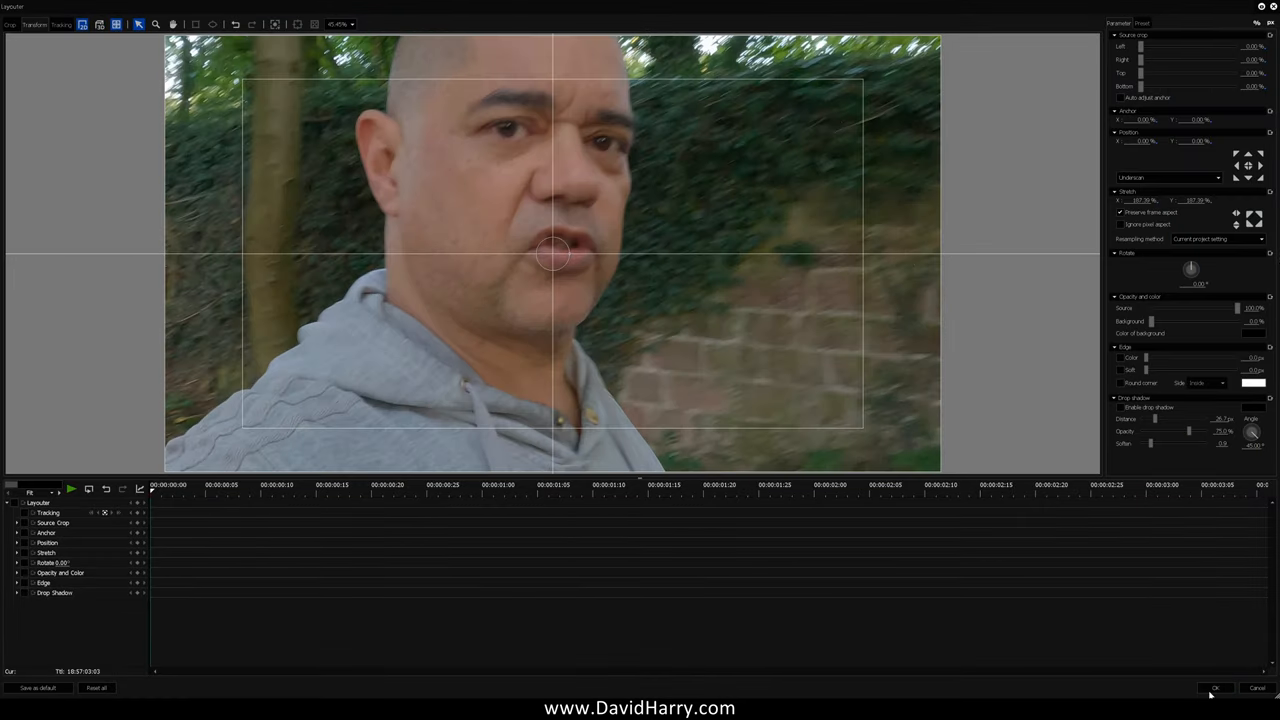
# - Confirm the Layouter reframe with OK and return to the timeline
pyautogui.click(1216, 688)
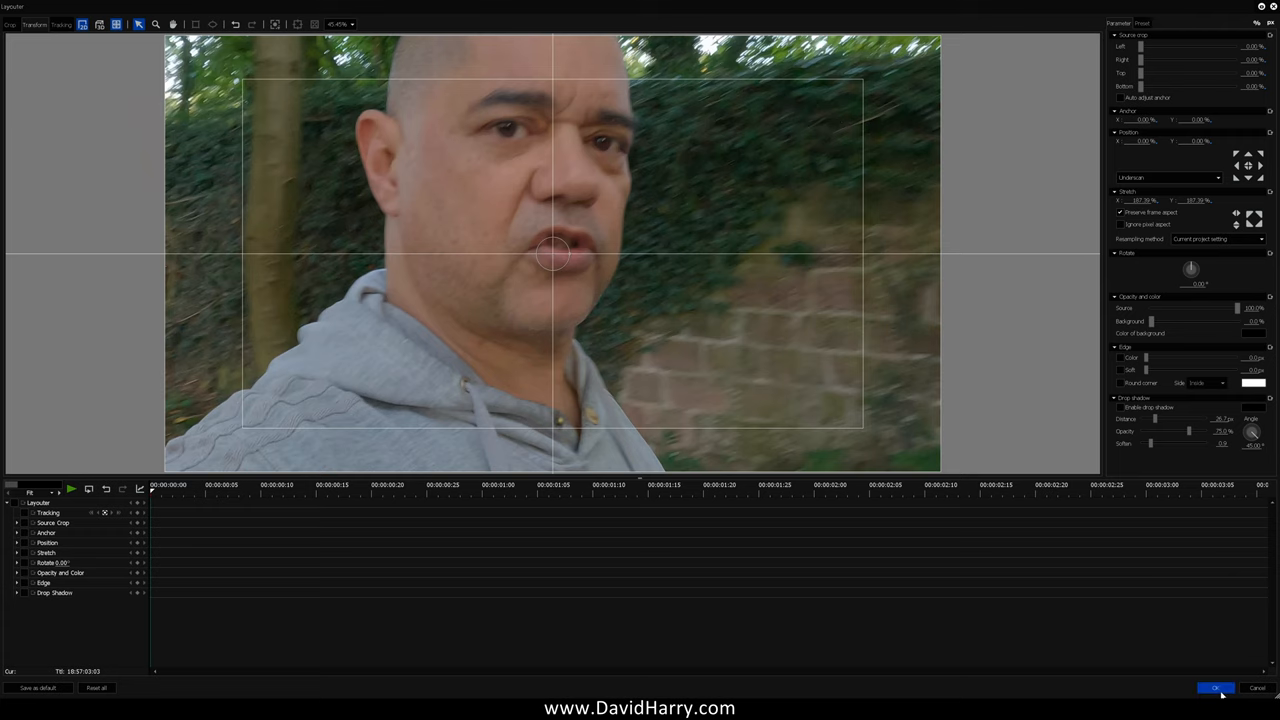
pyautogui.click(1216, 688)
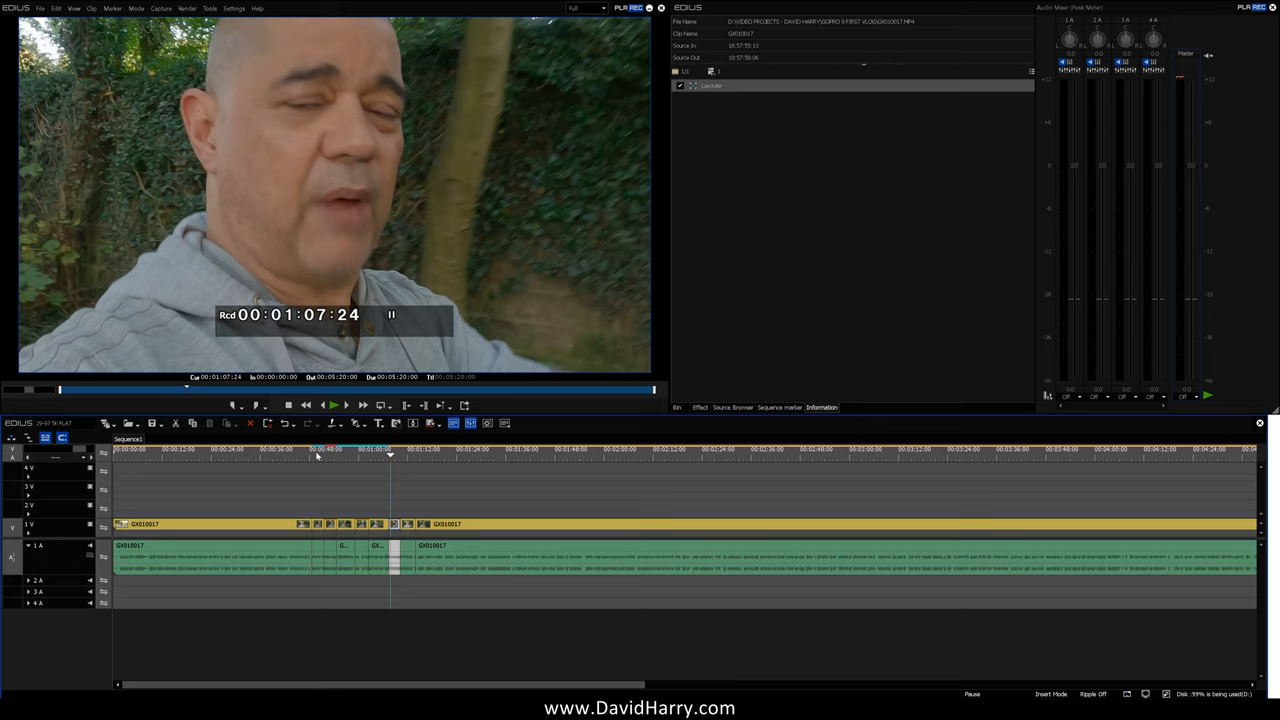
pyautogui.moveTo(421, 461)
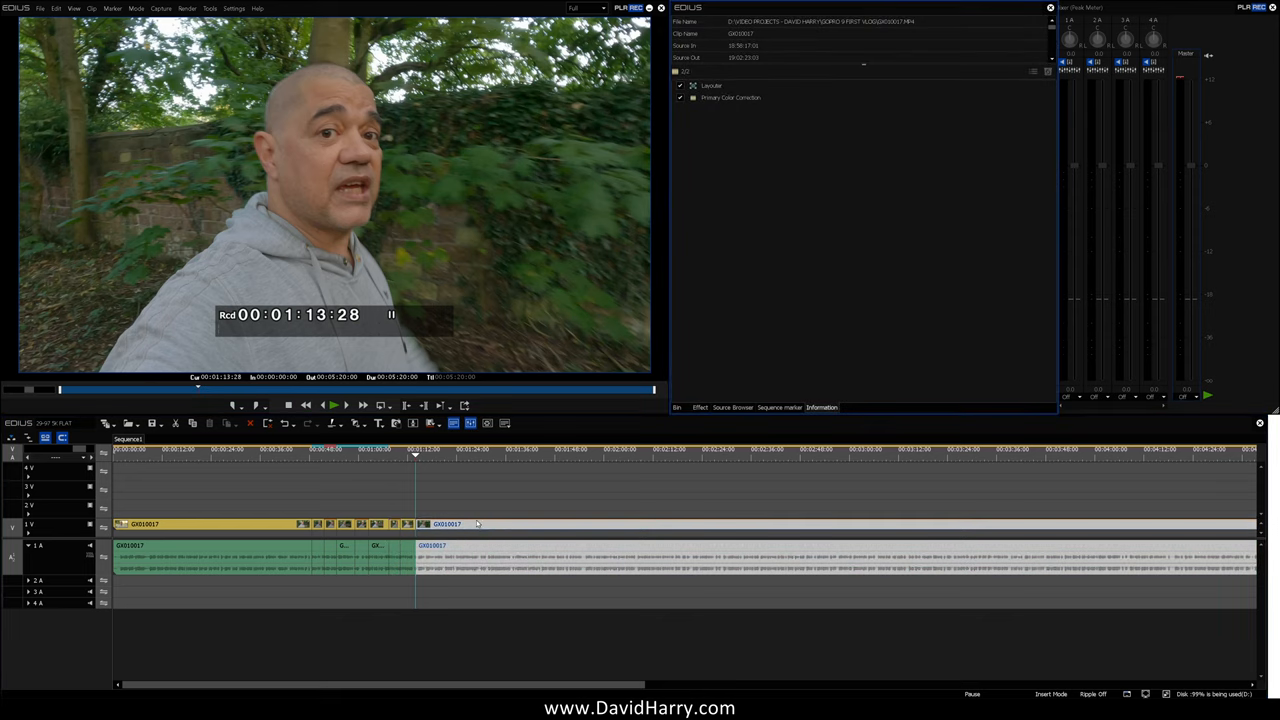
# - Open Primary Color Correction on the second clip and darken it with more contrast
pyautogui.click(730, 97)
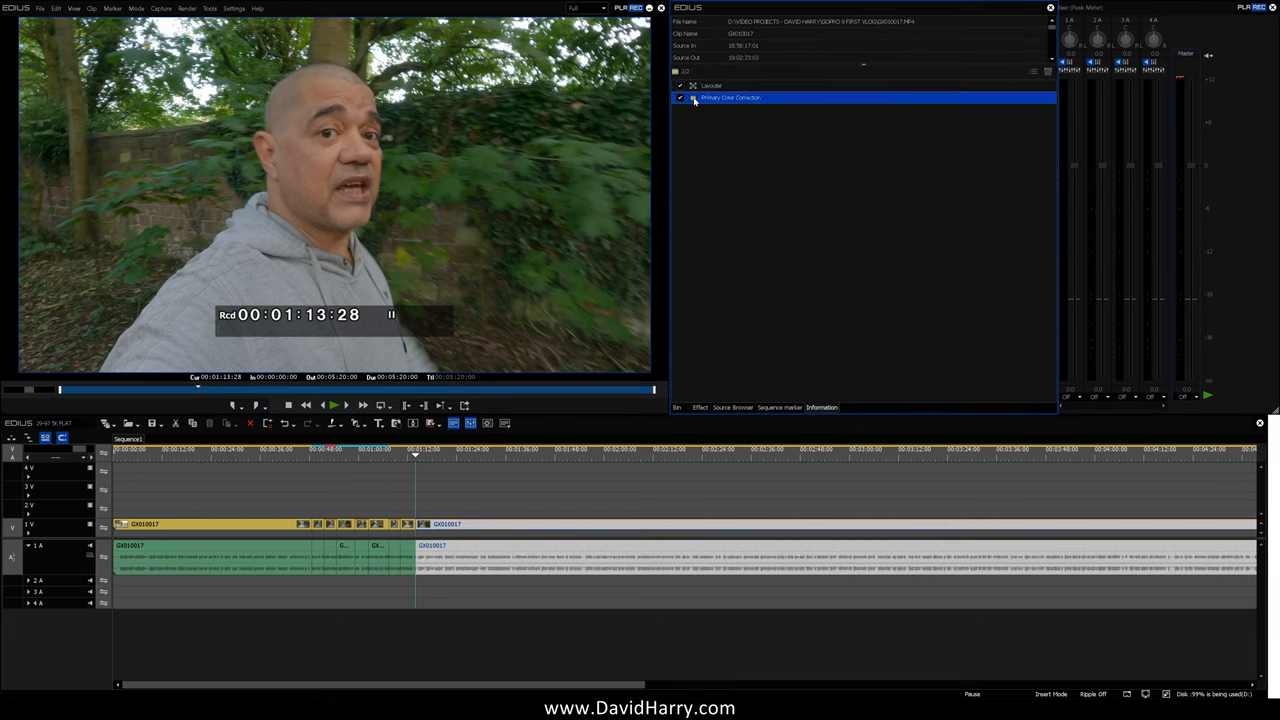
pyautogui.doubleClick(730, 97)
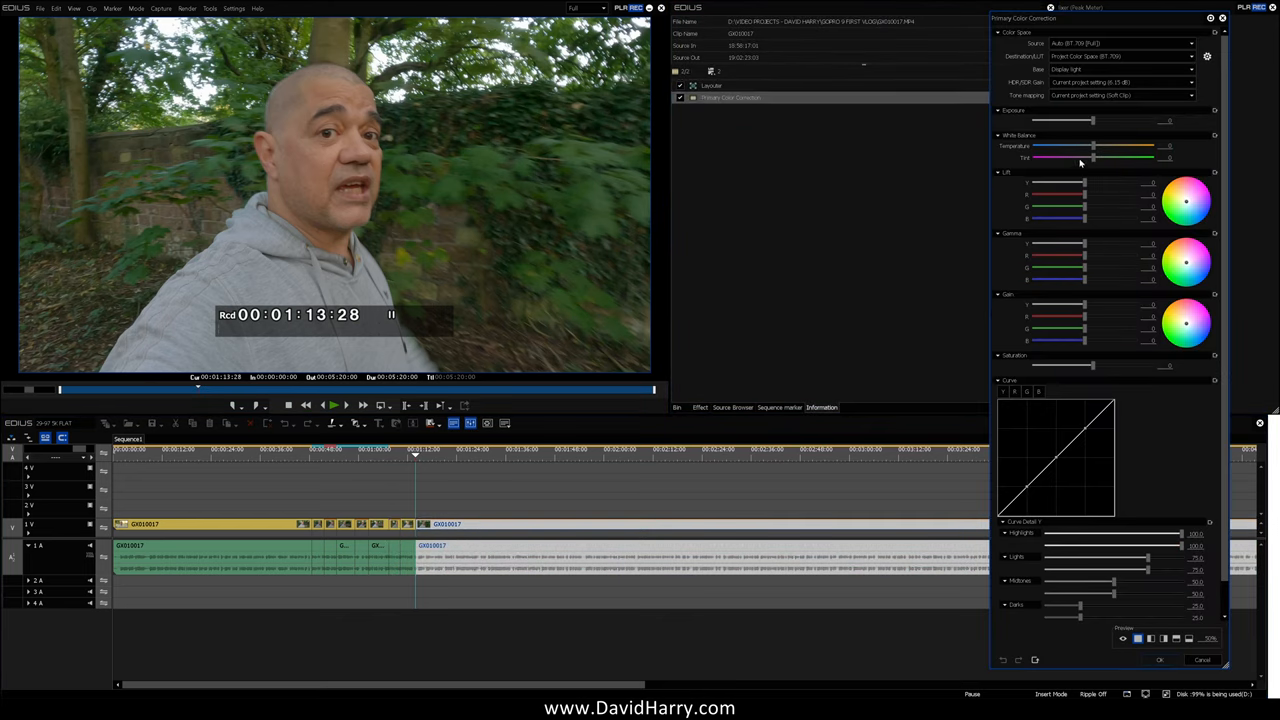
pyautogui.moveTo(1063, 121); pyautogui.dragTo(1116, 121)
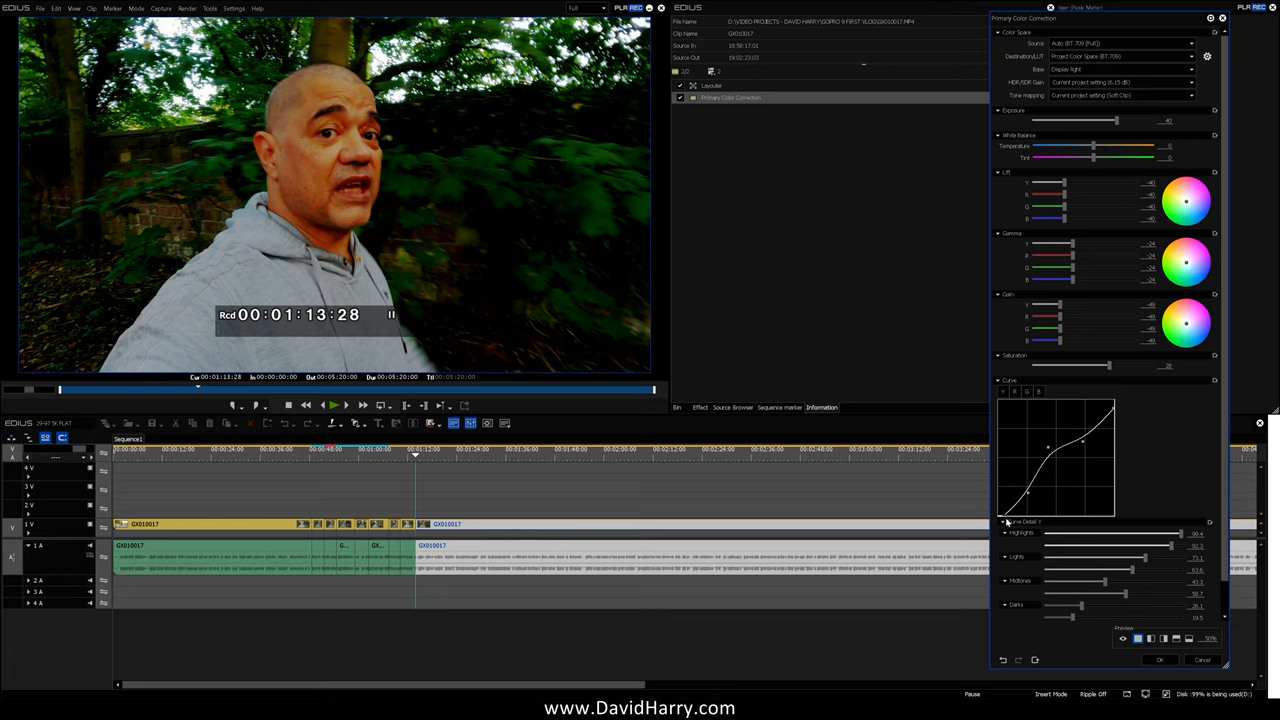
pyautogui.moveTo(405, 320)
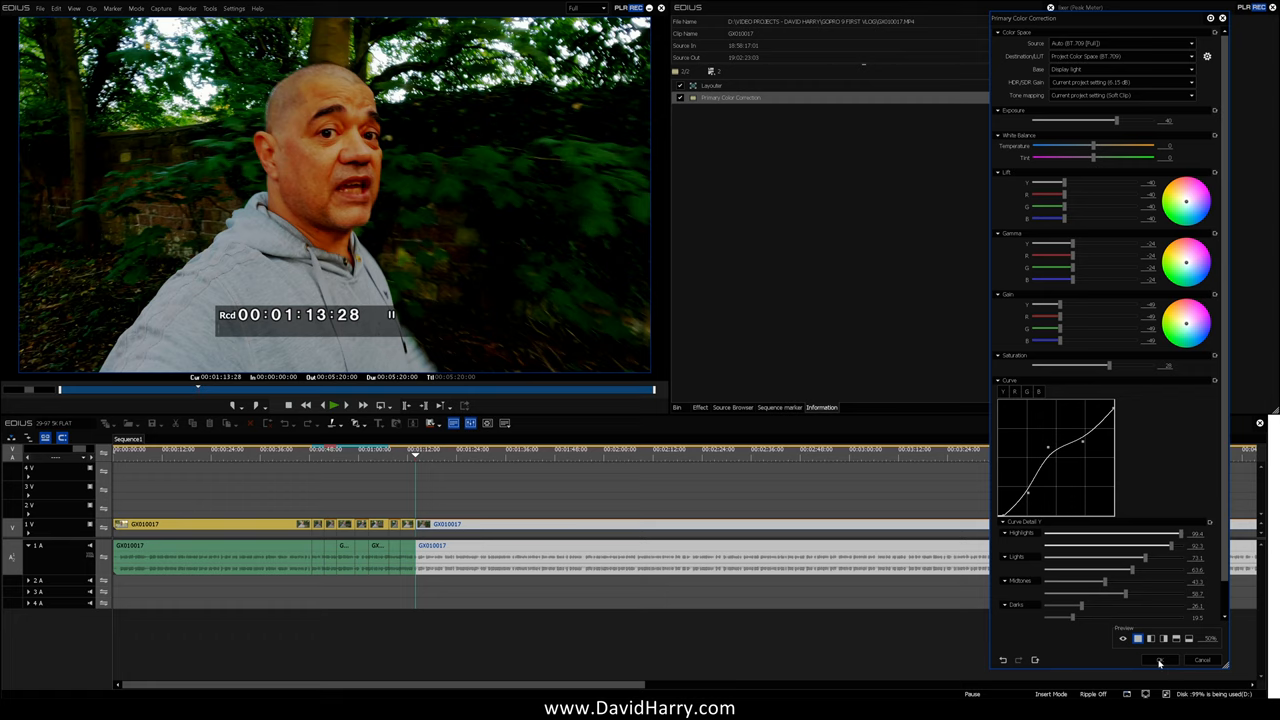
# - Apply the darker grade and play the clip to about 00:01:18:00
pyautogui.click(1159, 660)
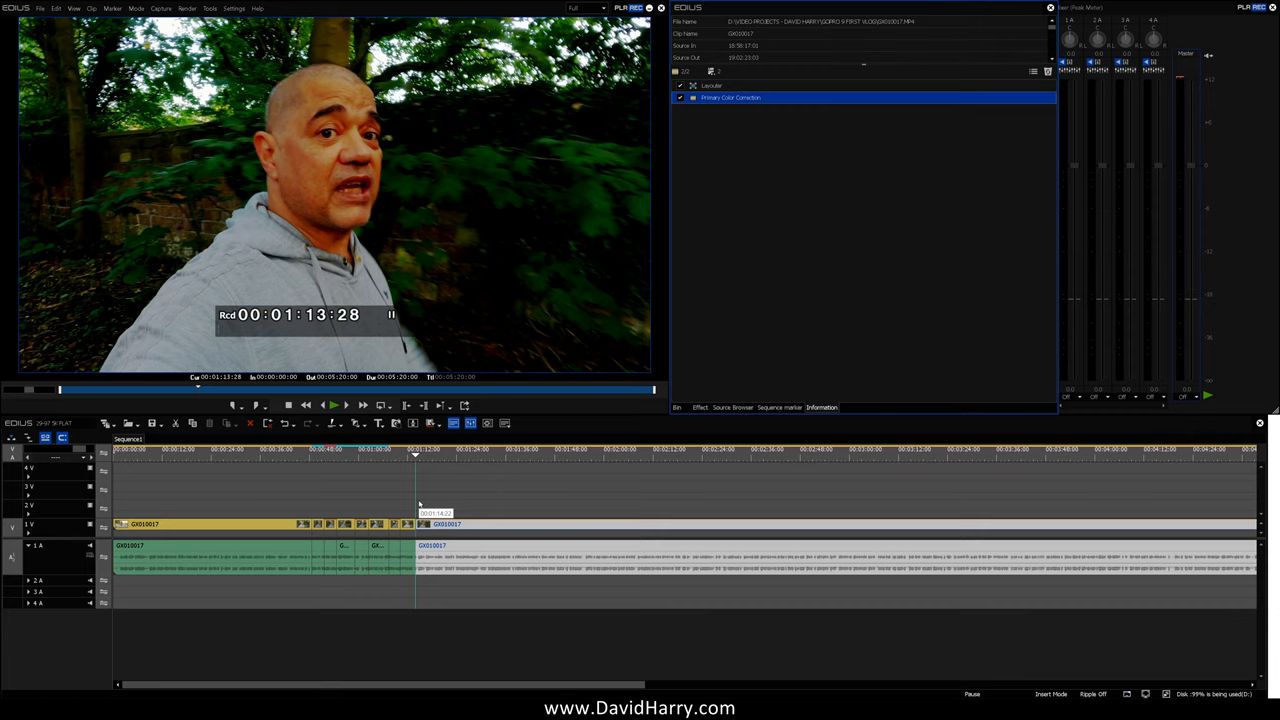
pyautogui.click(333, 405)
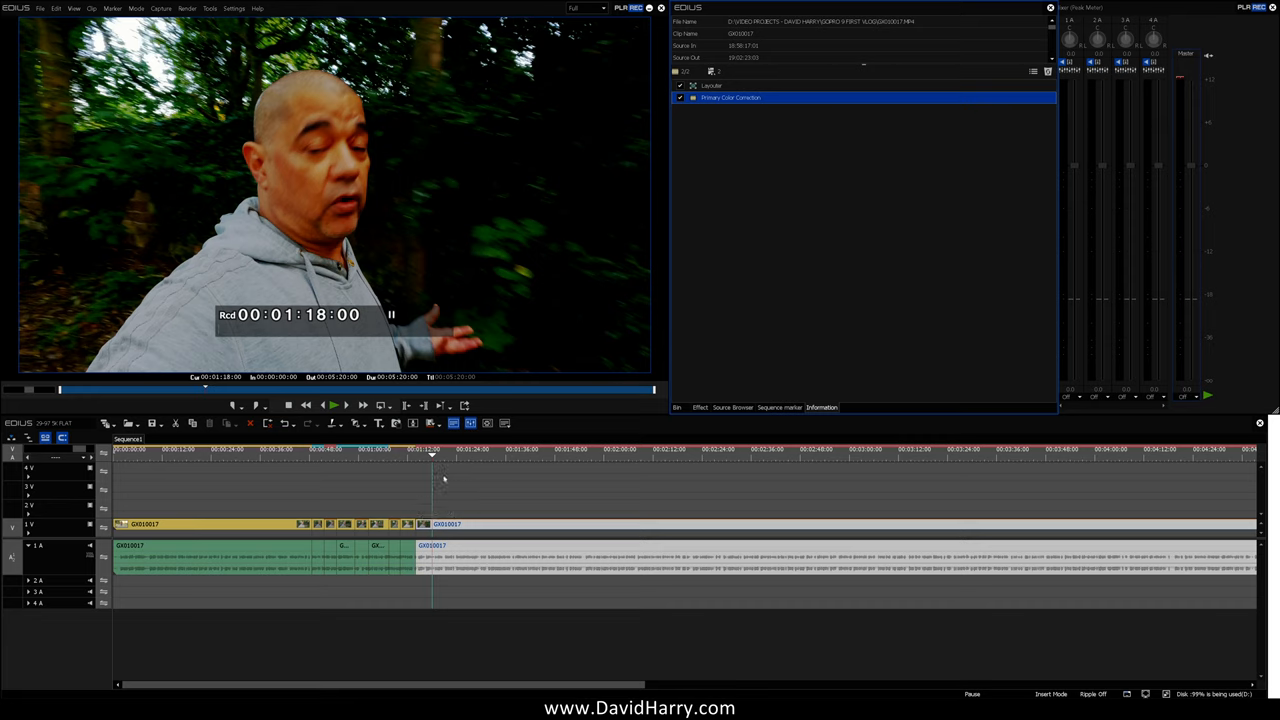
pyautogui.moveTo(825, 575)
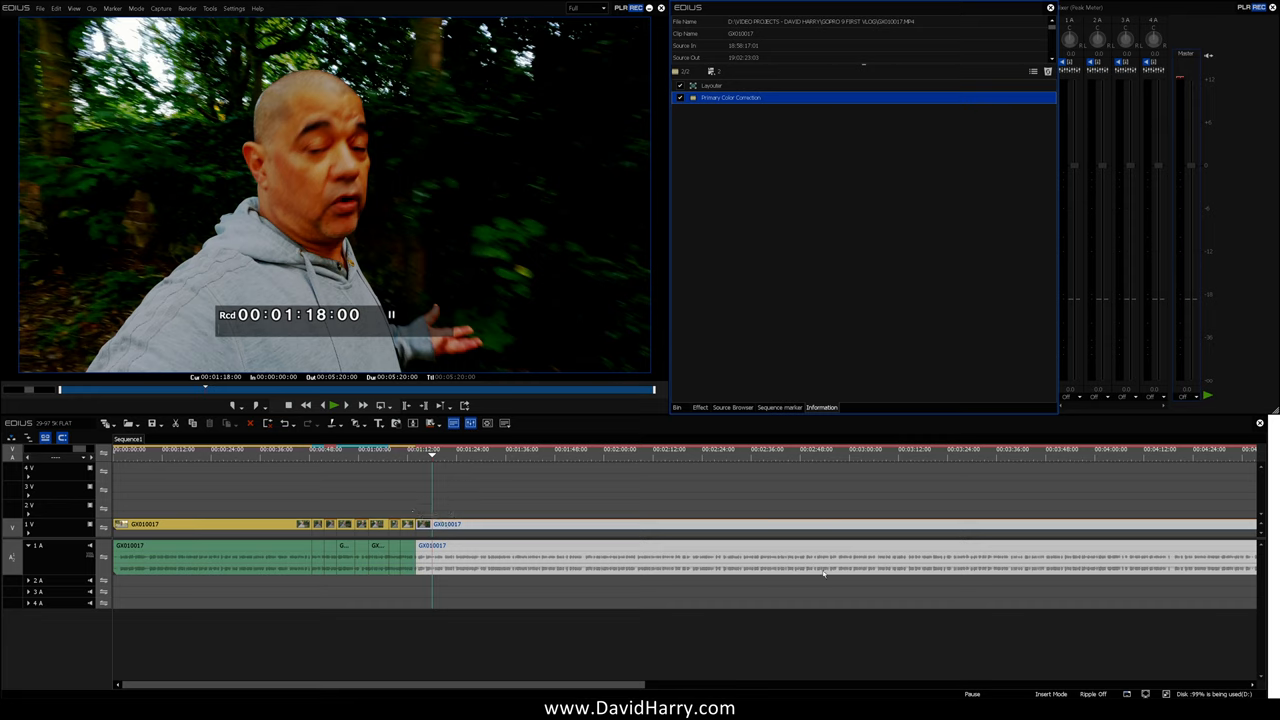
pyautogui.moveTo(968, 655)
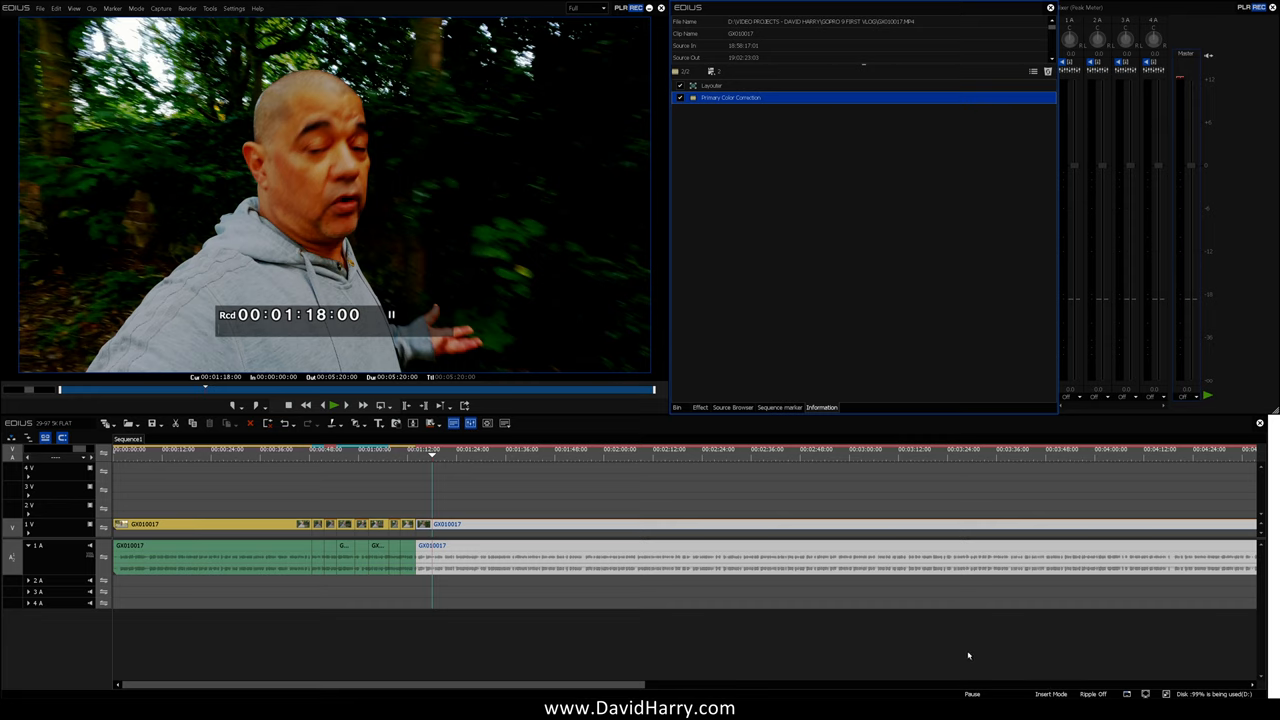
pyautogui.moveTo(1026, 673)
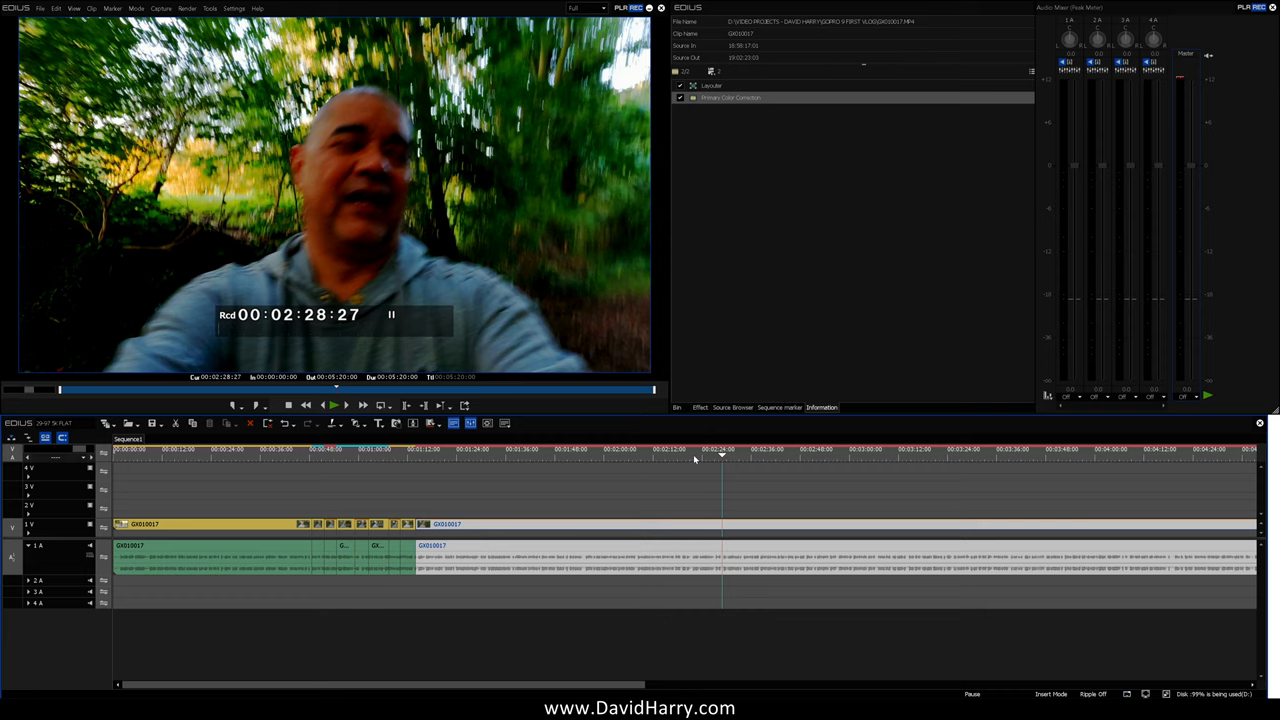
pyautogui.moveTo(600, 18)
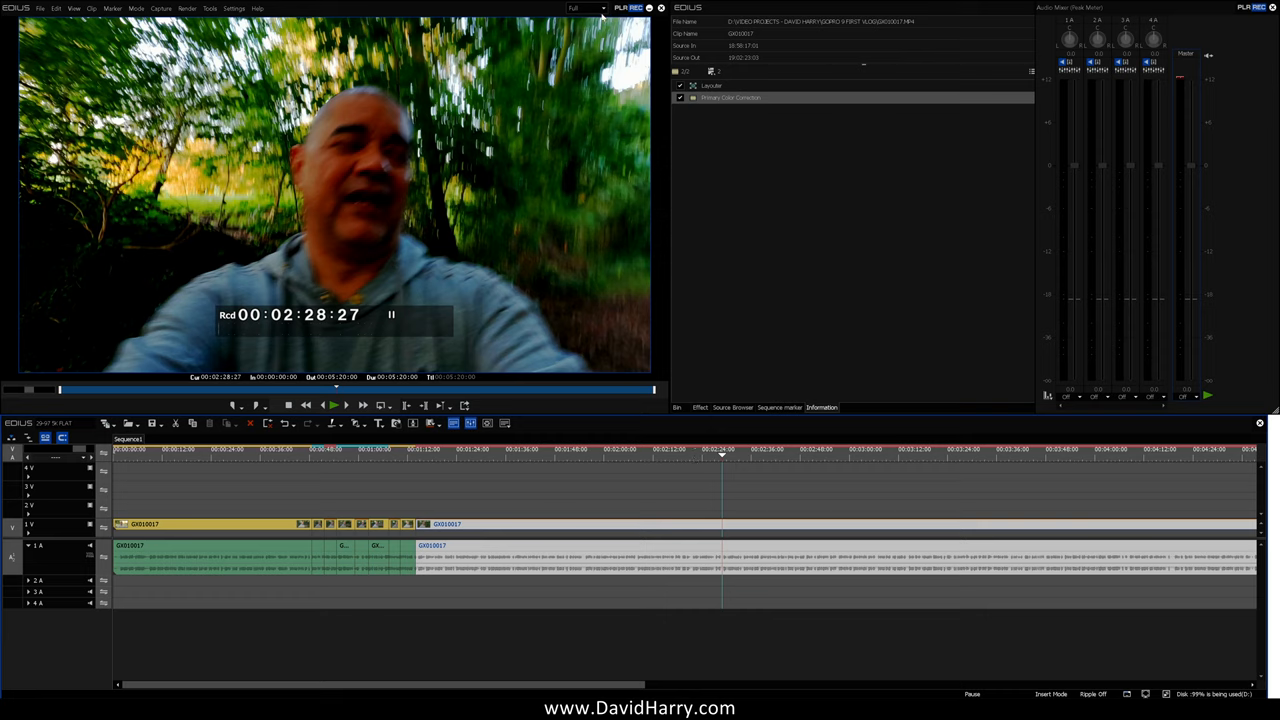
# - Switch preview quality to Full 8-bit and stop playback at 00:01:51:18
pyautogui.click(588, 8)
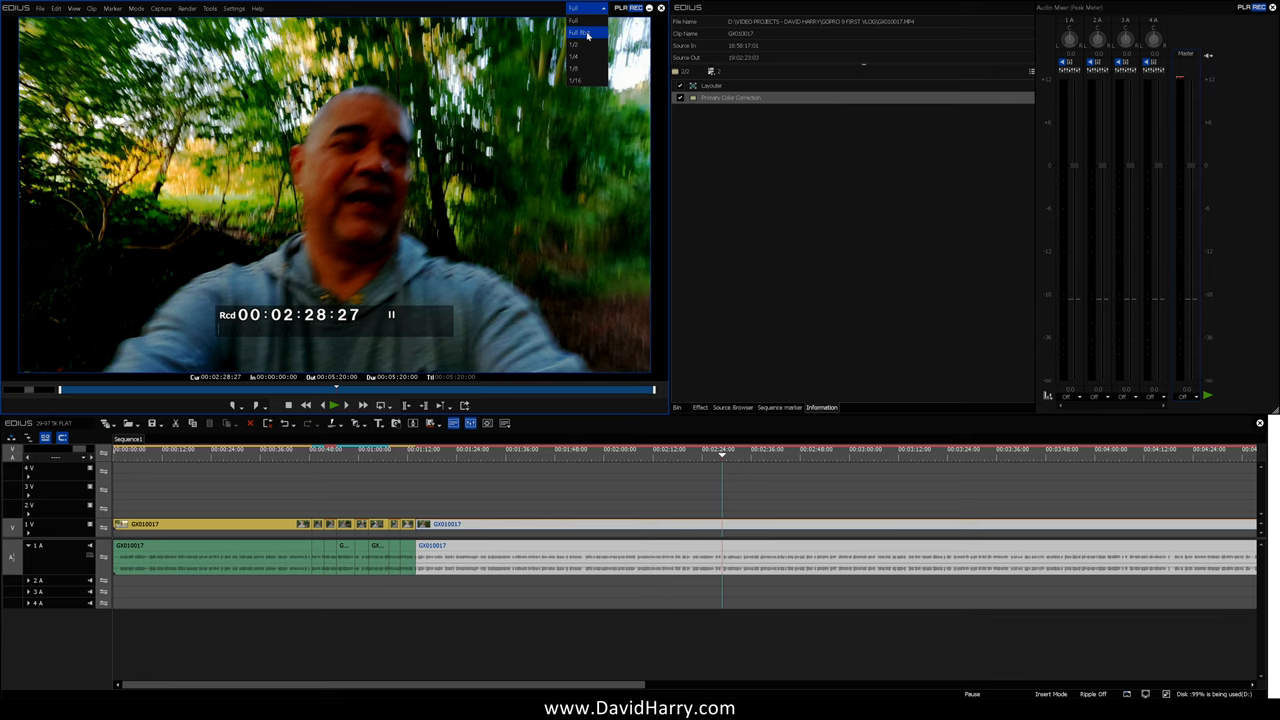
pyautogui.click(578, 32)
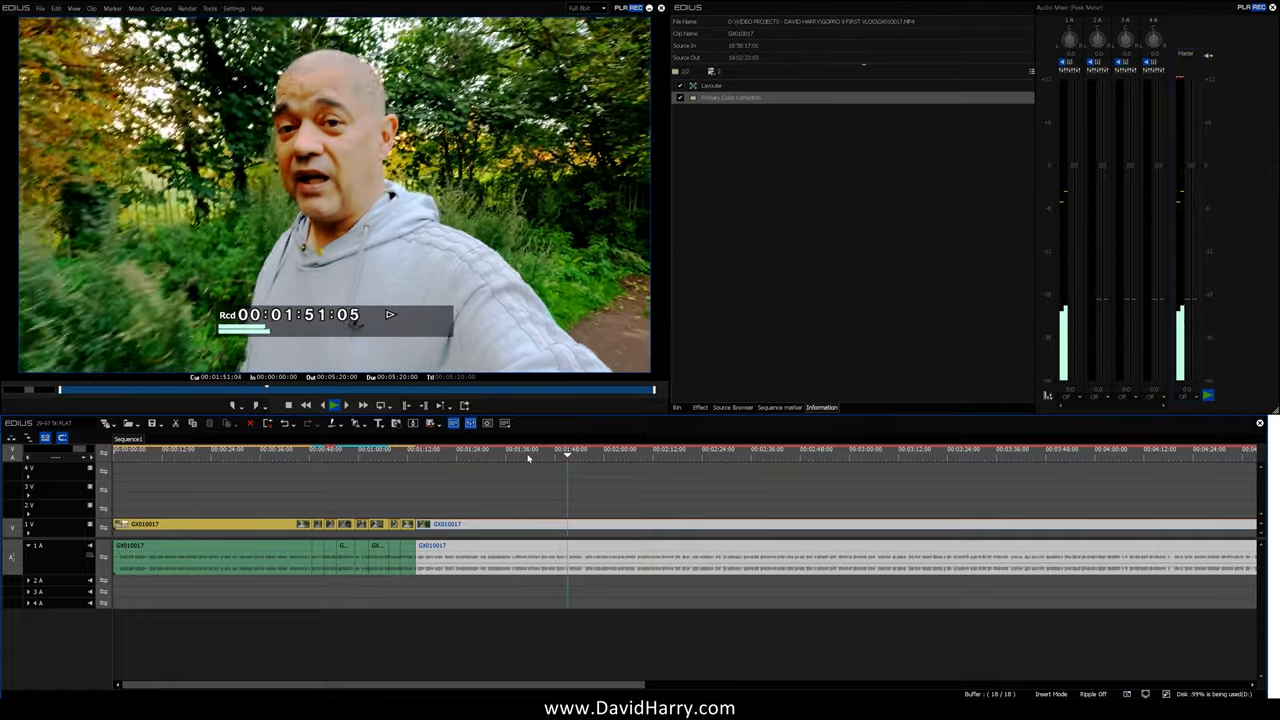
pyautogui.click(347, 405)
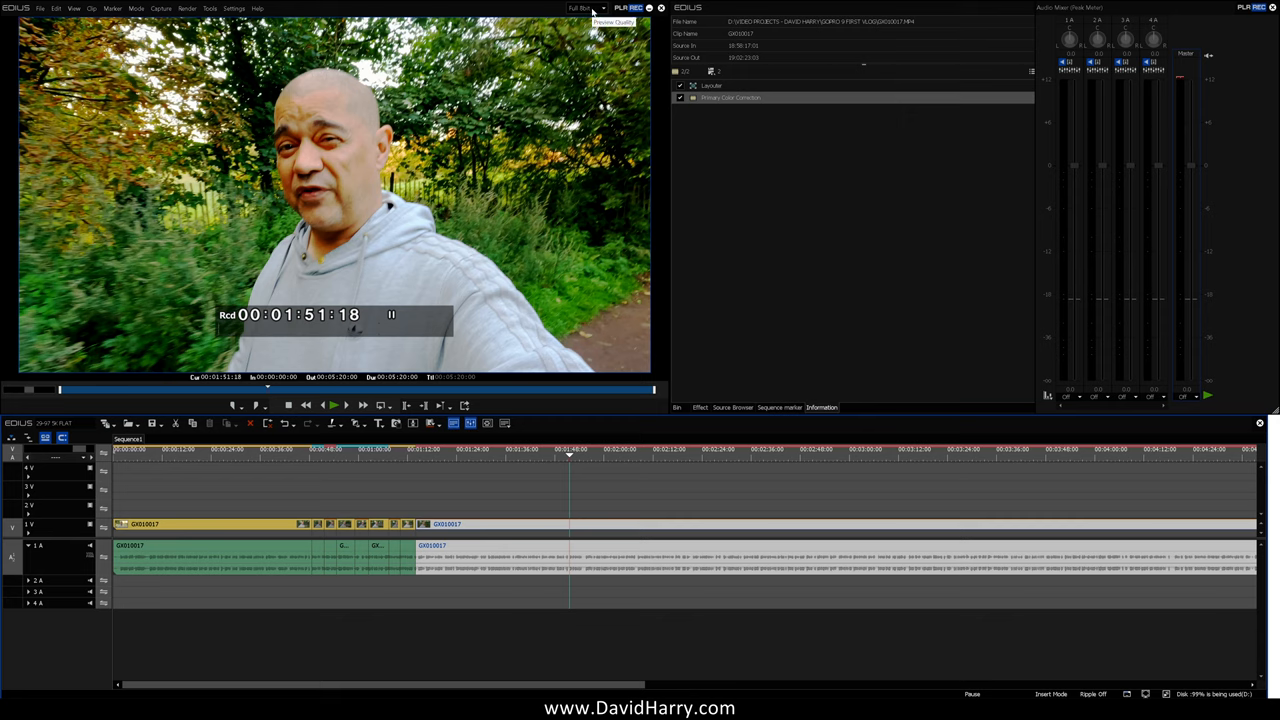
pyautogui.click(585, 8)
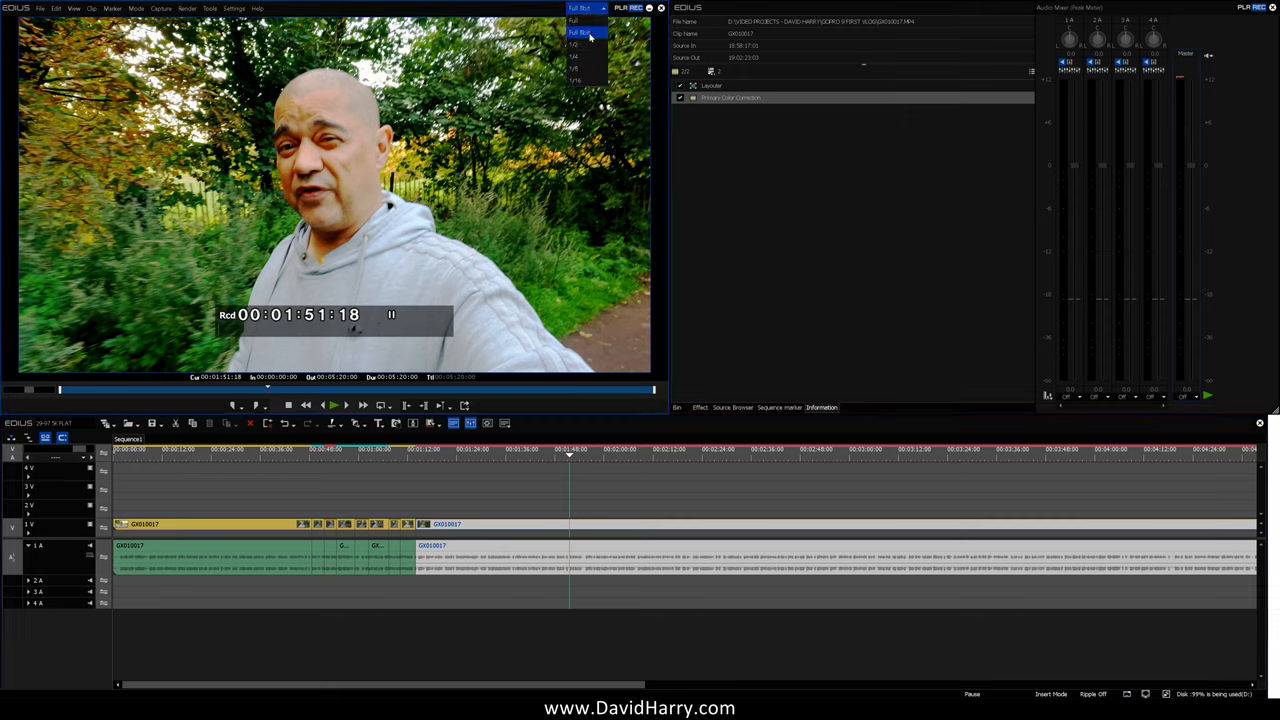
pyautogui.click(580, 20)
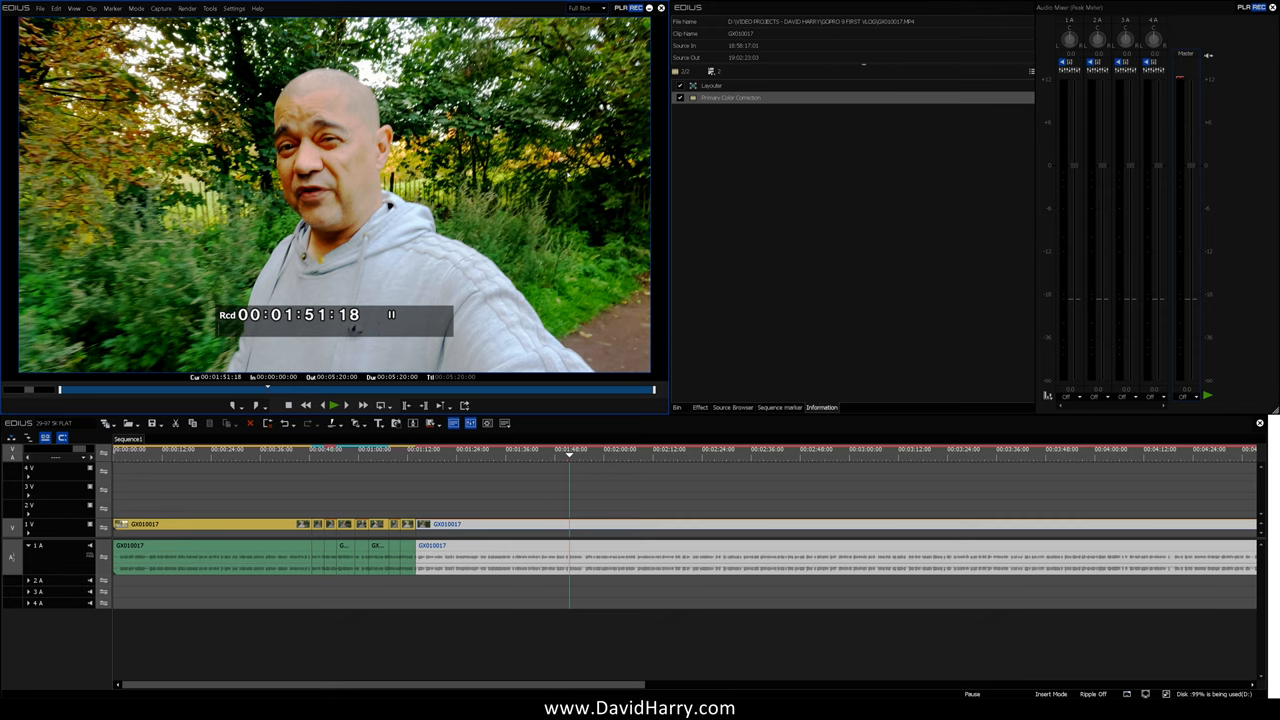
pyautogui.moveTo(555, 268)
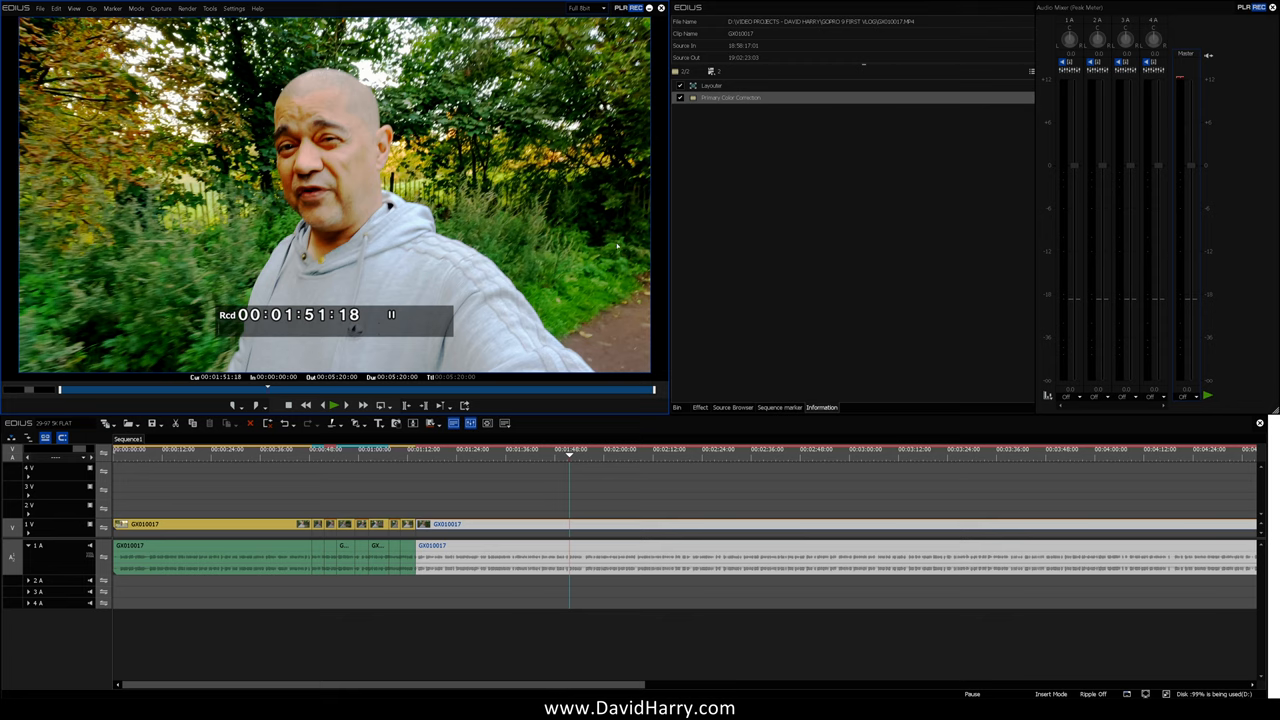
pyautogui.moveTo(583, 281)
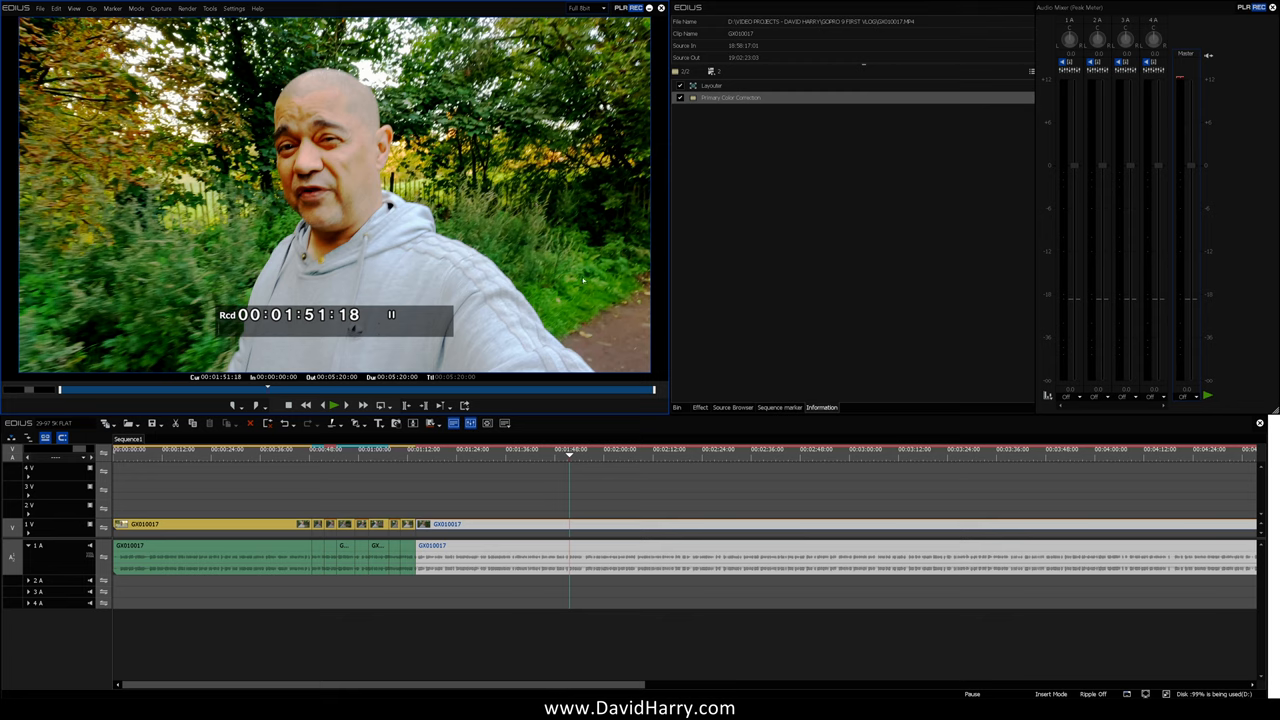
pyautogui.moveTo(481, 357)
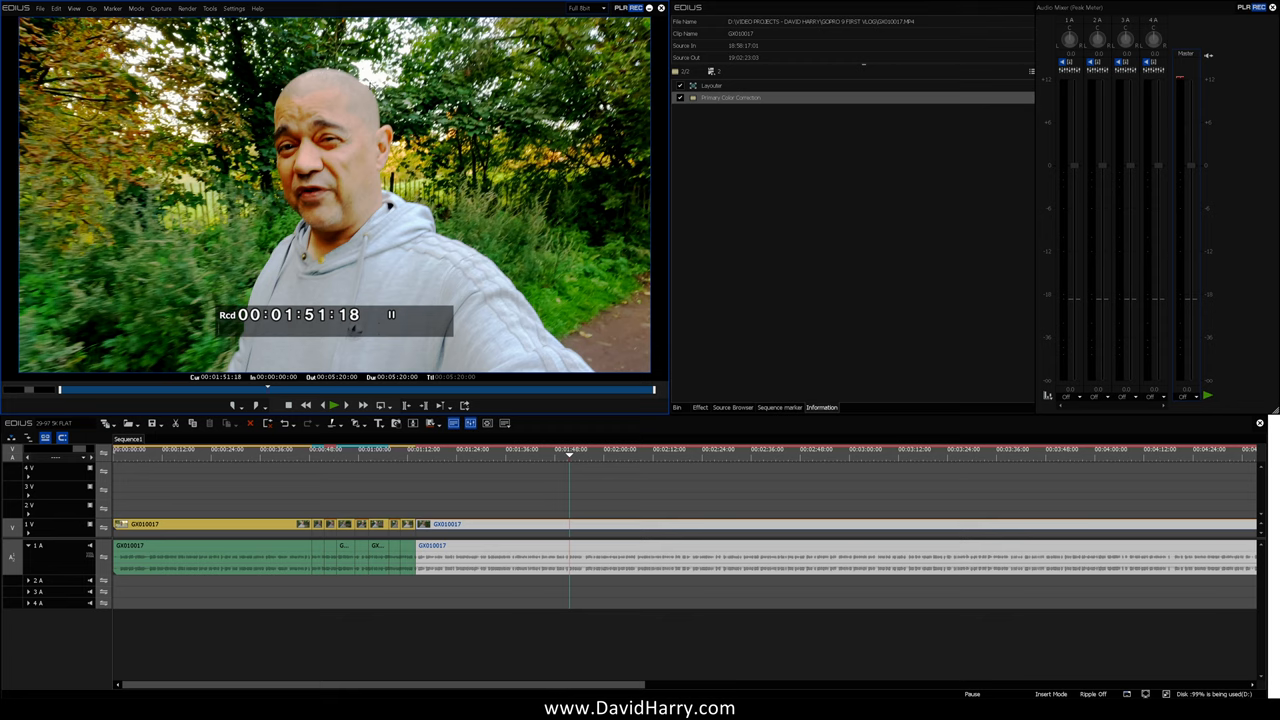
pyautogui.moveTo(366, 187)
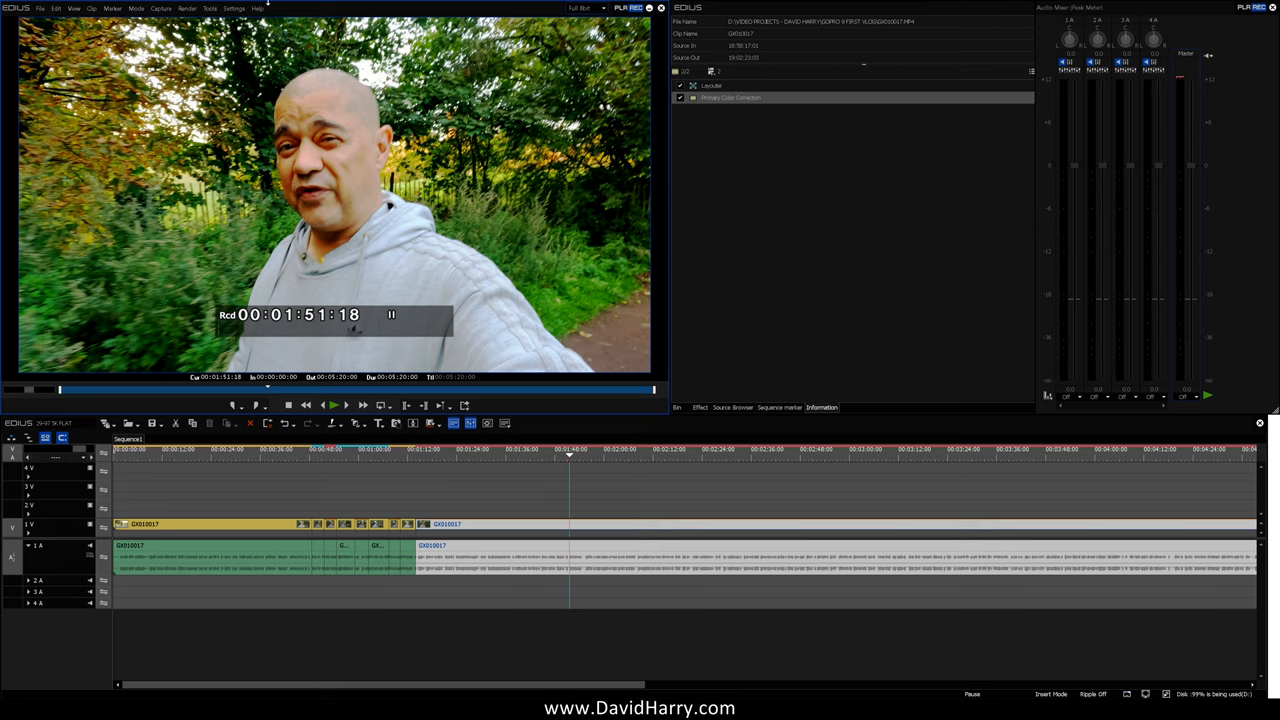
pyautogui.moveTo(360, 155)
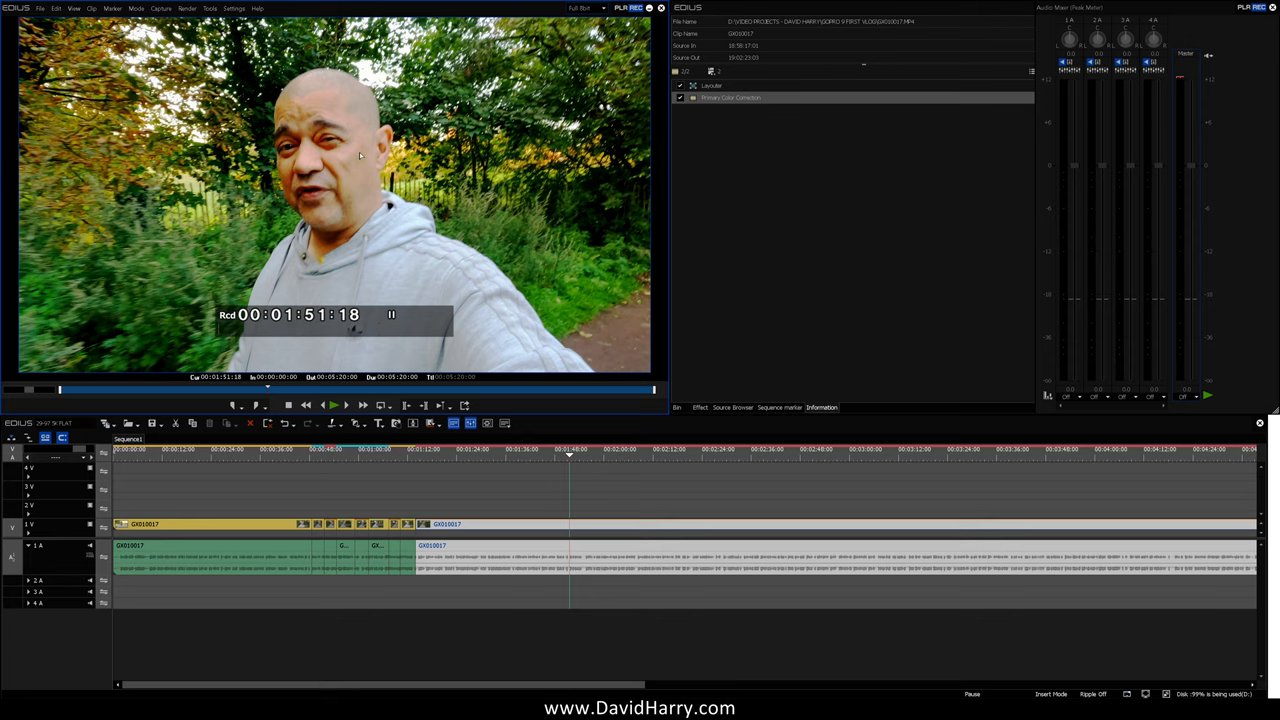
pyautogui.moveTo(350, 243)
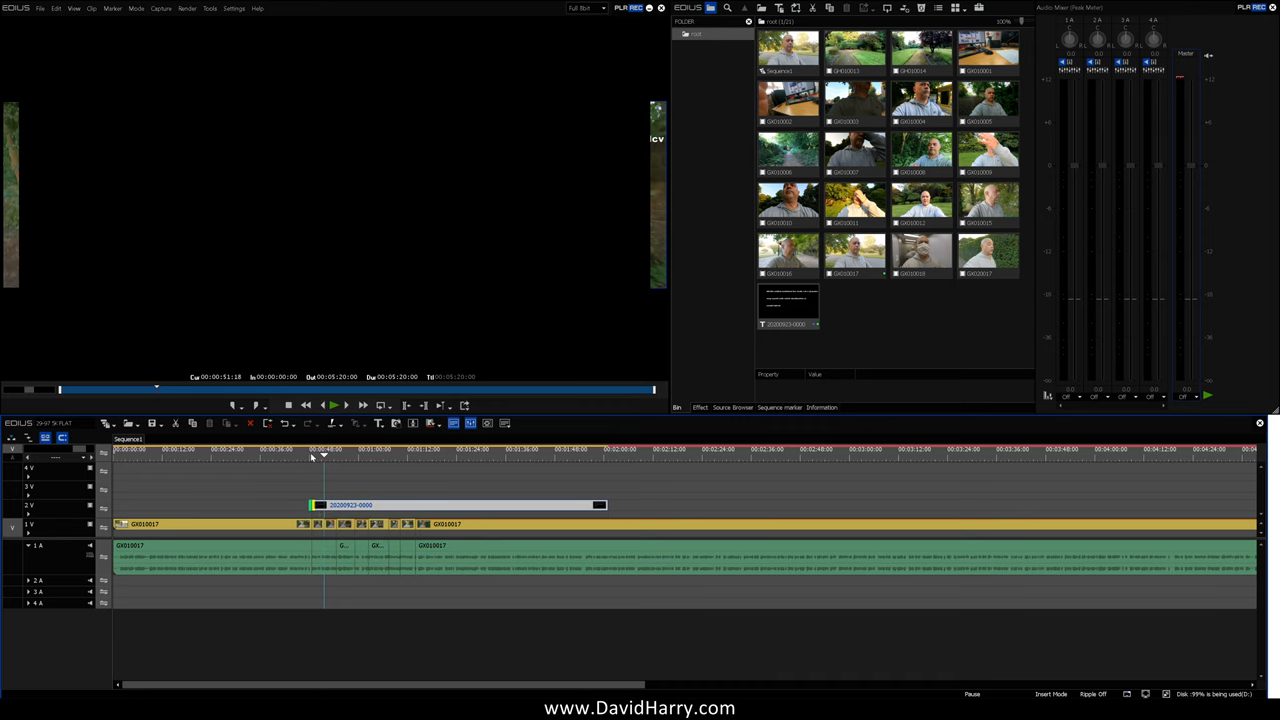
# - Set preview quality to Full, then play and stop the text-overlay sequence
pyautogui.click(600, 8)
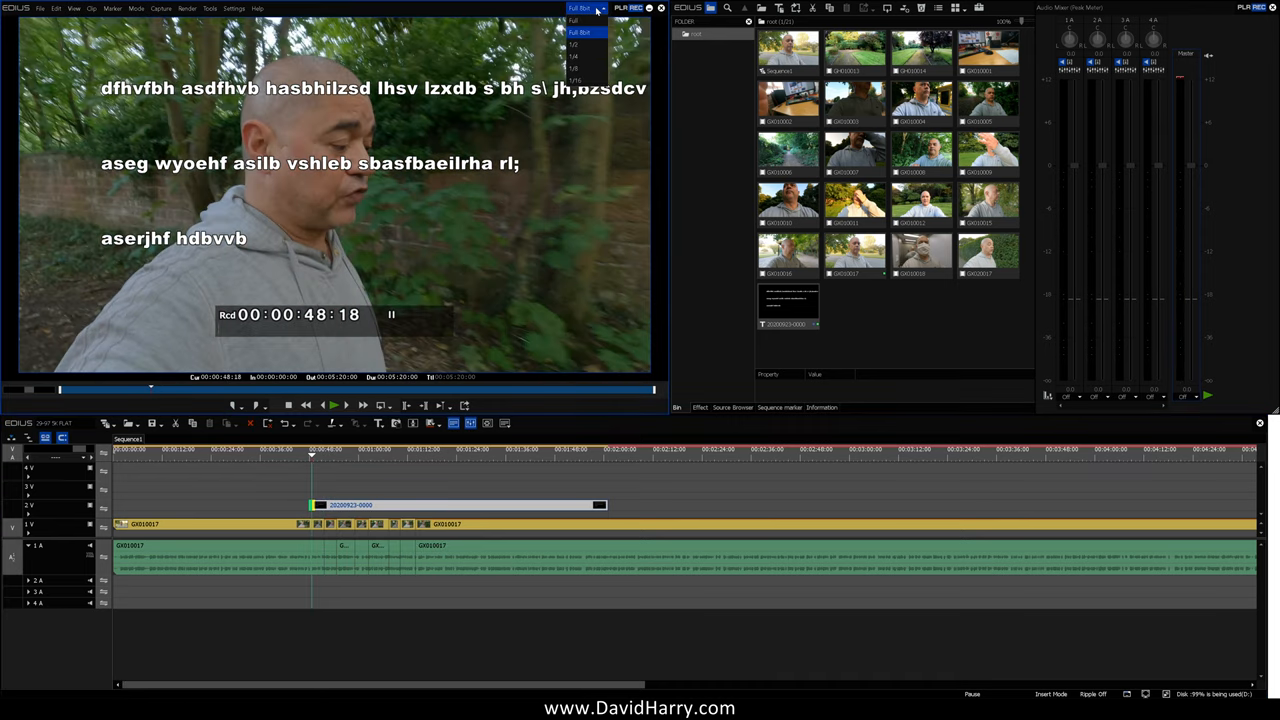
pyautogui.click(580, 20)
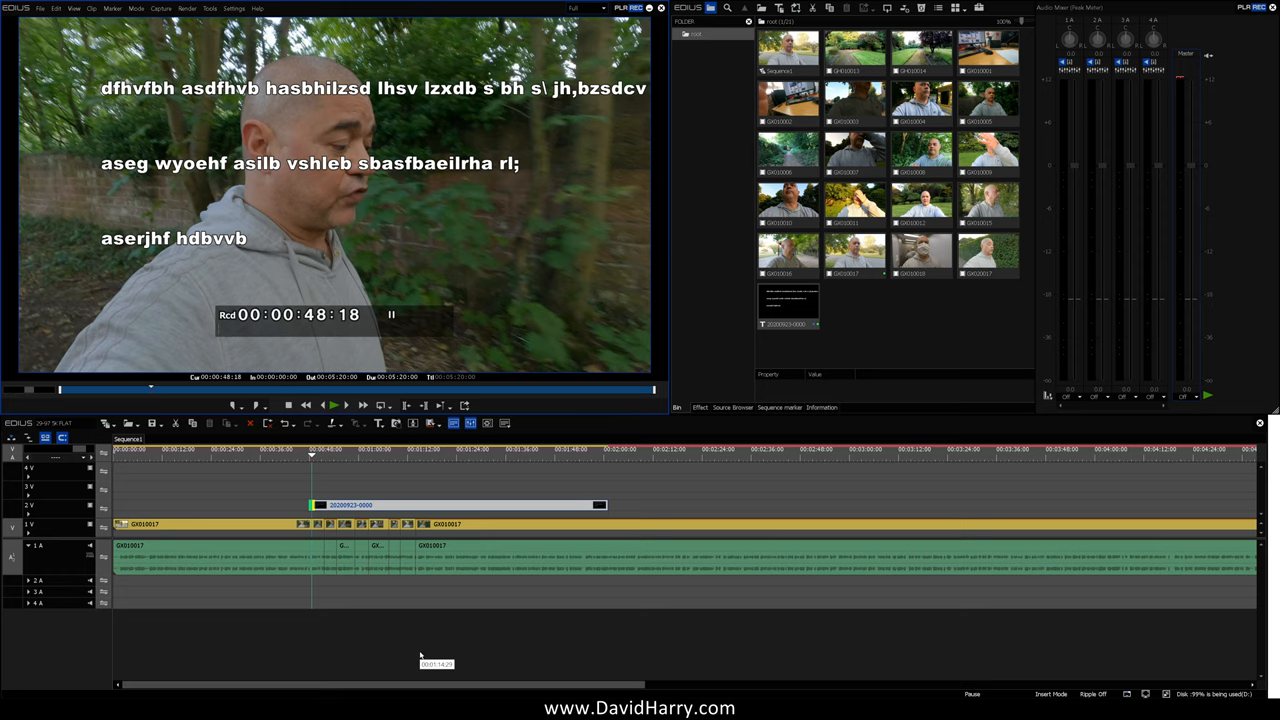
pyautogui.click(332, 405)
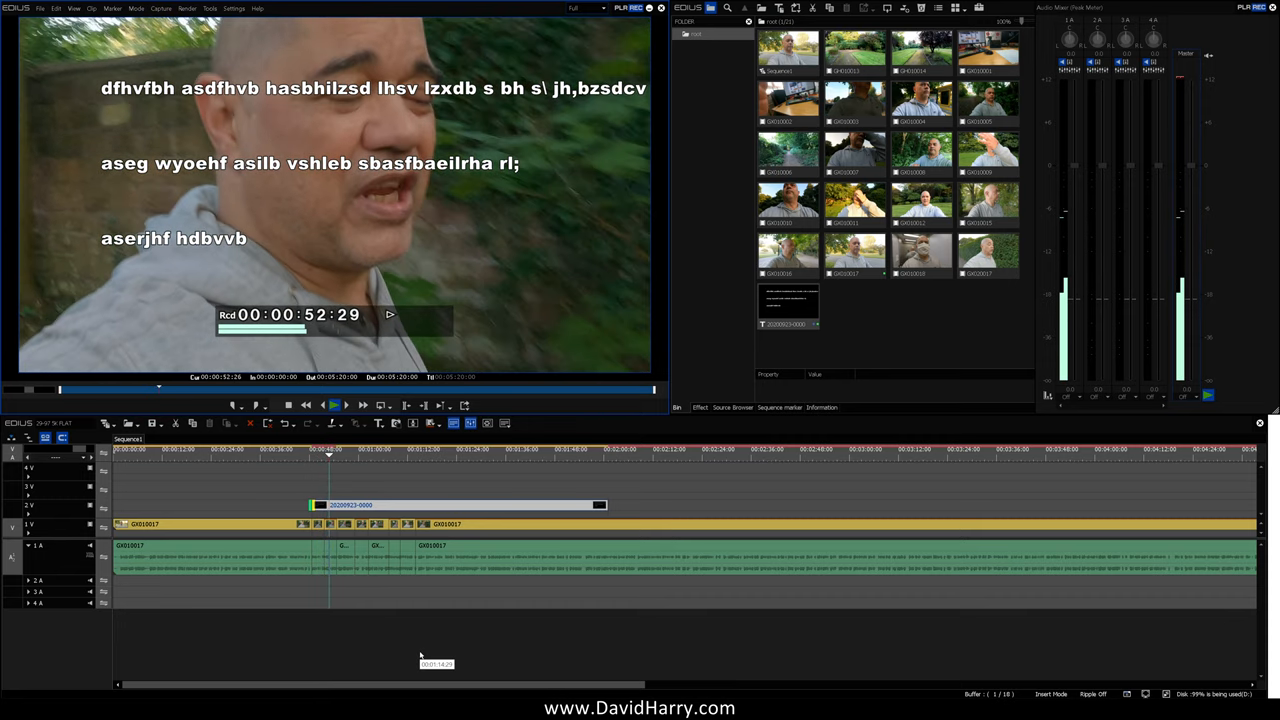
pyautogui.click(335, 405)
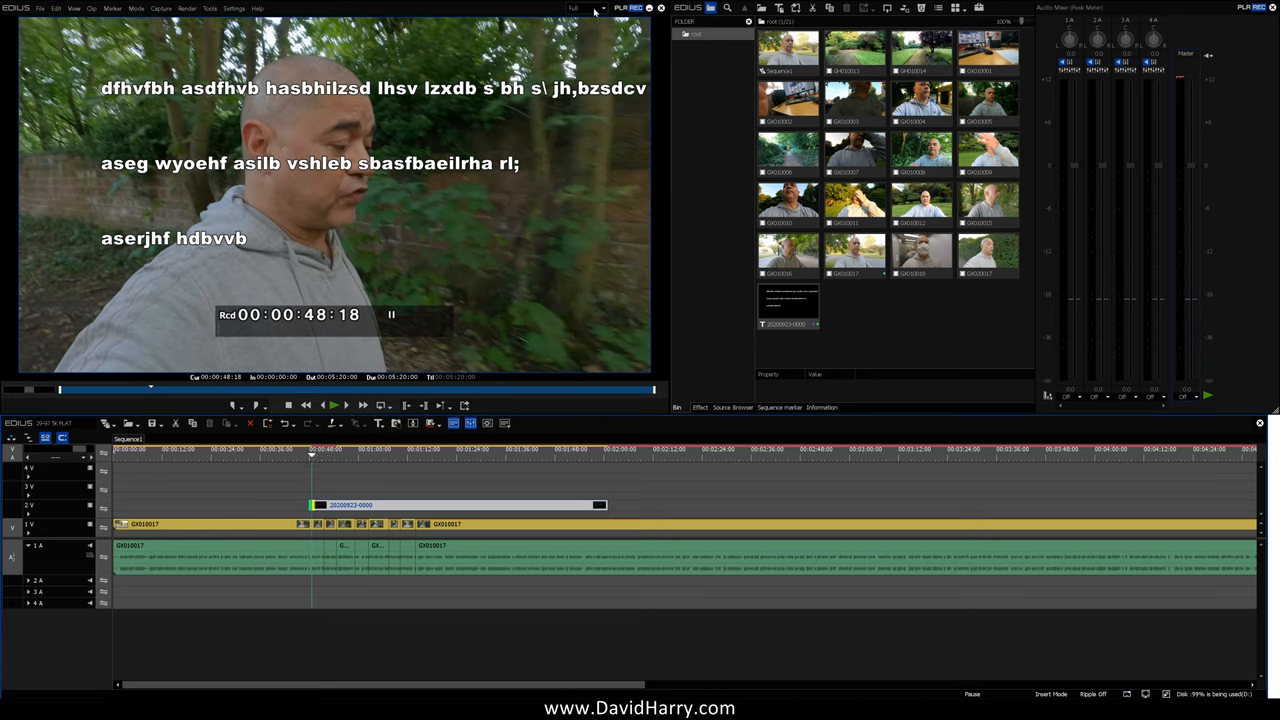
# - Switch preview quality back to Full 8bit and play the timeline past 00:01:19
pyautogui.click(588, 8)
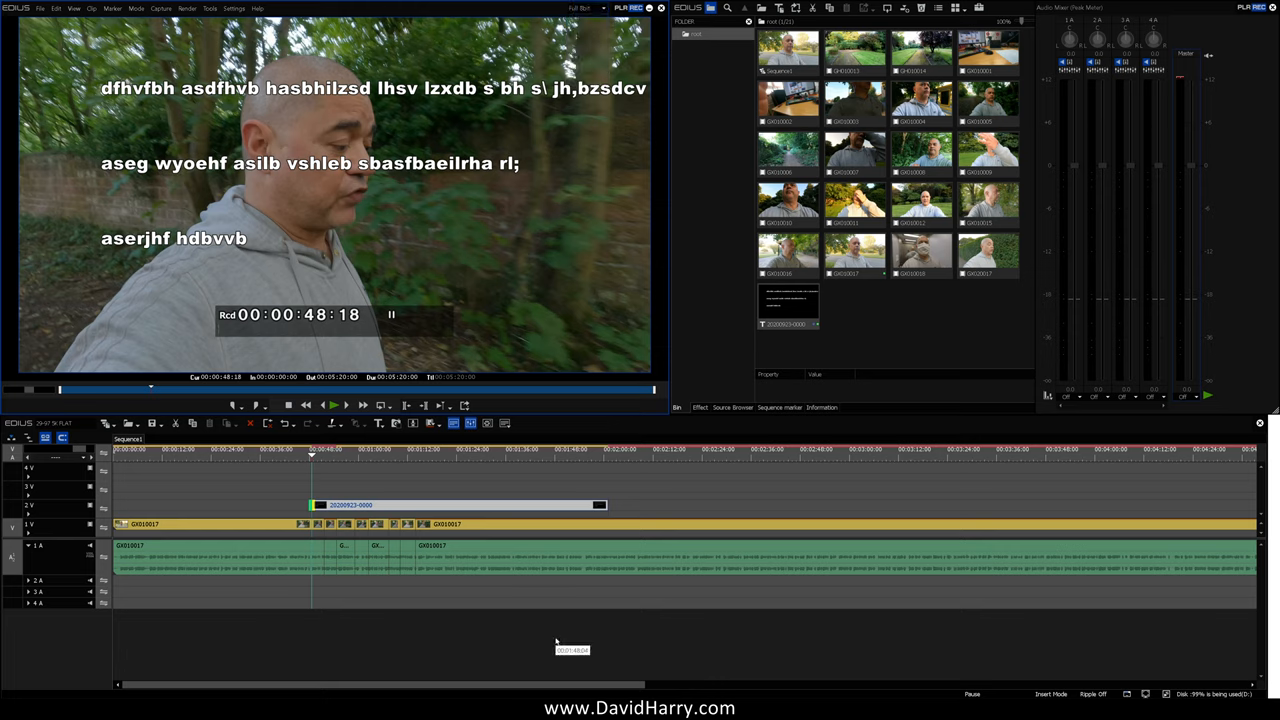
pyautogui.click(333, 405)
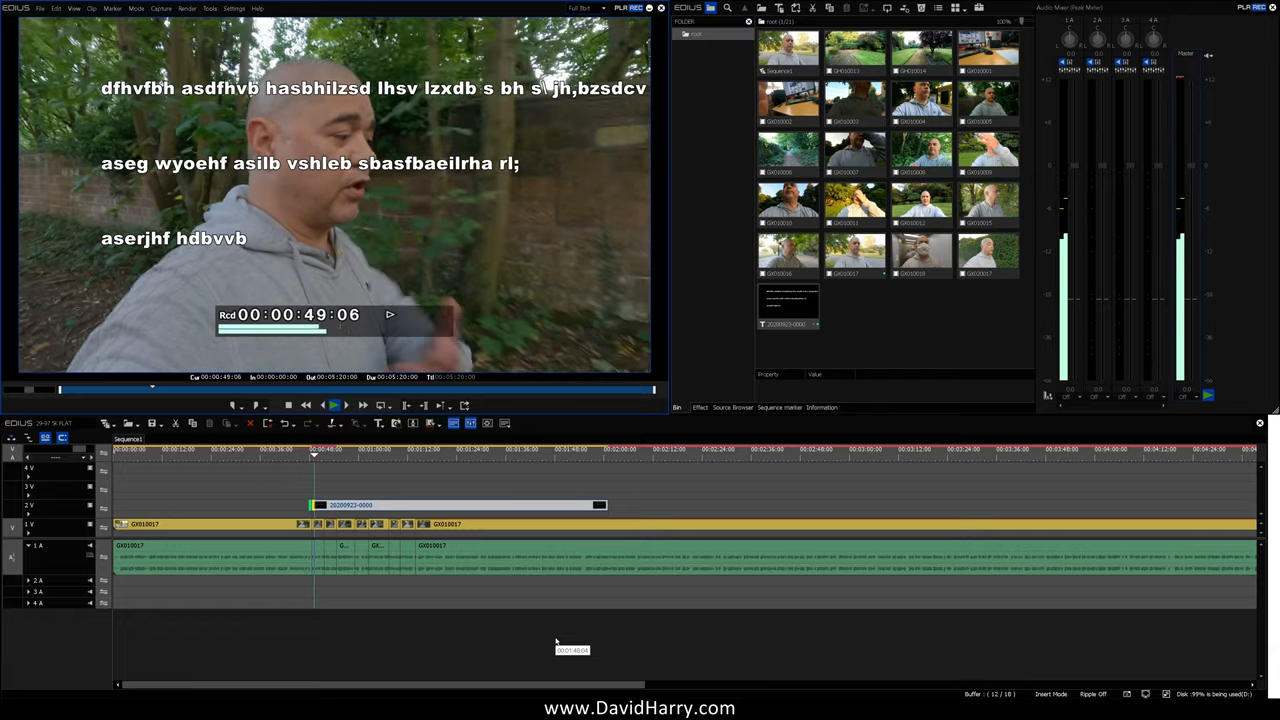
pyautogui.click(347, 405)
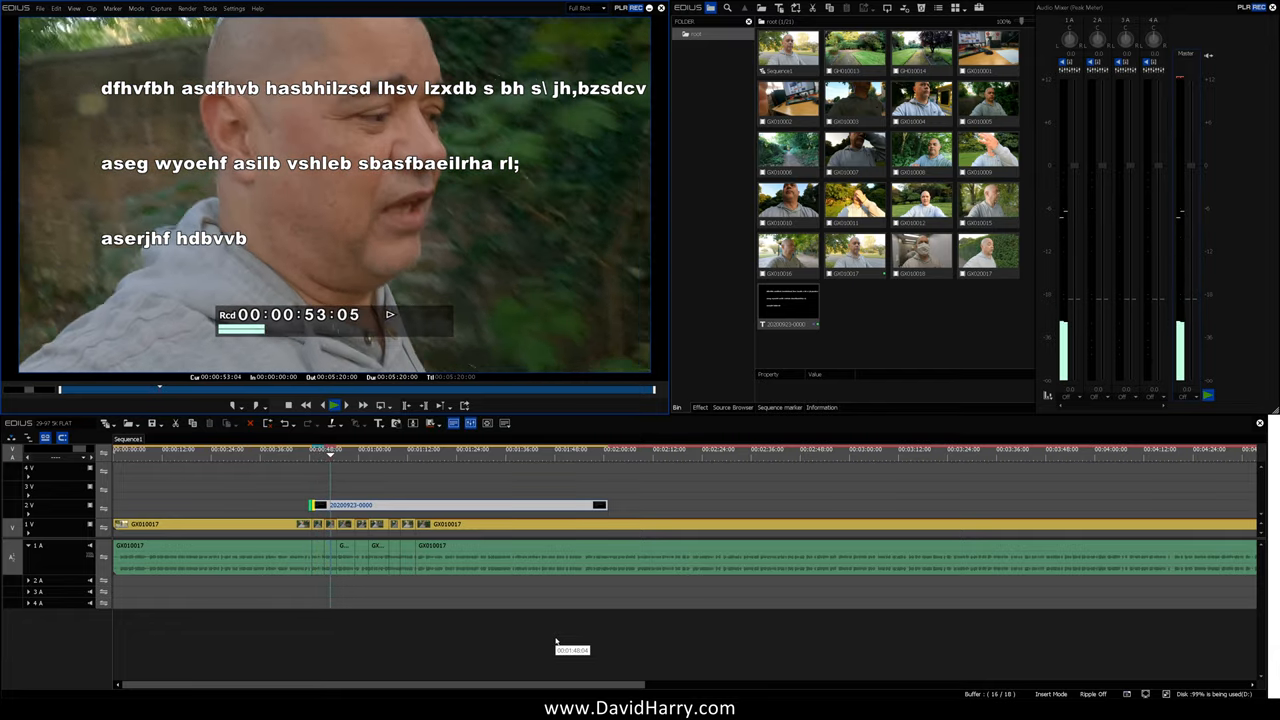
pyautogui.click(337, 405)
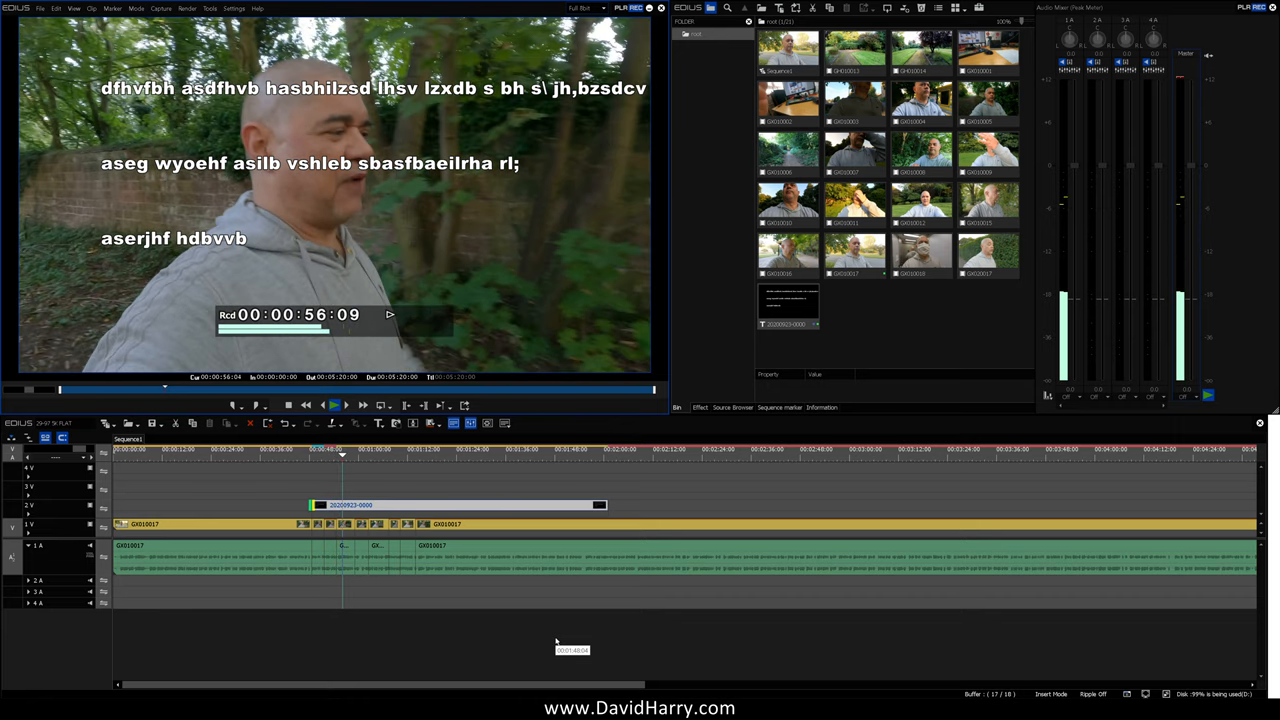
pyautogui.click(346, 405)
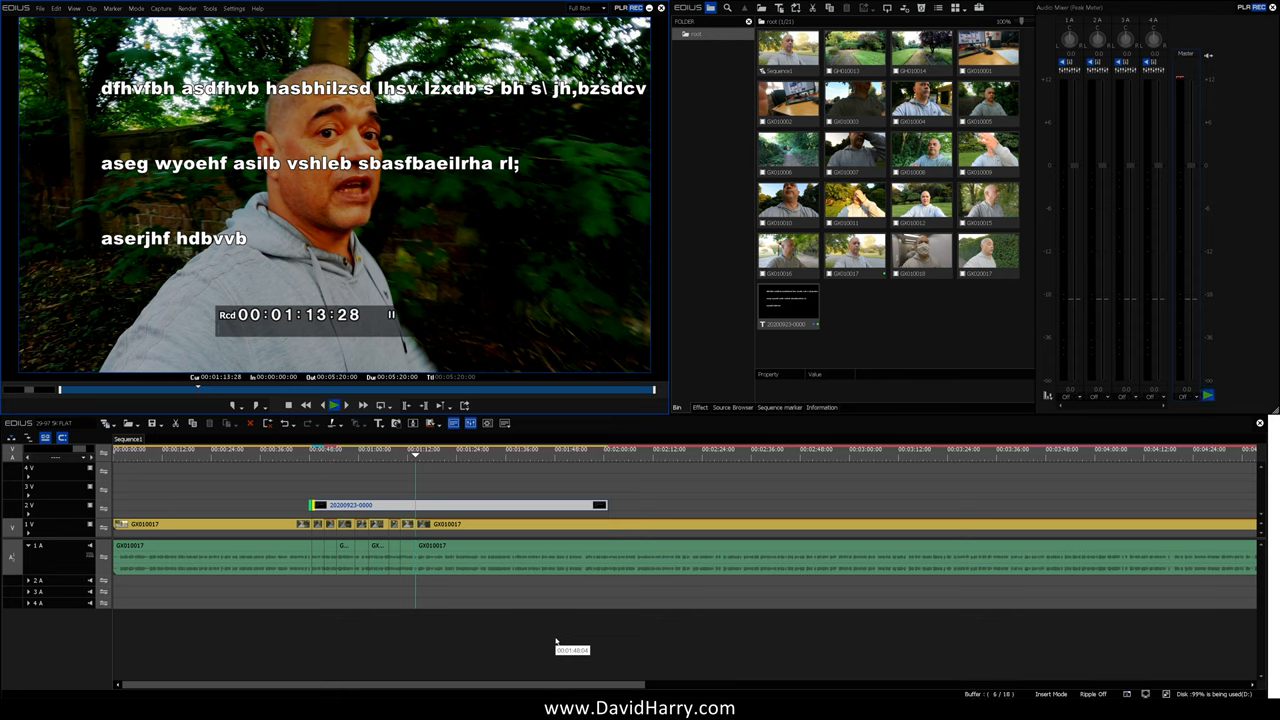
pyautogui.click(347, 405)
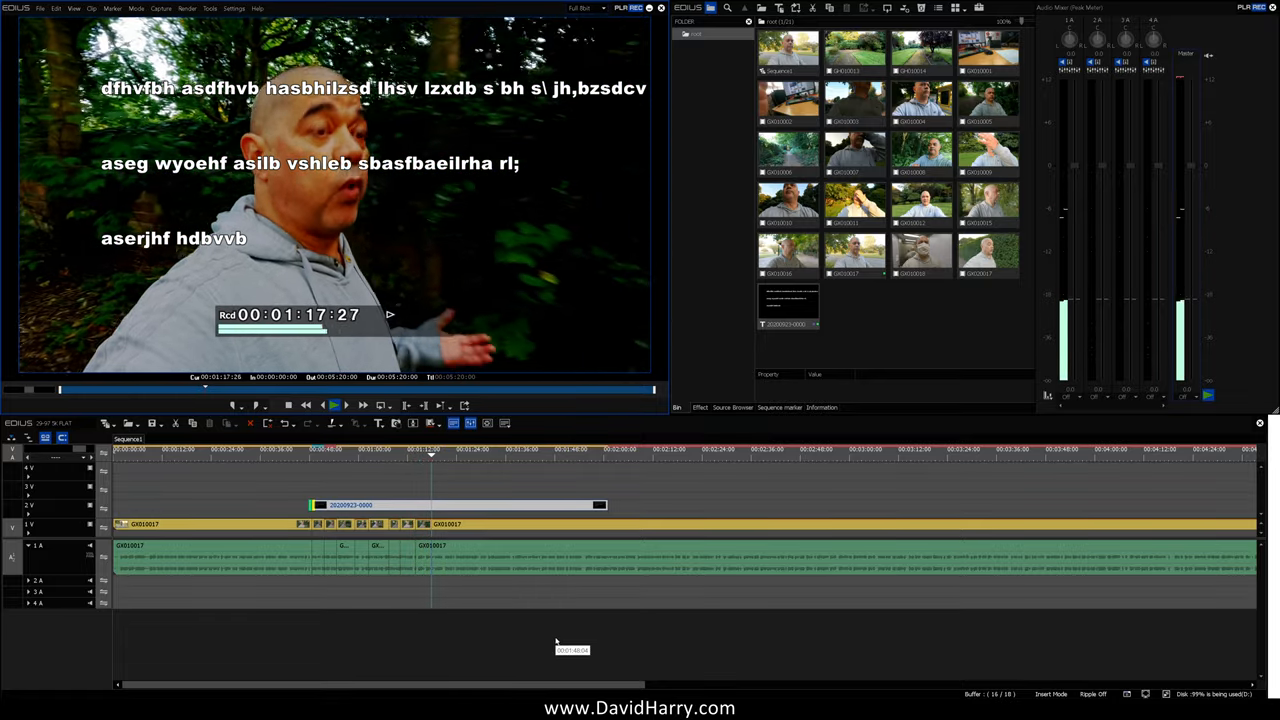
pyautogui.click(347, 405)
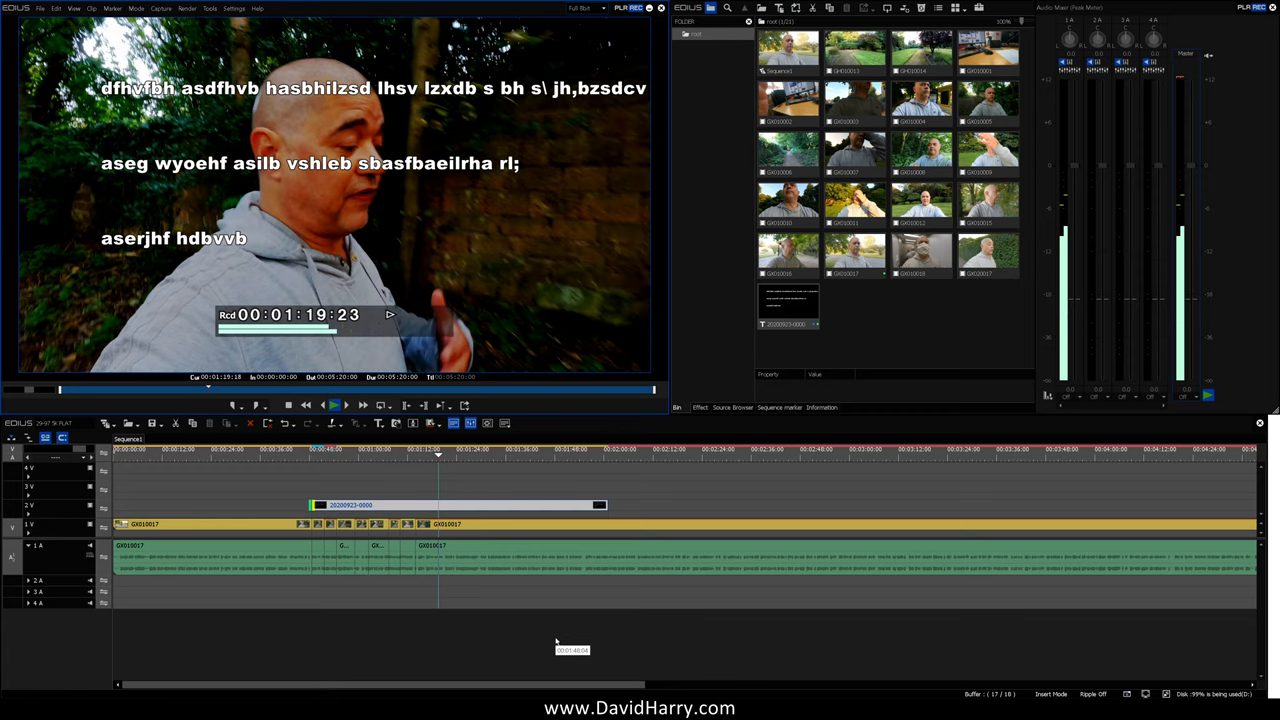
pyautogui.click(333, 405)
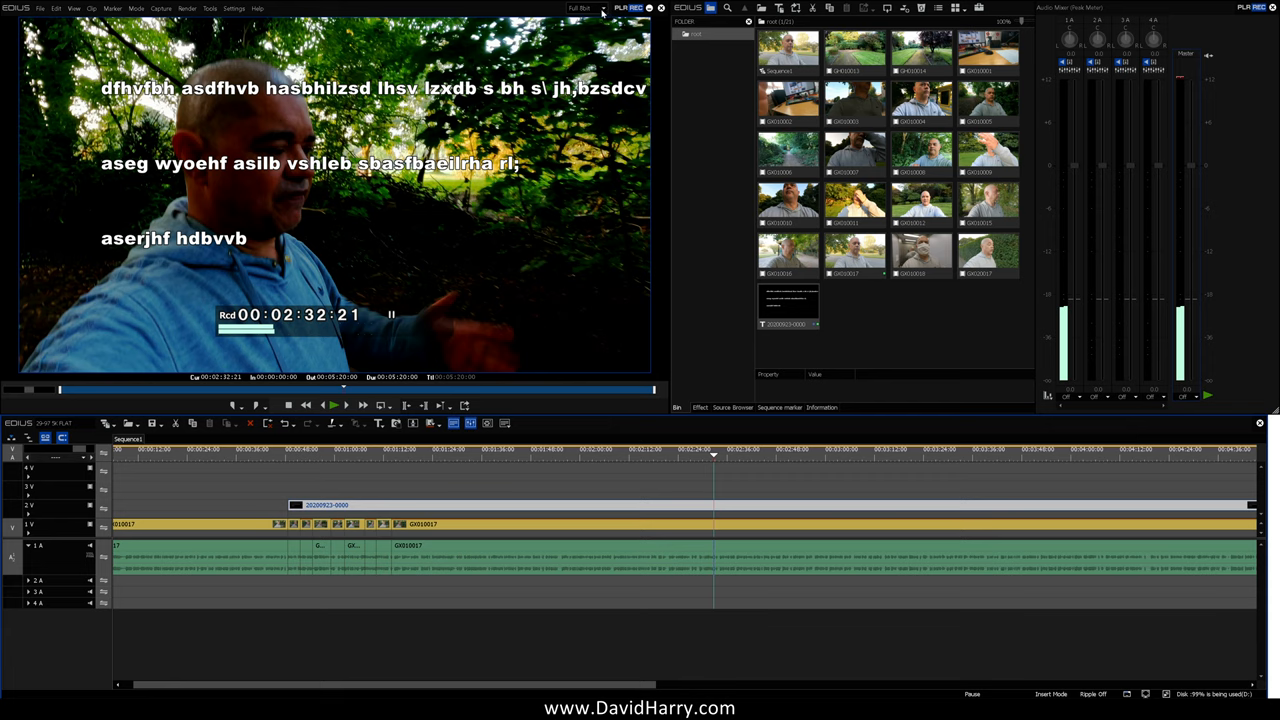
# - Move the playhead back to about 00:01:55:14 and pause at Full 8bit
pyautogui.click(585, 8)
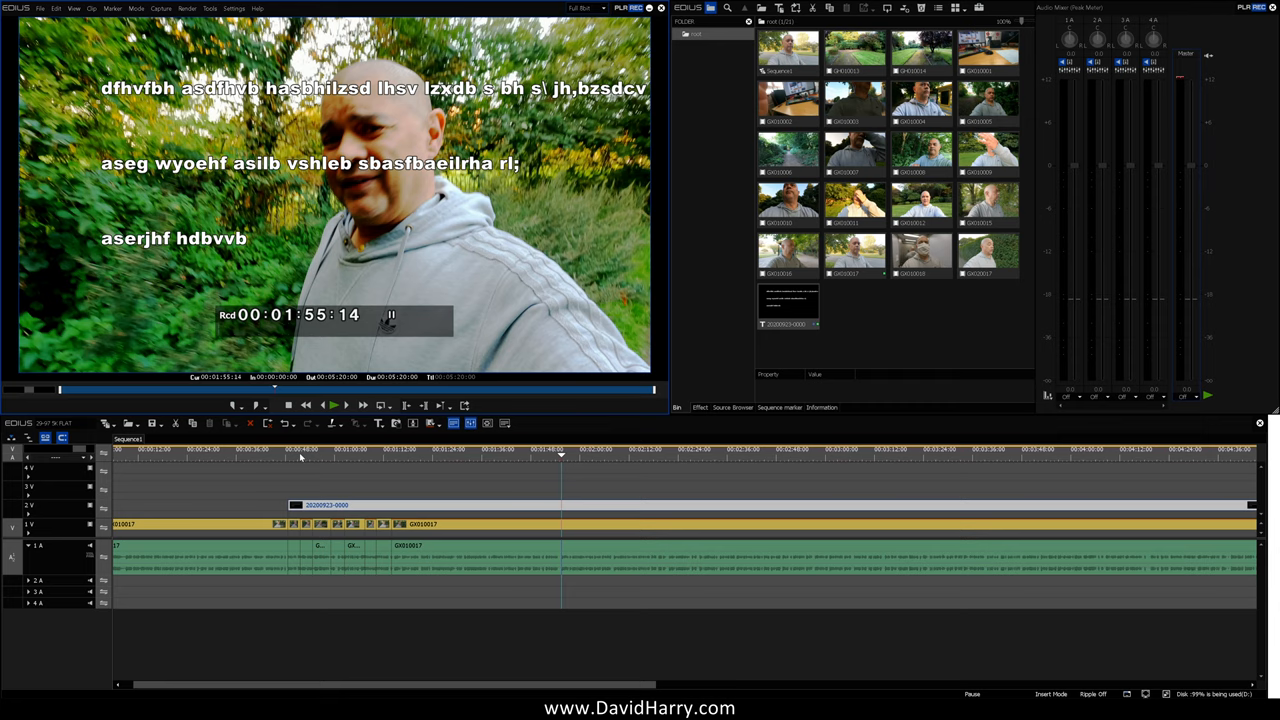
# - Mark an in point at 00:00:48:18 on the timeline
pyautogui.click(287, 455)
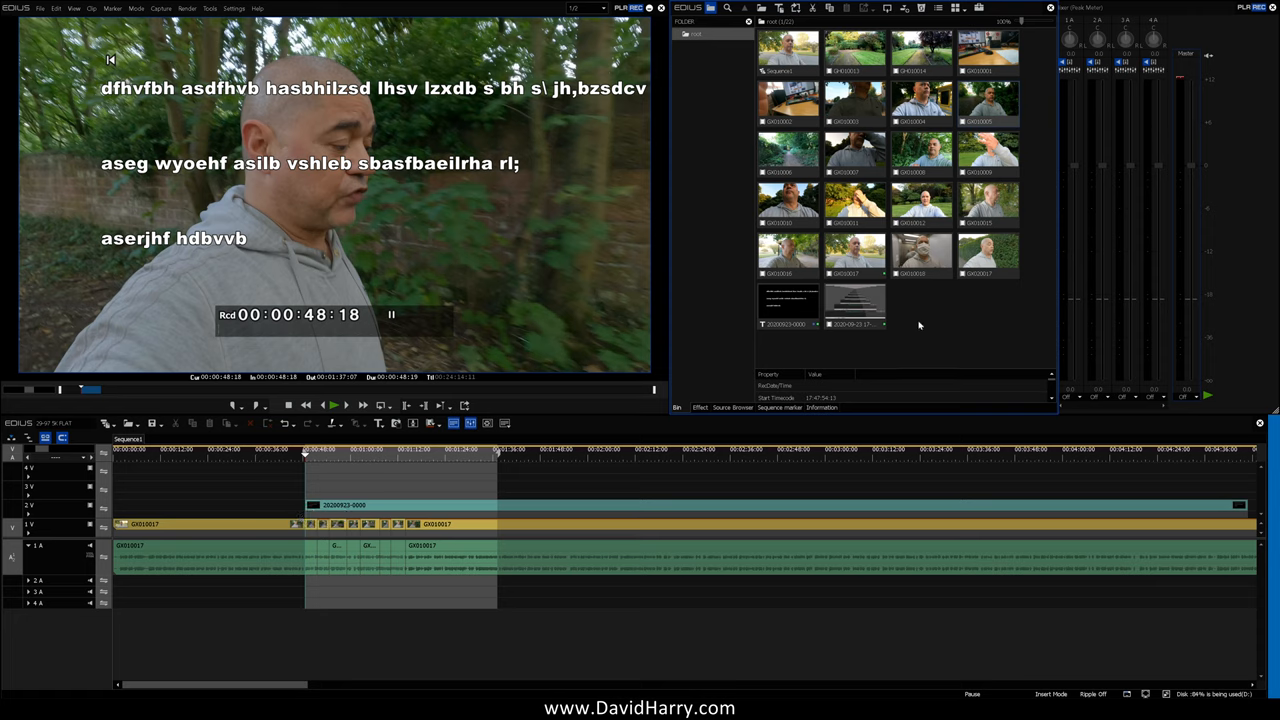
pyautogui.moveTo(360, 461)
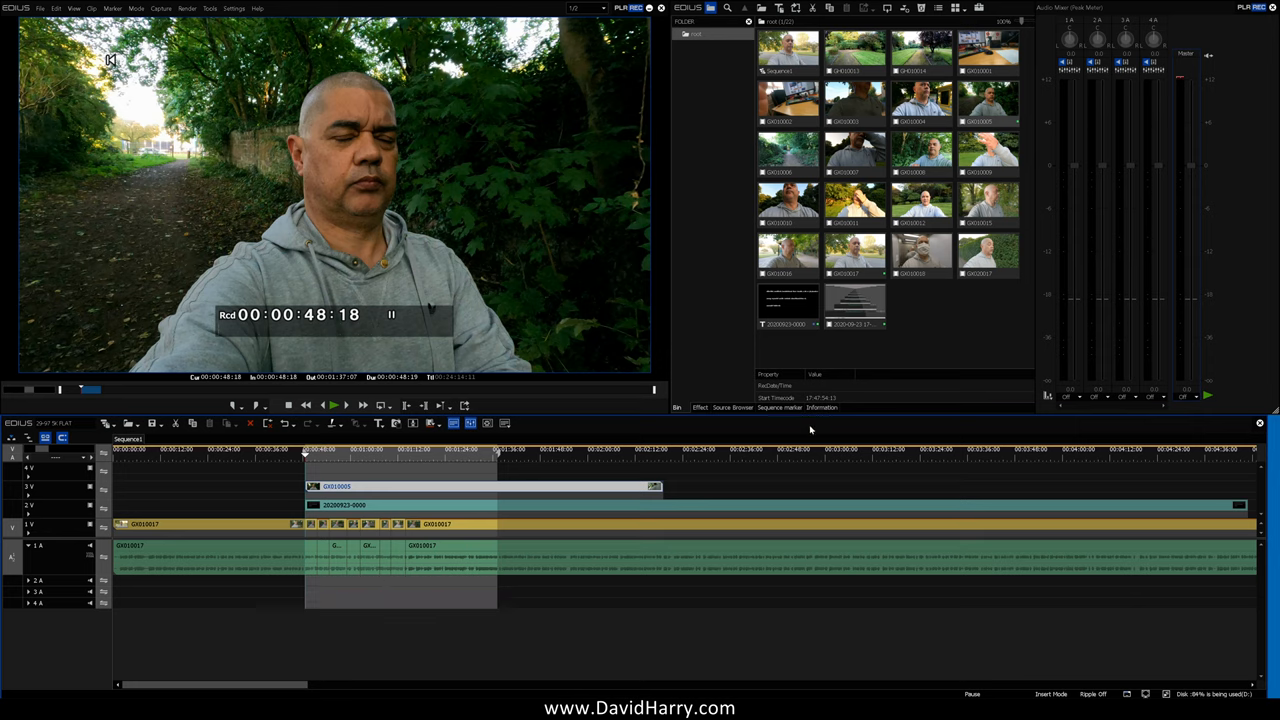
# - Apply a Layouter to GX010005 on 3V, shrinking it to a top-left inset
pyautogui.click(821, 407)
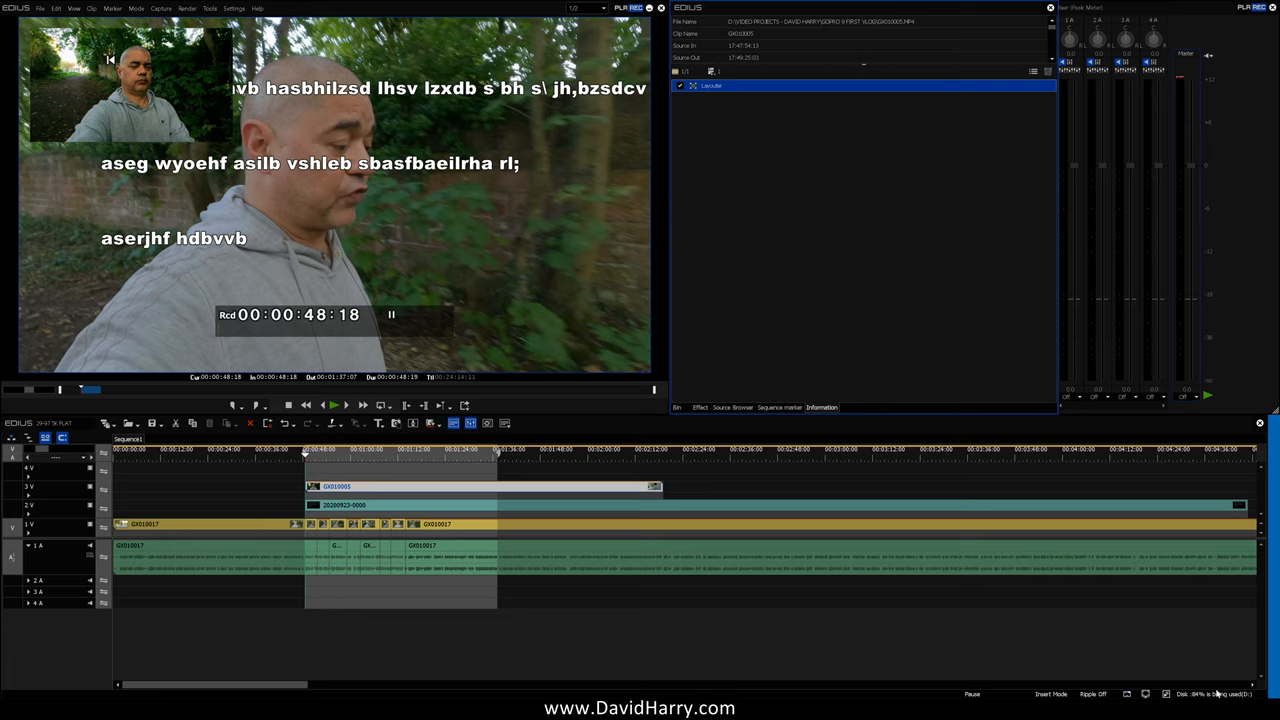
pyautogui.moveTo(828, 272)
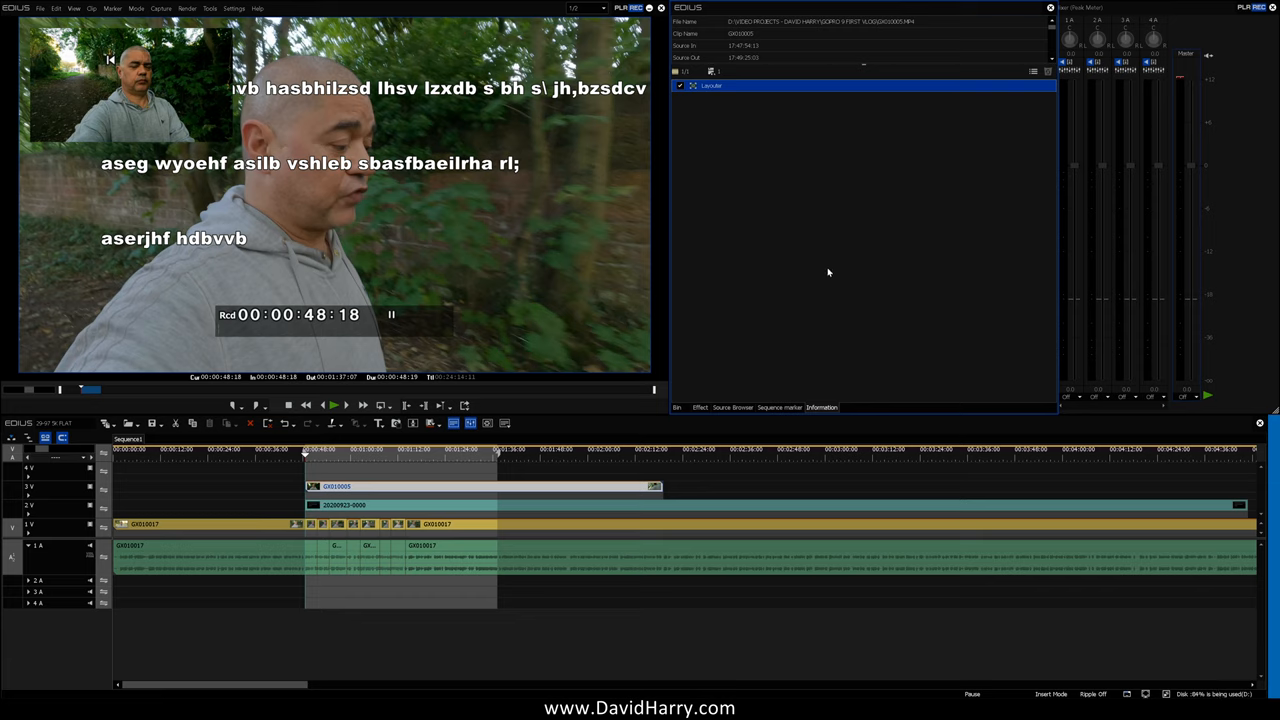
# - Try Full and Full 8bit preview quality, then play the inset section at 1/2
pyautogui.click(588, 8)
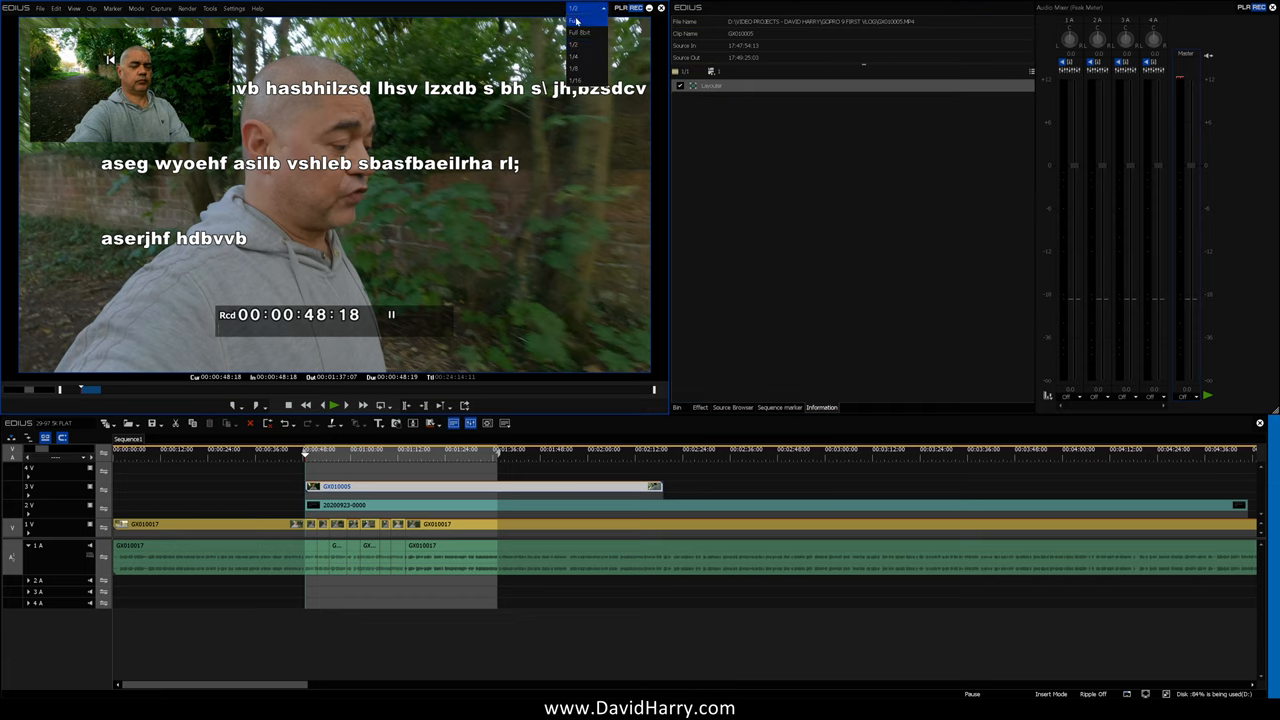
pyautogui.click(578, 33)
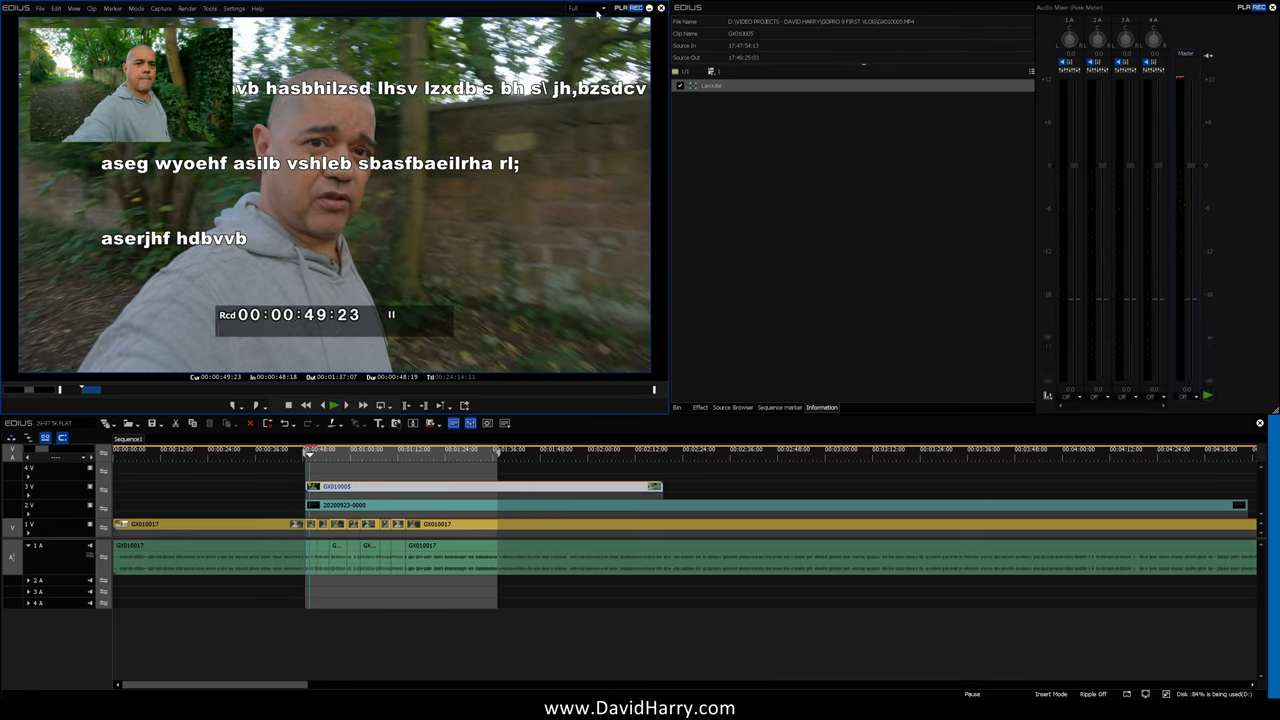
pyautogui.click(589, 8)
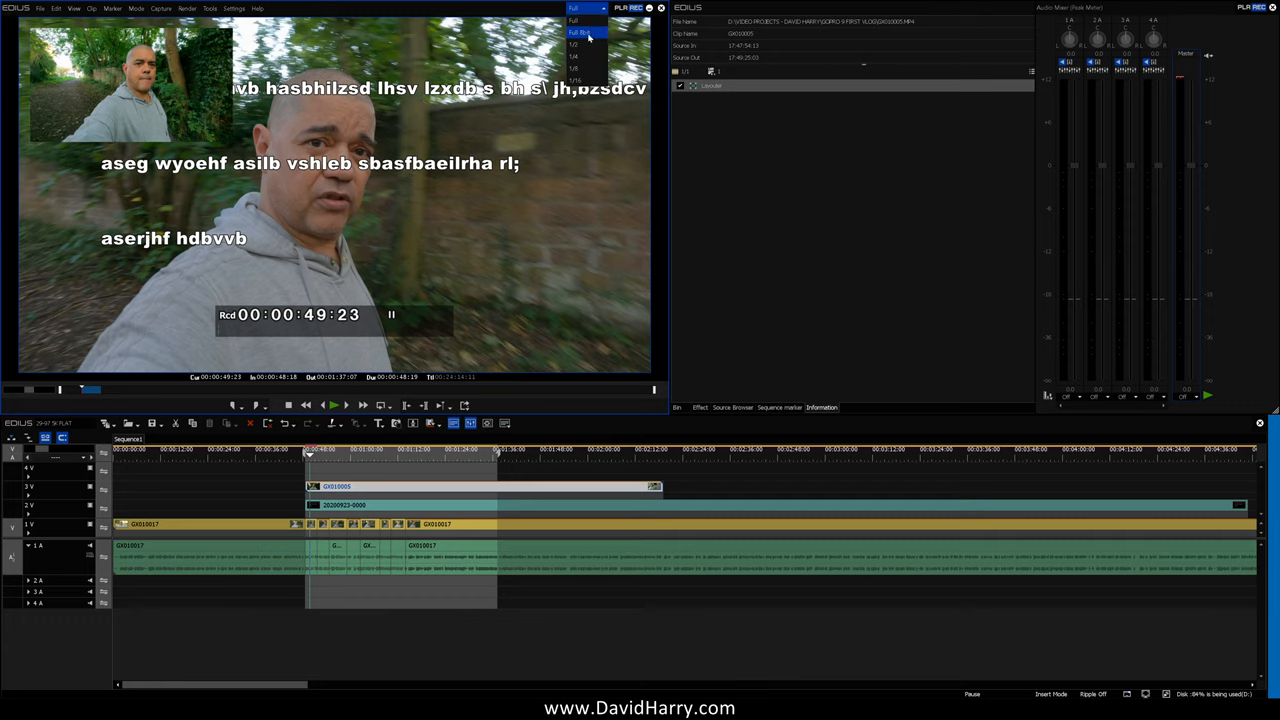
pyautogui.click(585, 32)
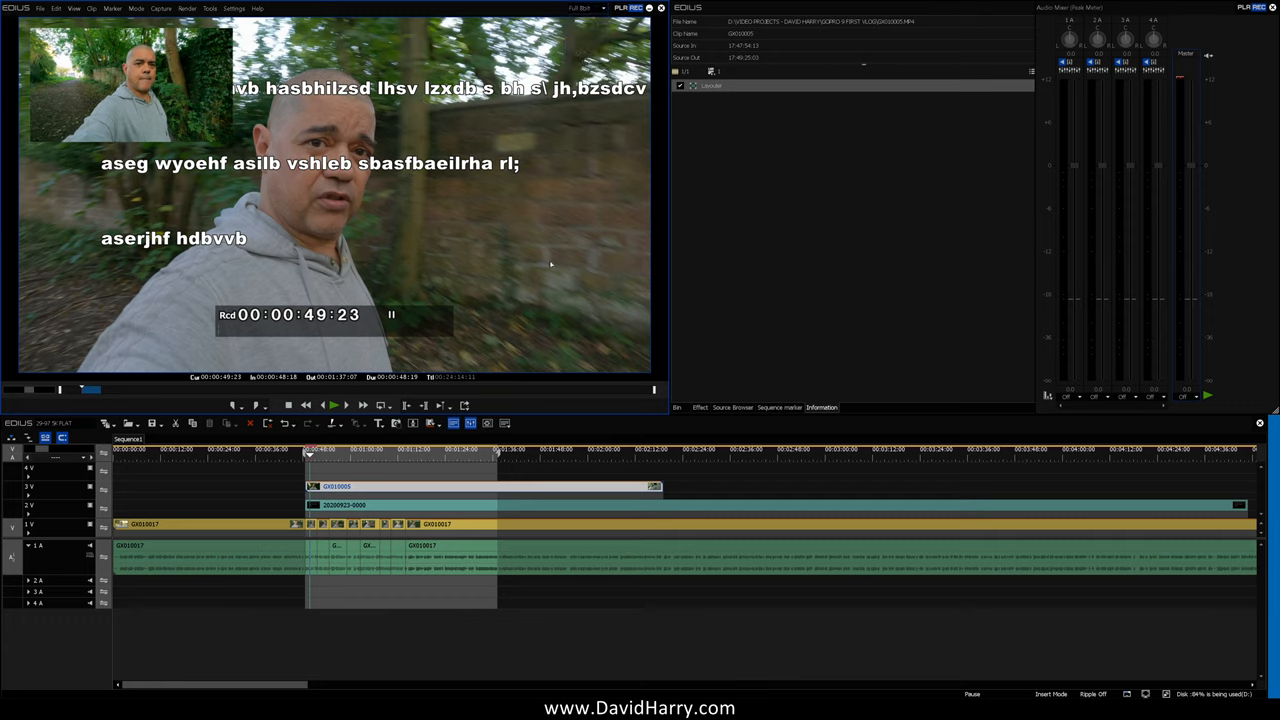
pyautogui.click(346, 405)
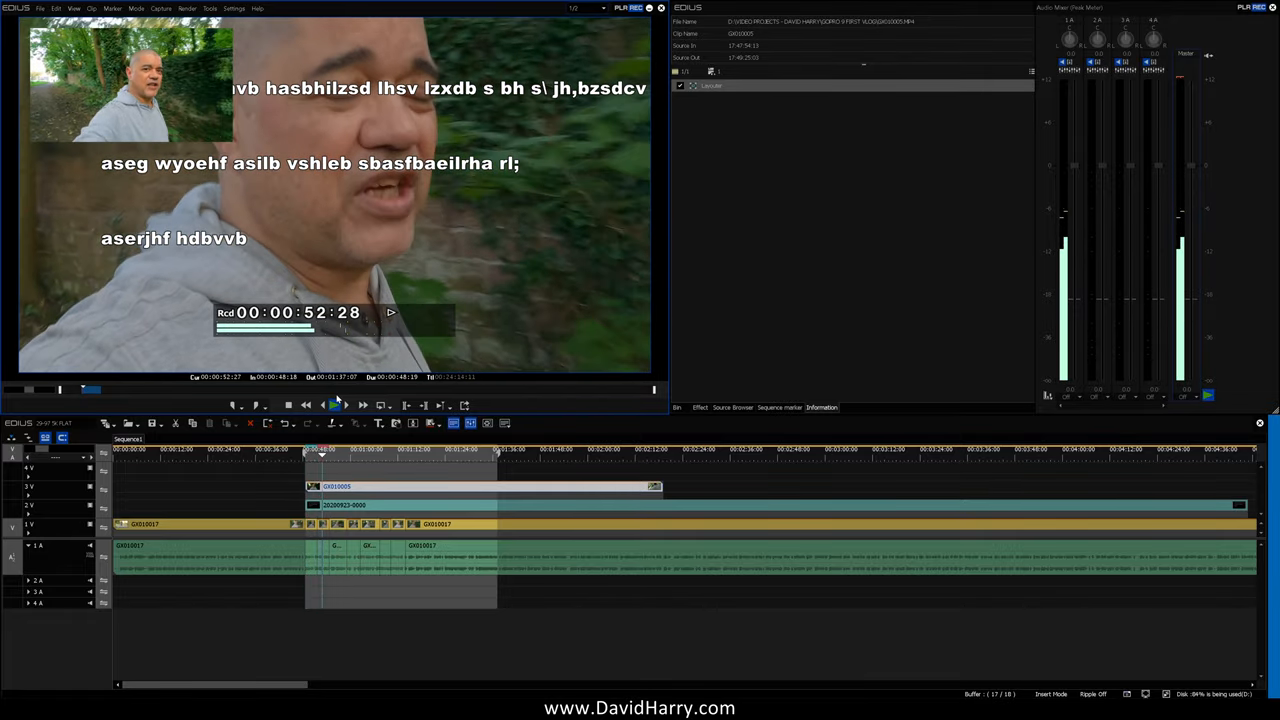
# - Replay the picture-in-picture section, pause at 00:01:07:26, and reopen the quality list
pyautogui.click(323, 405)
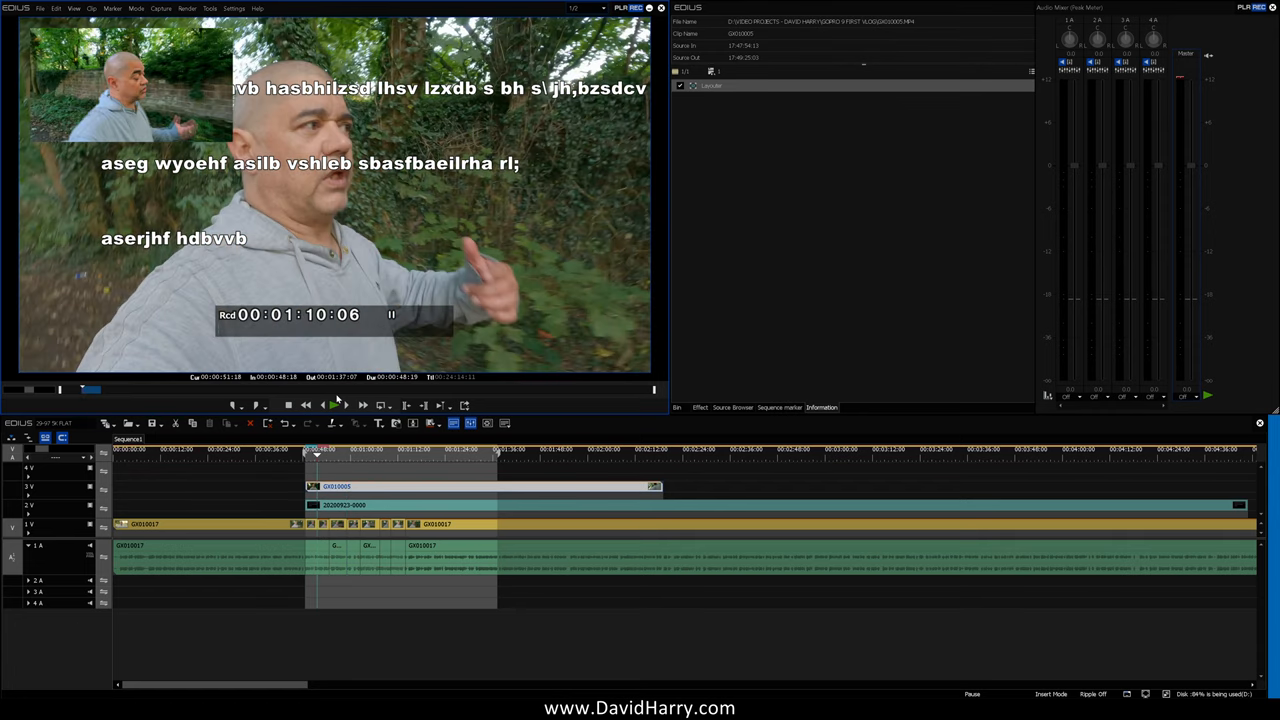
pyautogui.click(324, 405)
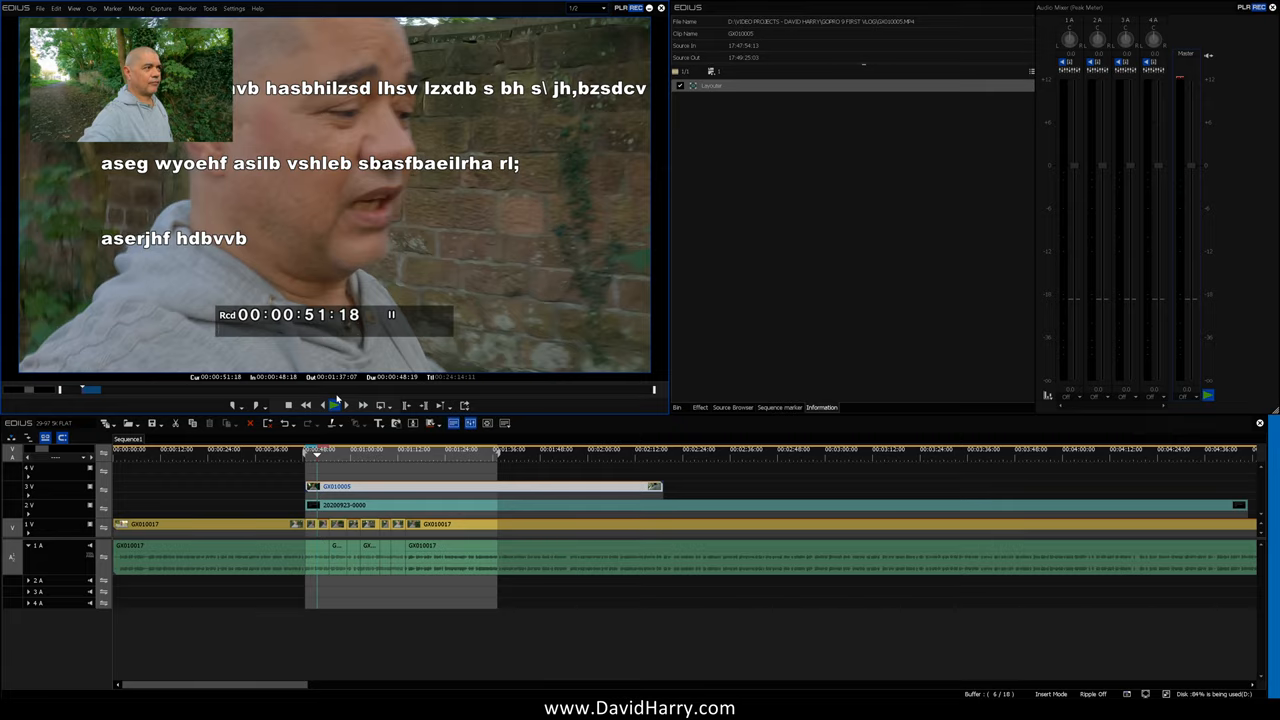
pyautogui.click(323, 405)
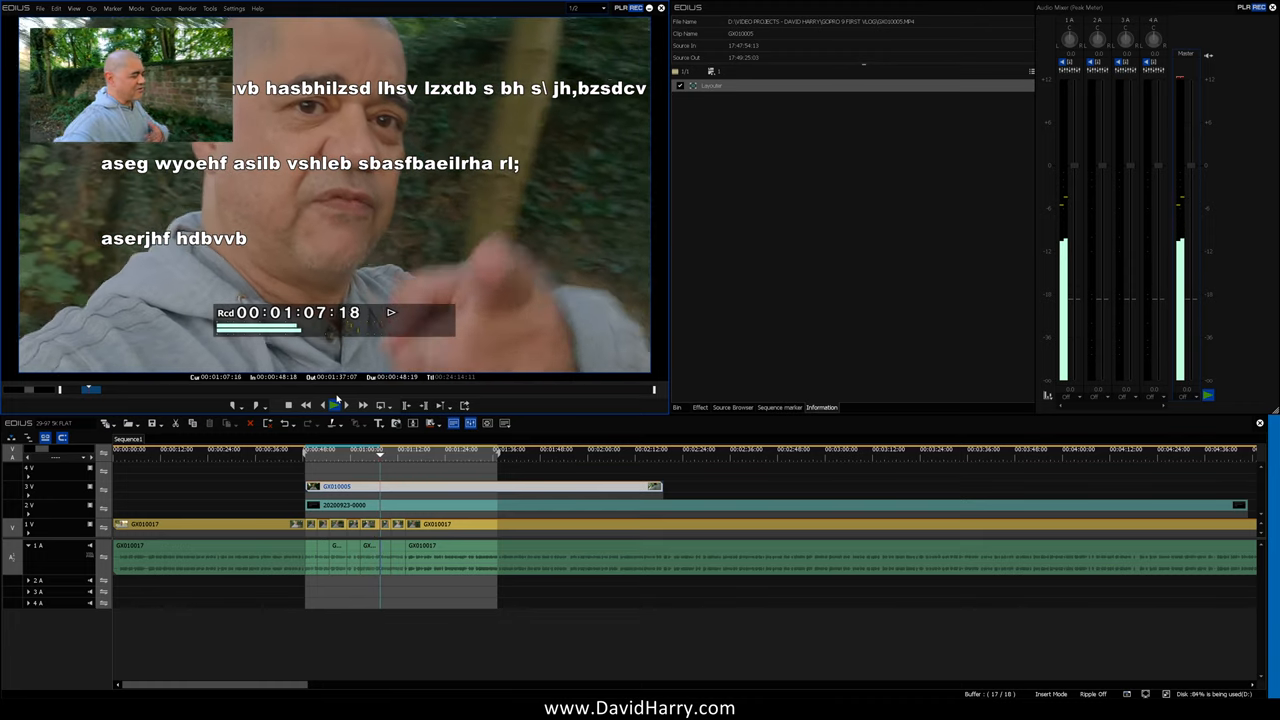
pyautogui.click(323, 405)
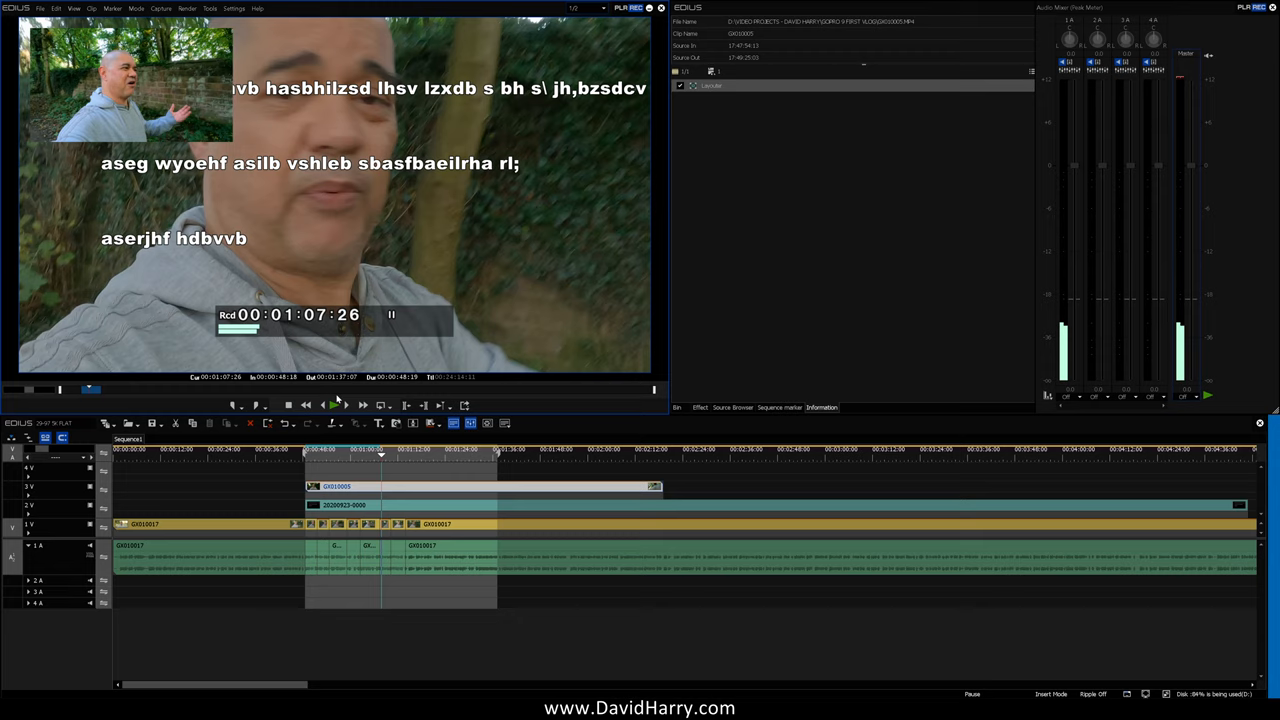
pyautogui.click(602, 8)
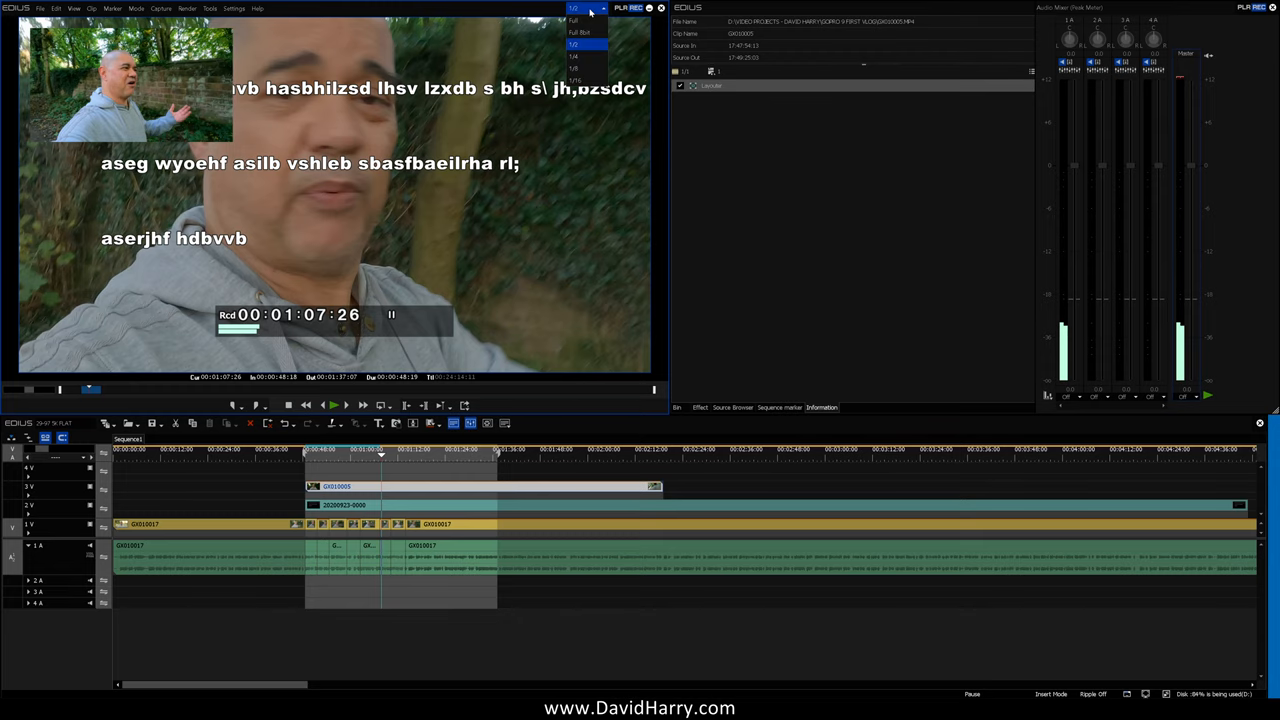
# - Set preview quality to 1/16 and play the section past 00:01:01
pyautogui.click(575, 78)
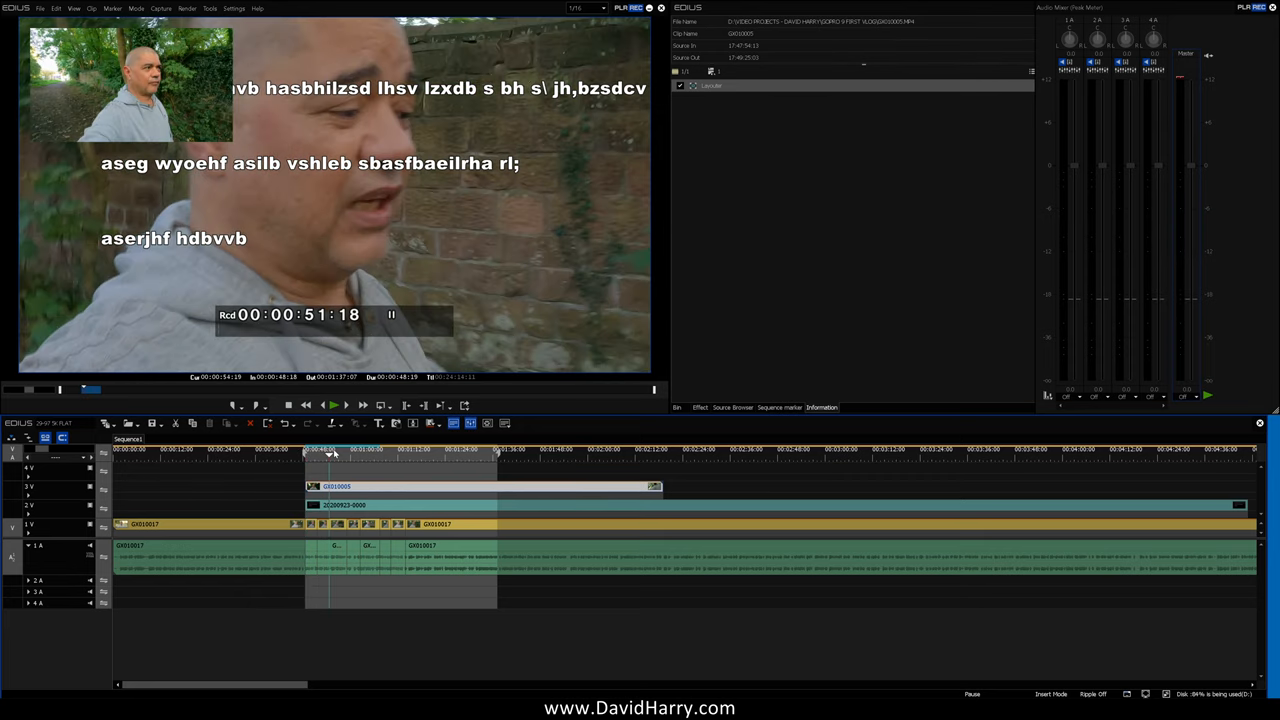
pyautogui.click(335, 405)
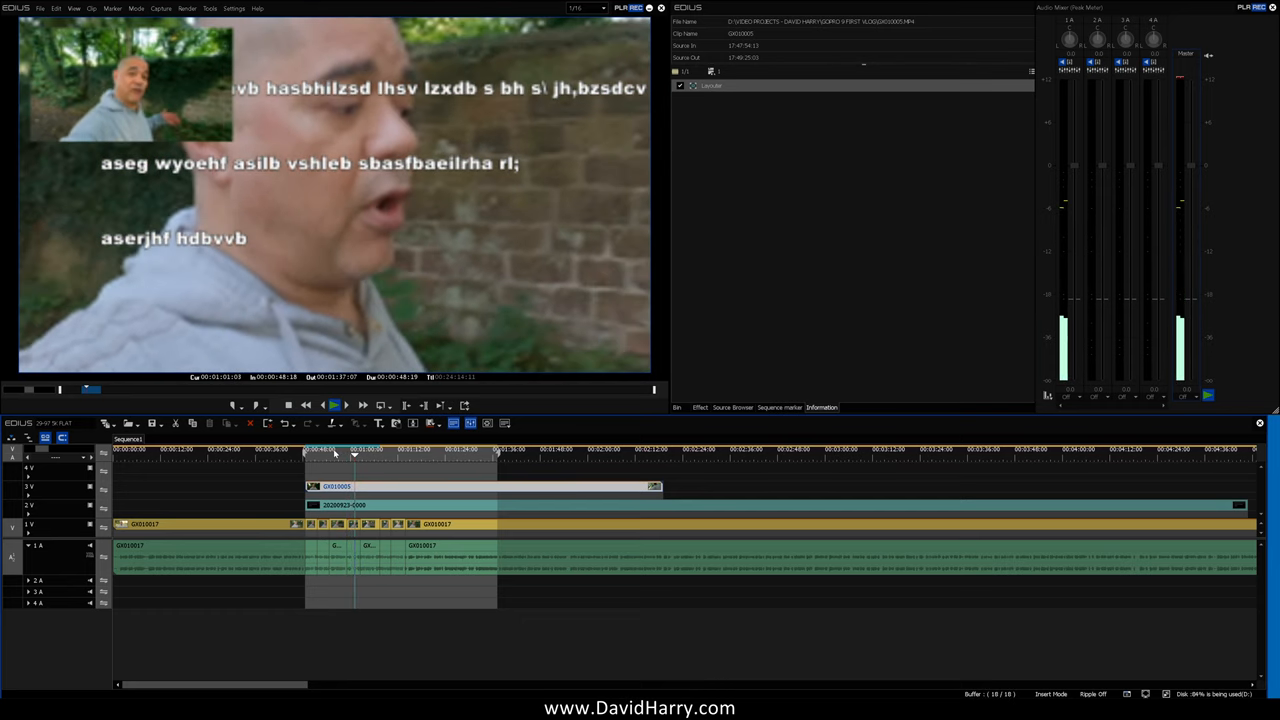
# - Stop the 1/16-quality picture-in-picture playback at 00:01:13:28
pyautogui.click(336, 405)
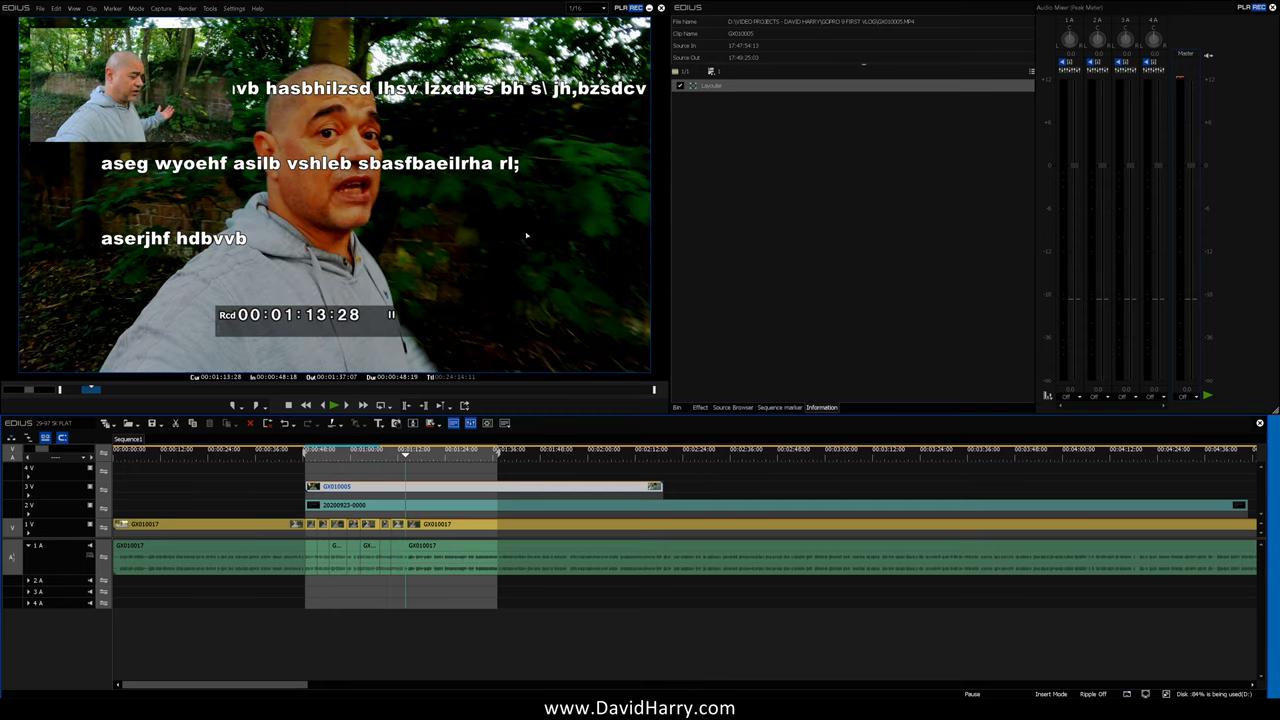
# - Return preview quality to 1/2 and stop playback at 00:01:20:06
pyautogui.click(590, 8)
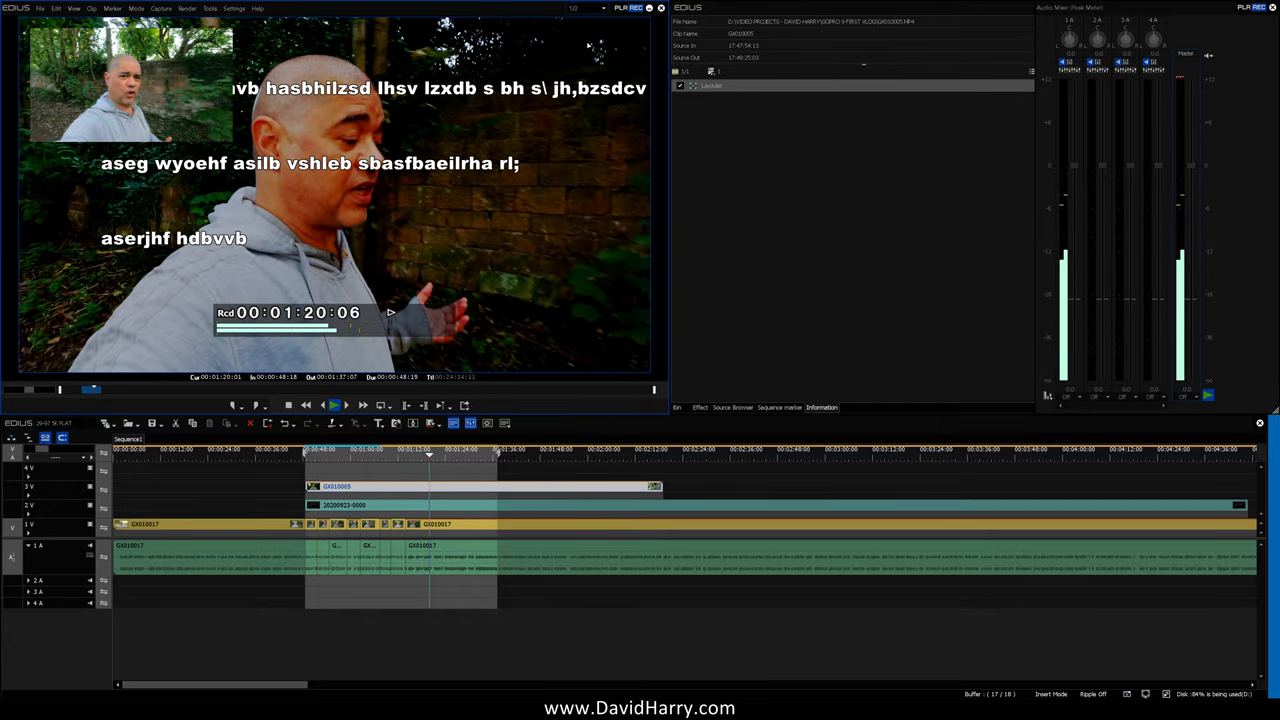
pyautogui.click(334, 405)
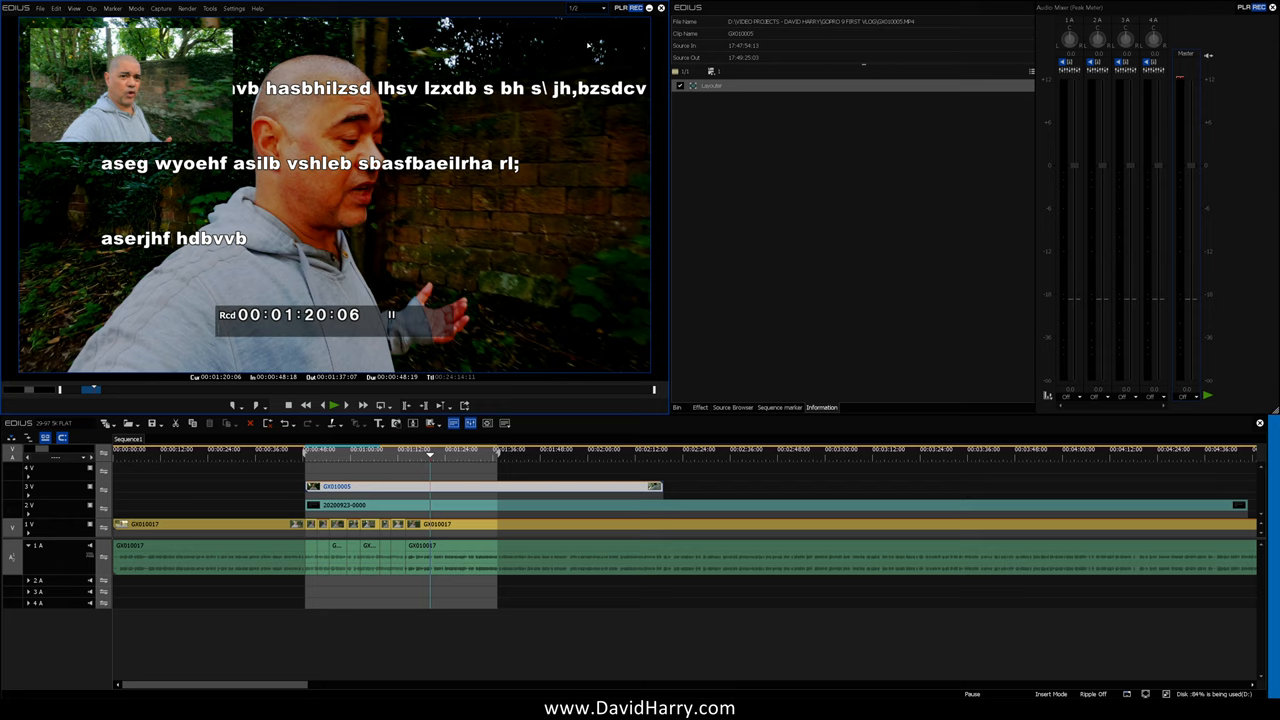